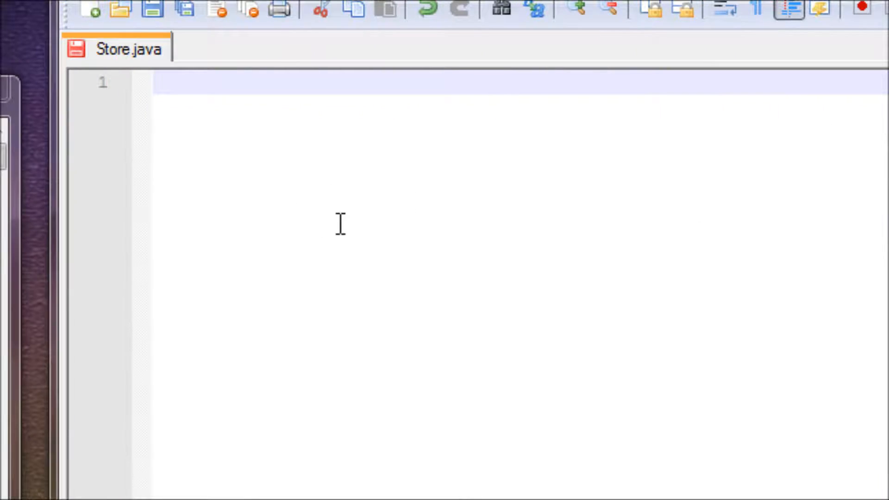
mouse_move(417, 272)
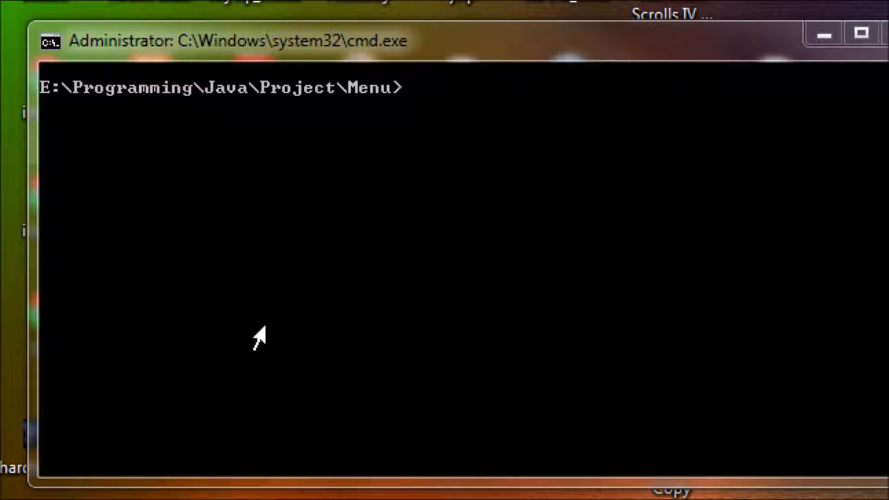
mouse_move(382, 300)
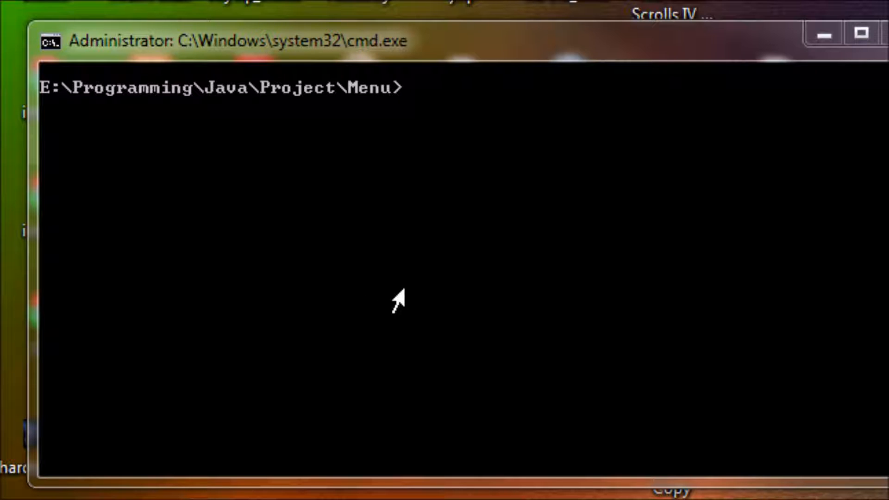
mouse_move(393, 287)
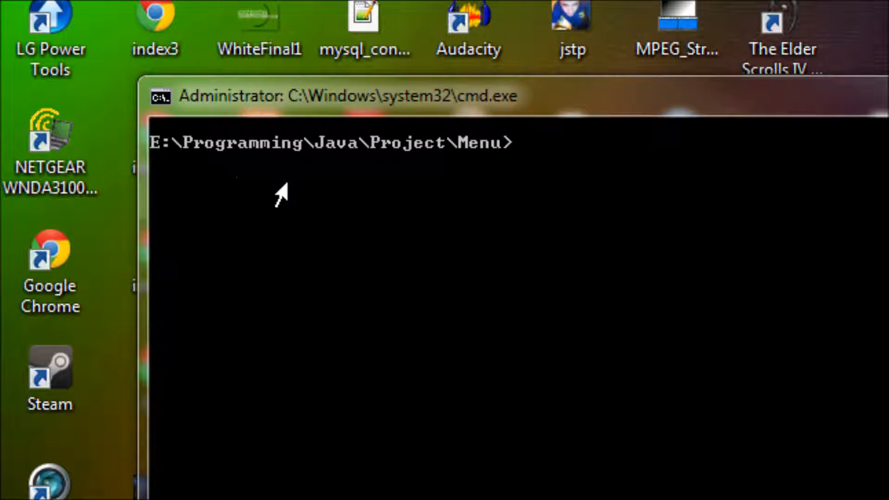
mouse_move(151, 180)
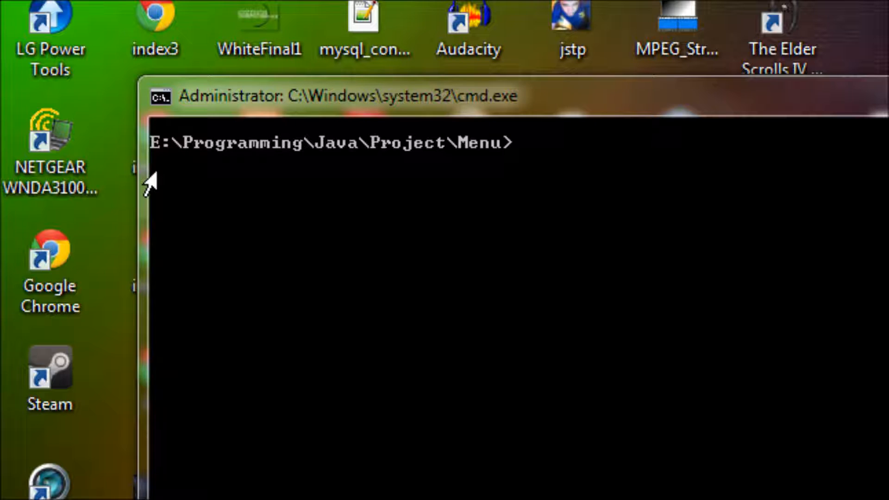
mouse_move(168, 179)
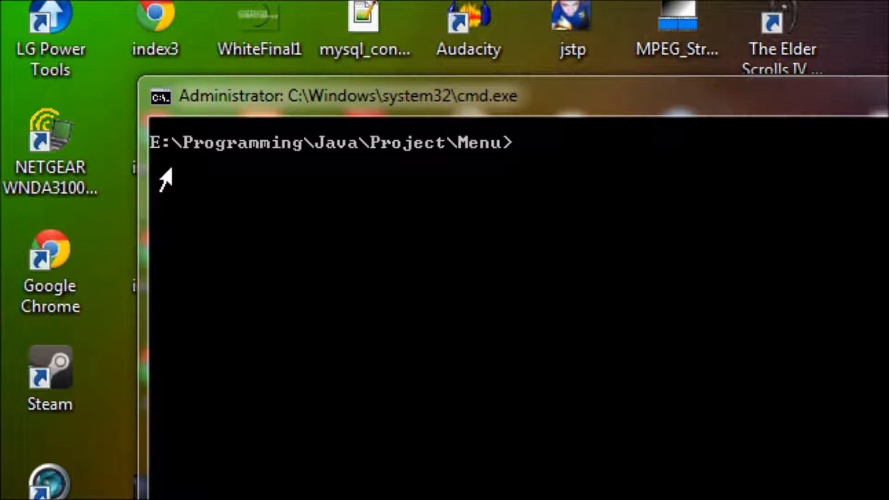
mouse_move(361, 185)
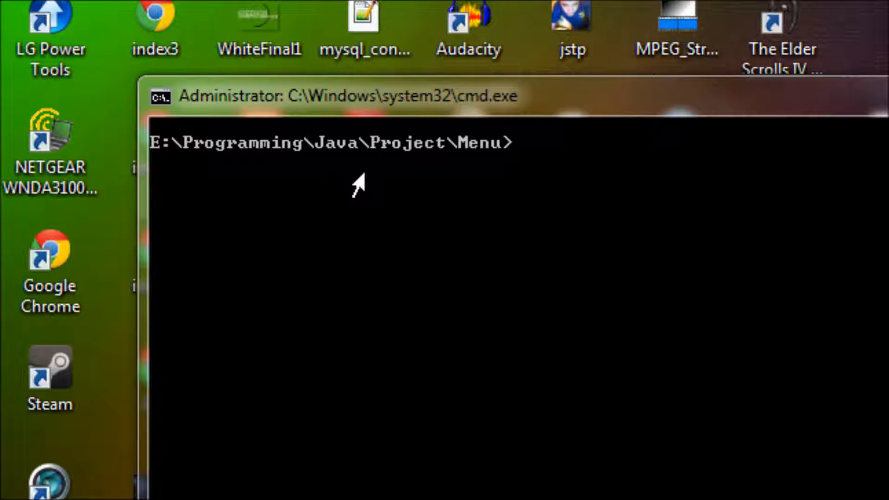
mouse_move(521, 181)
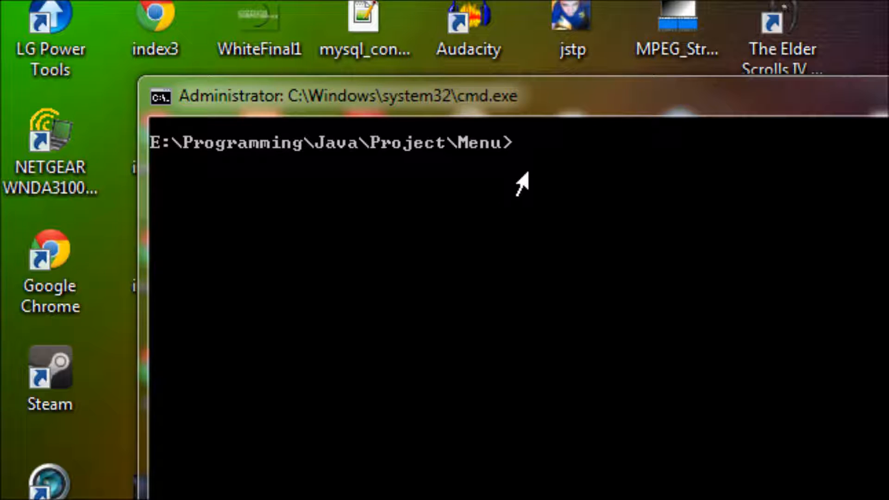
mouse_move(569, 210)
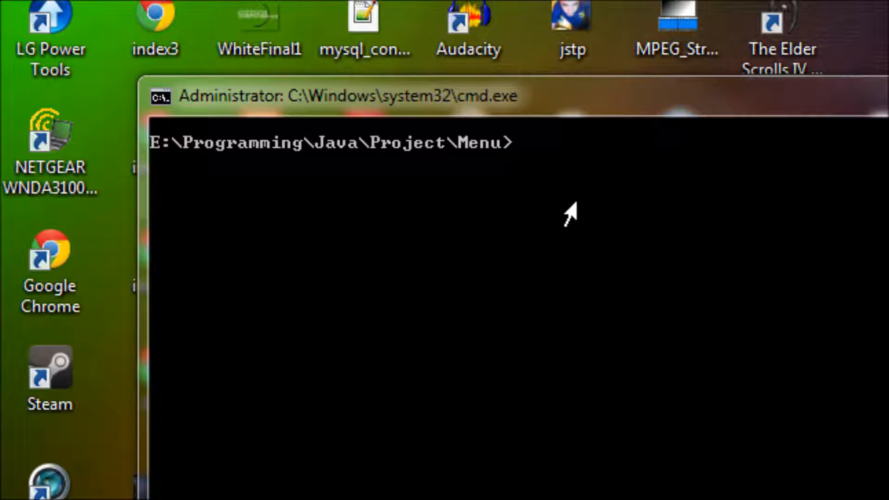
mouse_move(222, 226)
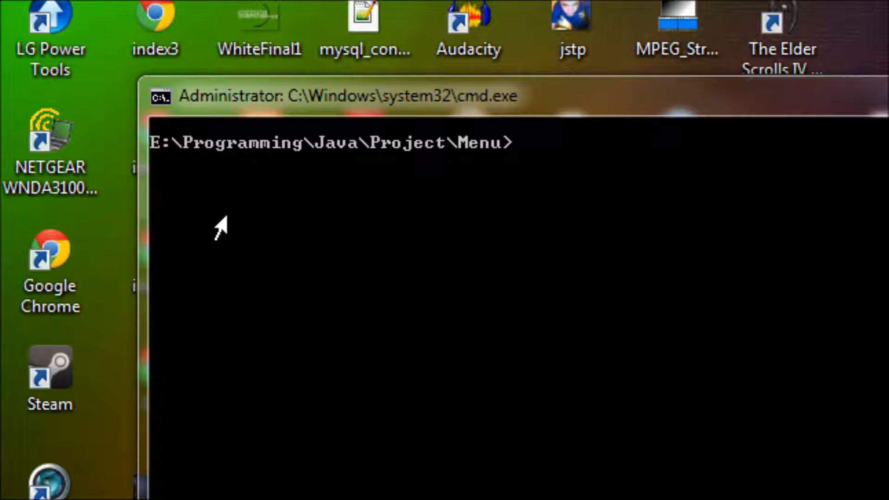
mouse_move(165, 211)
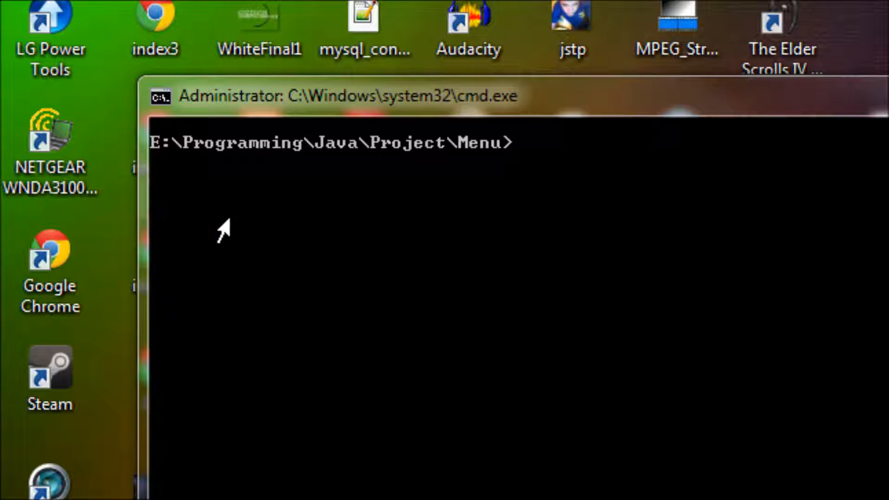
mouse_move(195, 249)
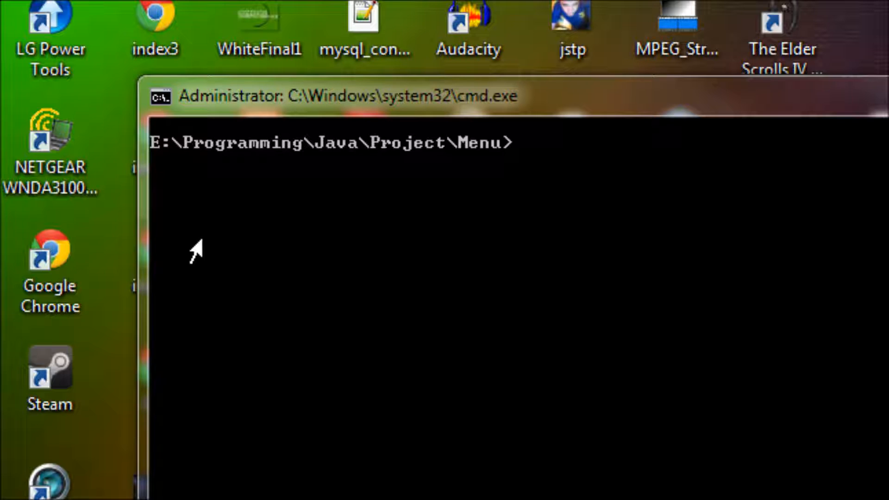
mouse_move(653, 251)
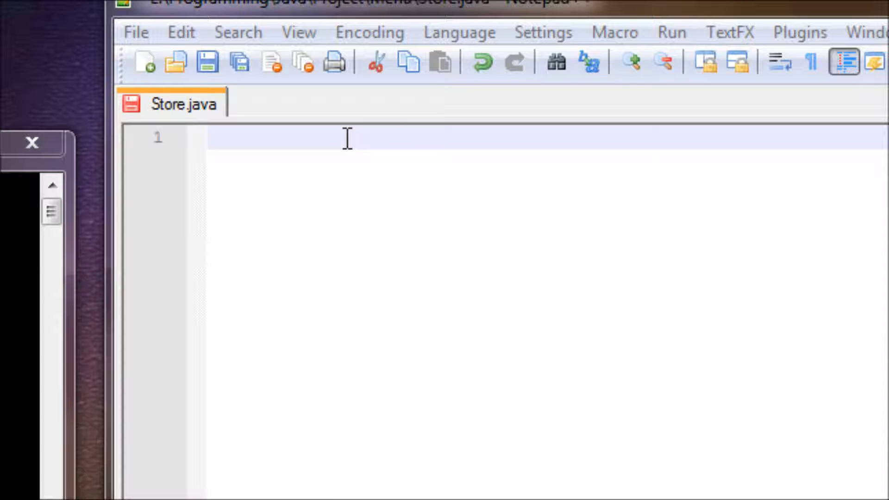
Write the first line of Store.java: import java.util.Scanner;
click(210, 138)
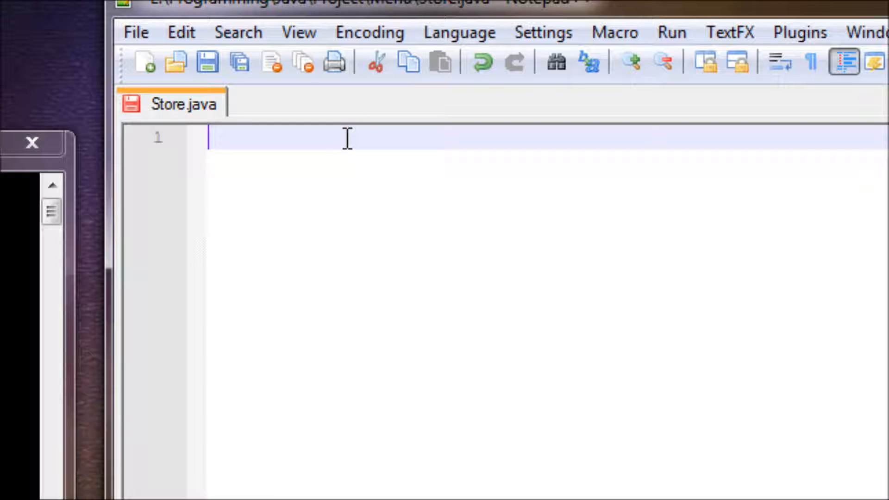
text(import)
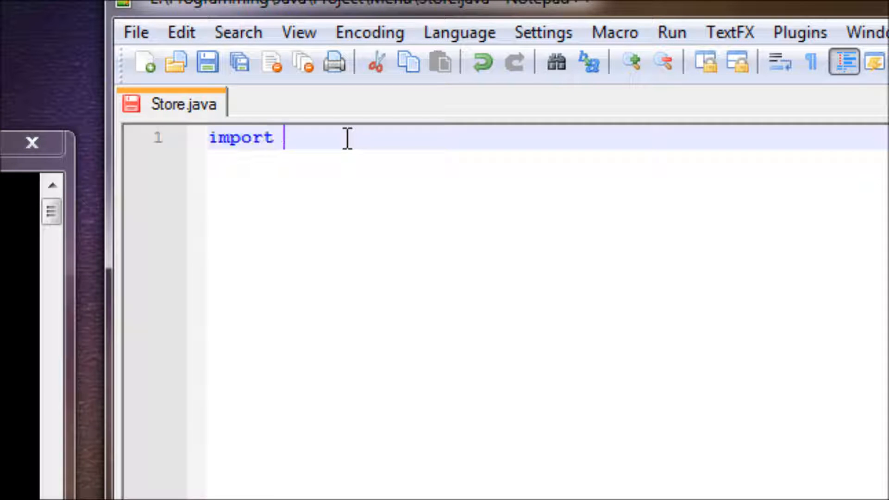
text(java)
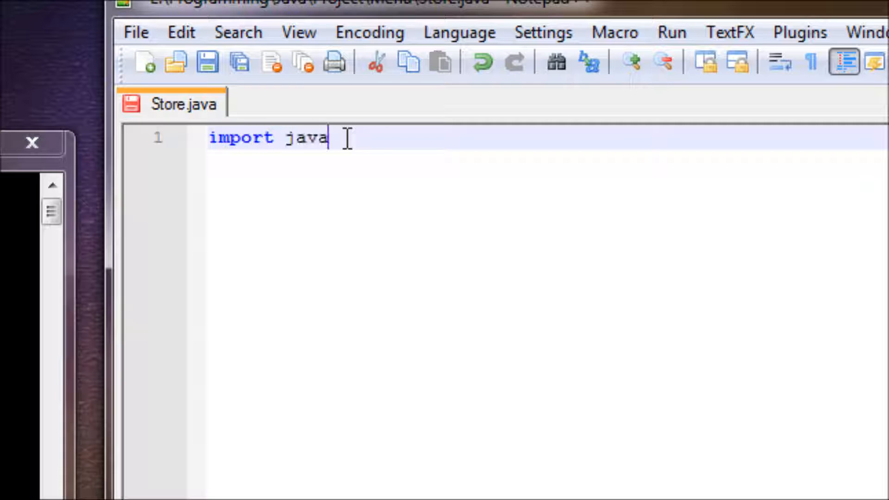
text(.util.)
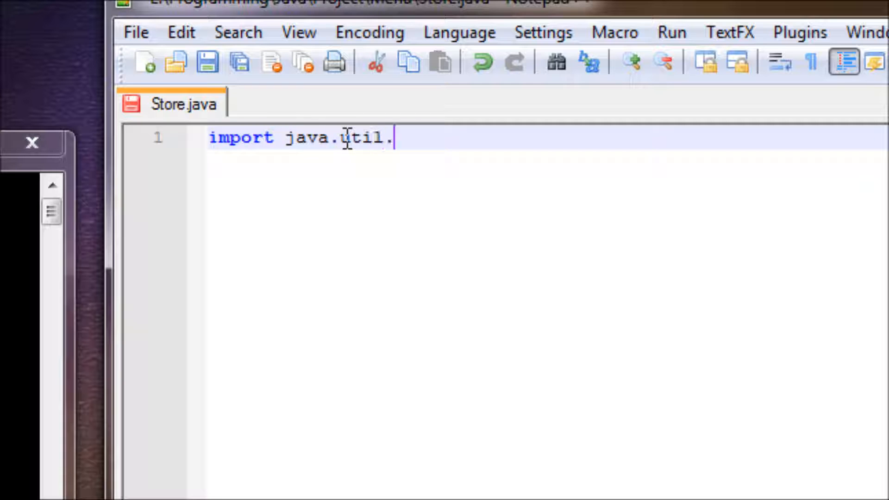
text(Scanner;)
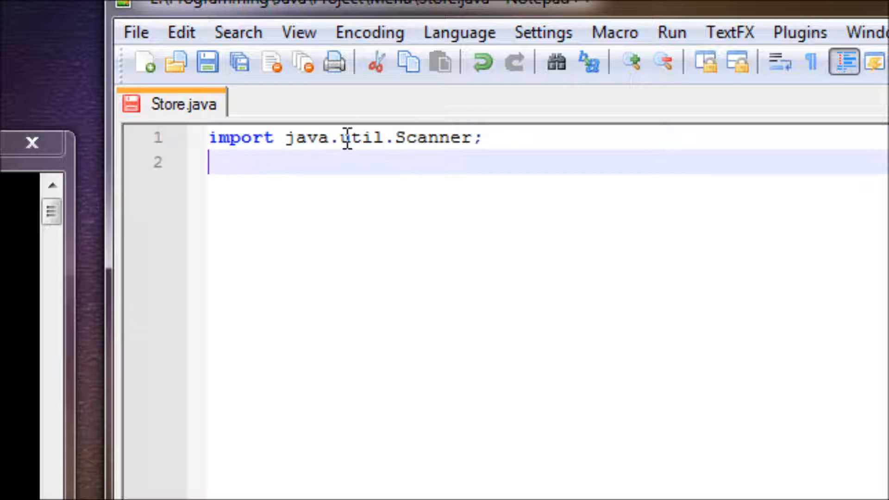
Add the second import line, java.text.DecimalFormat;
text(import)
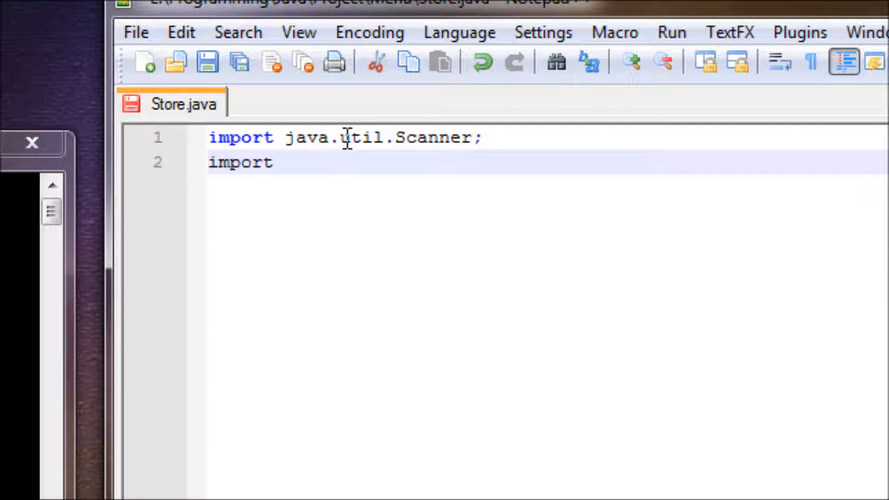
text(j)
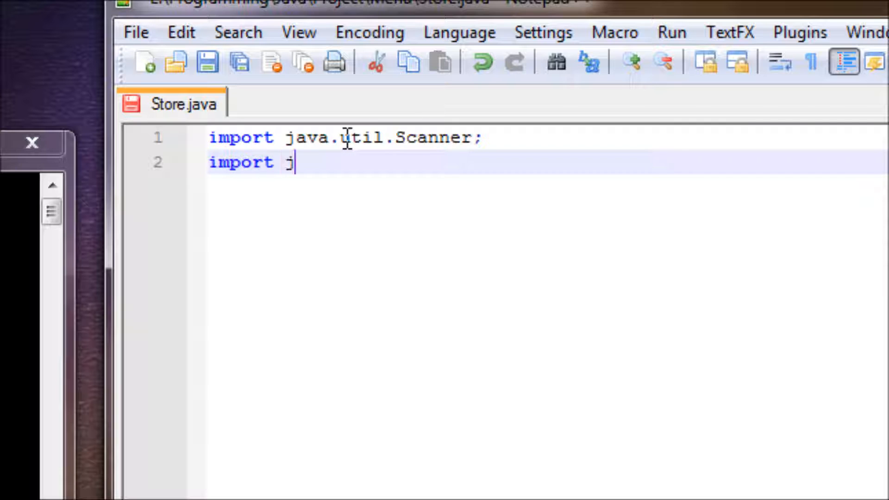
text(ava)
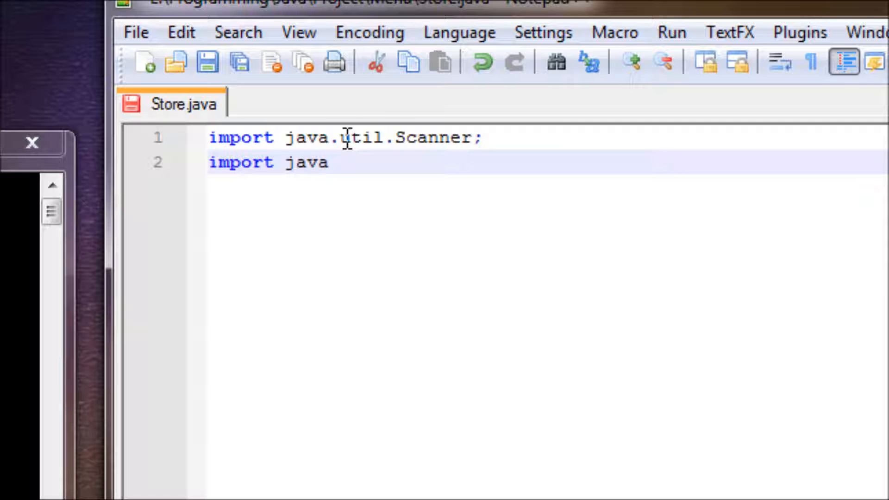
text(.)
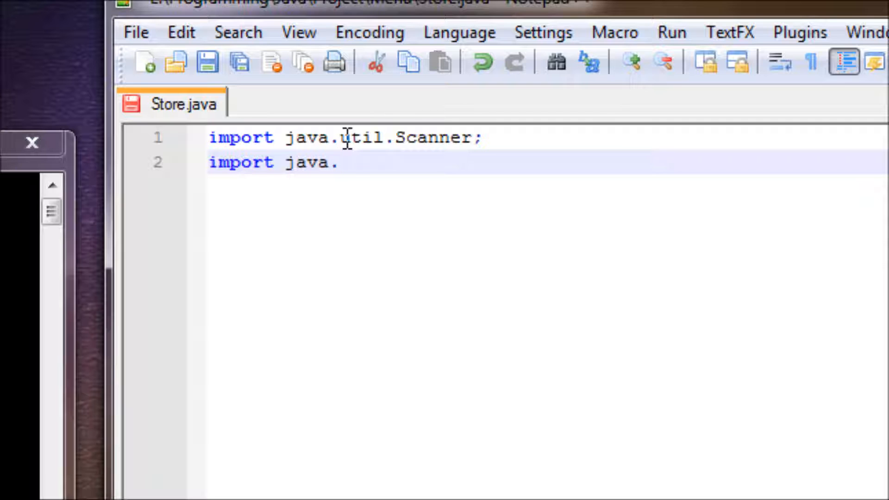
text(text)
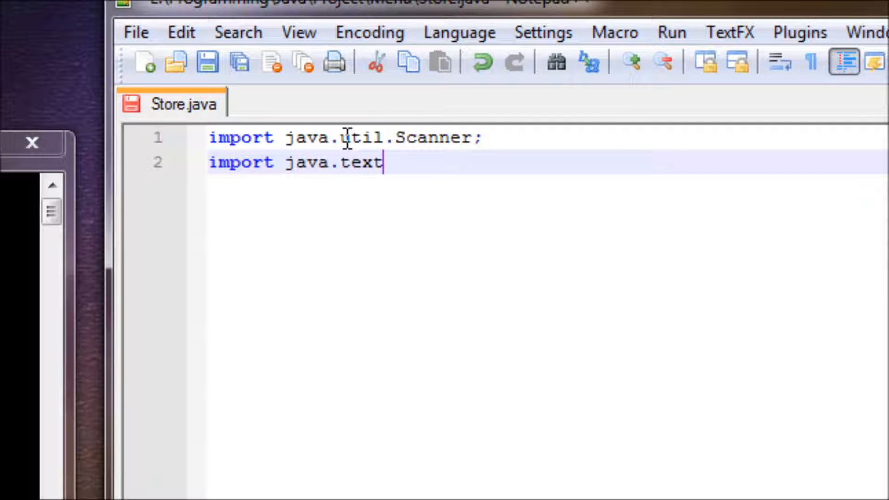
text(.Decimal)
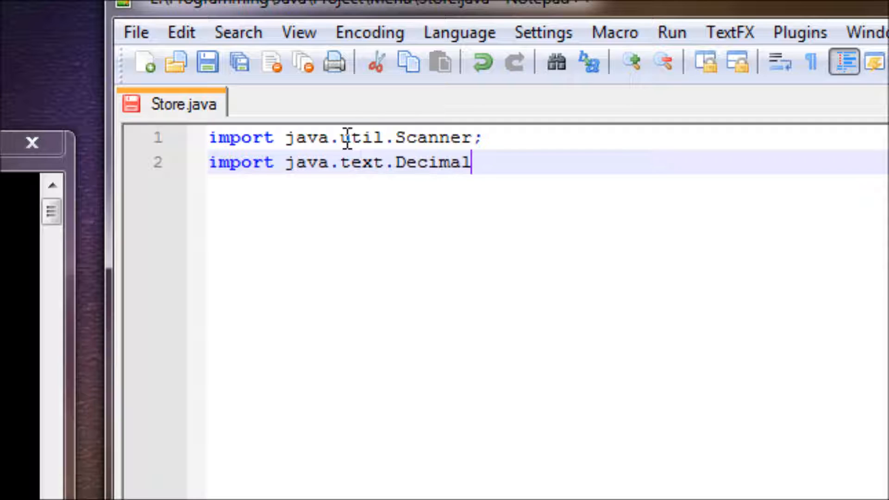
text(Format)
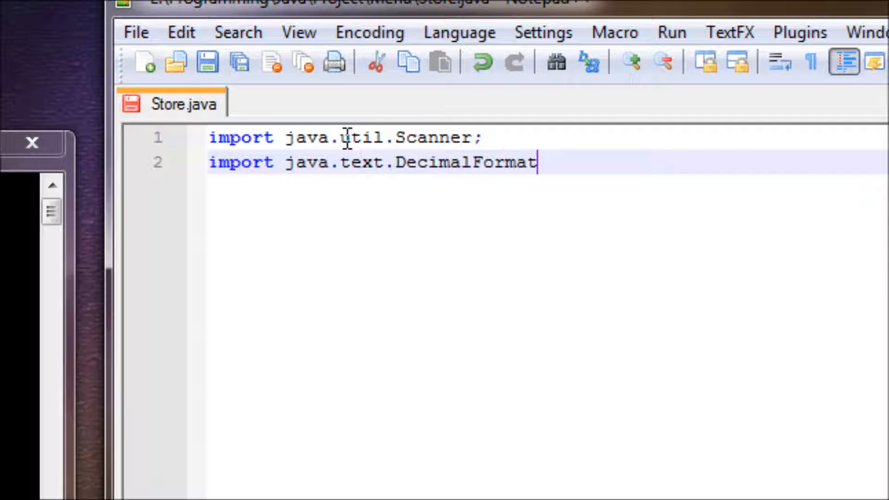
text(;)
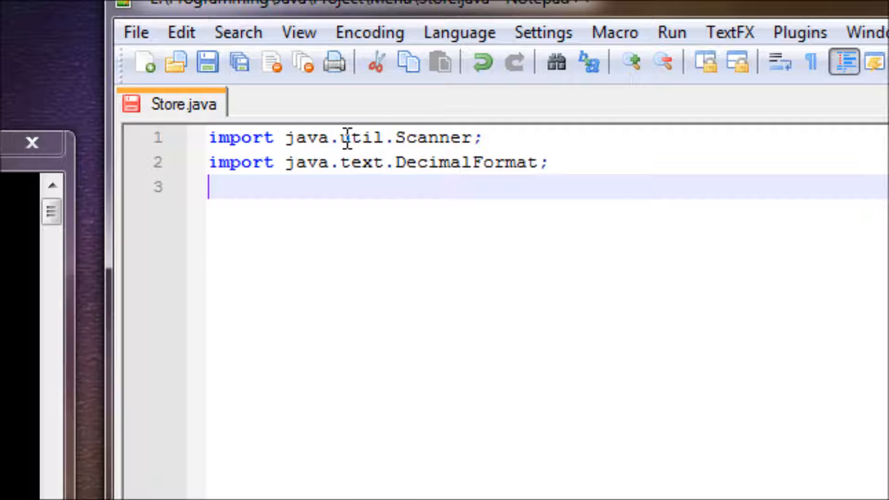
Add the third import line, java.io.IOException;
text(import)
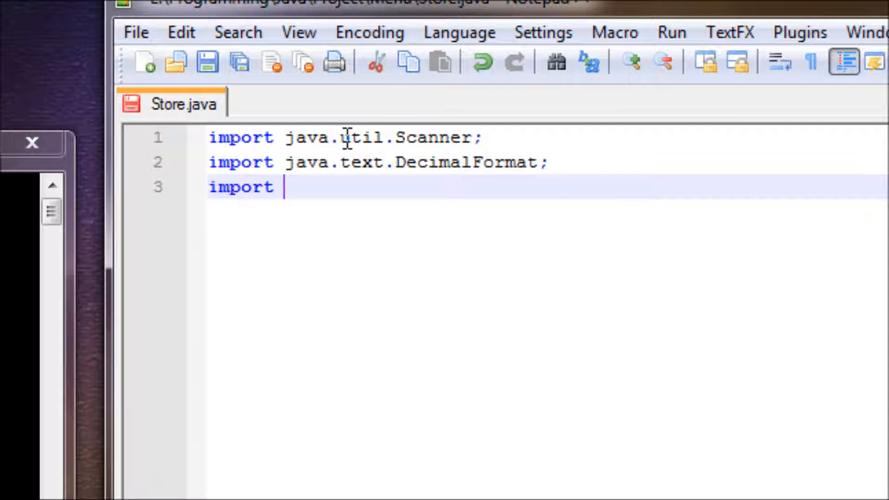
text(java)
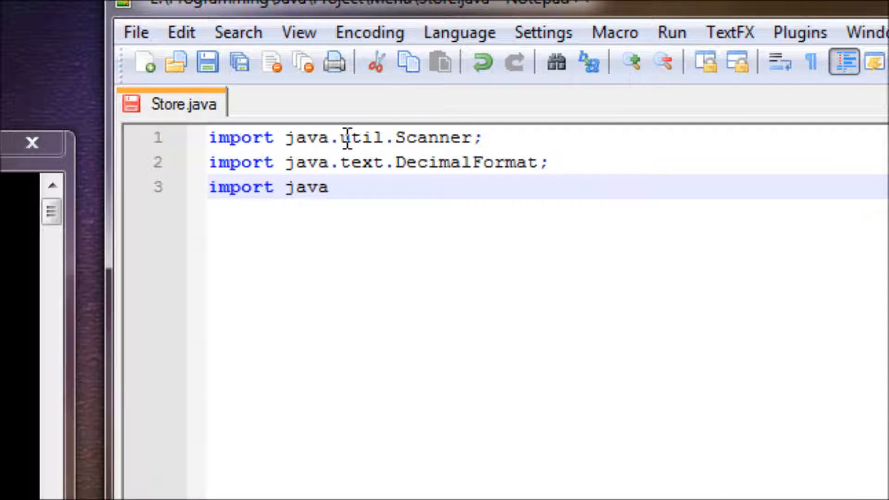
text(.)
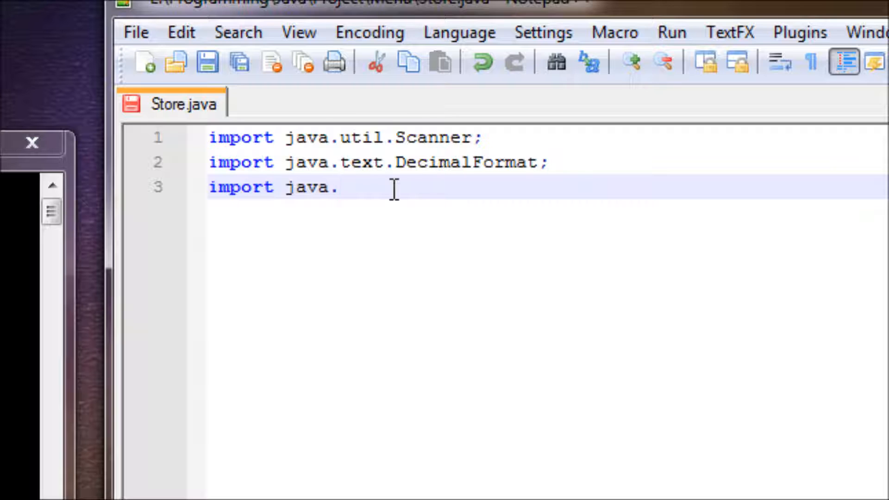
text(io.)
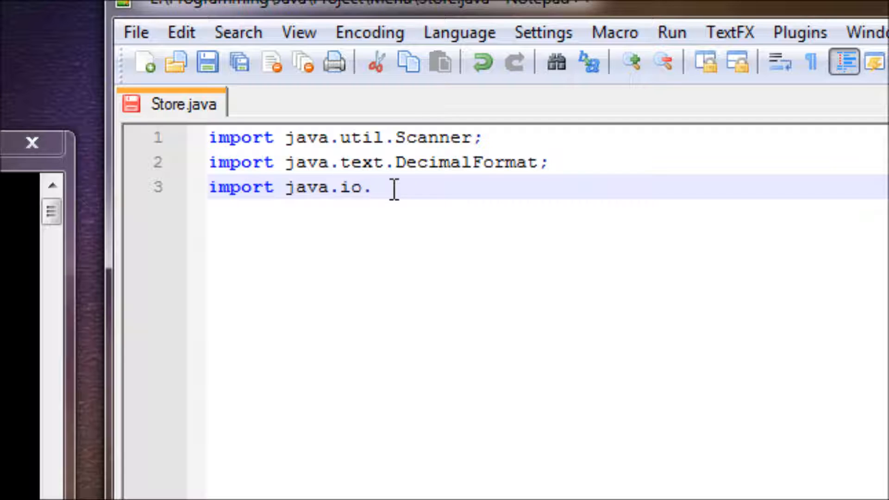
click(373, 187)
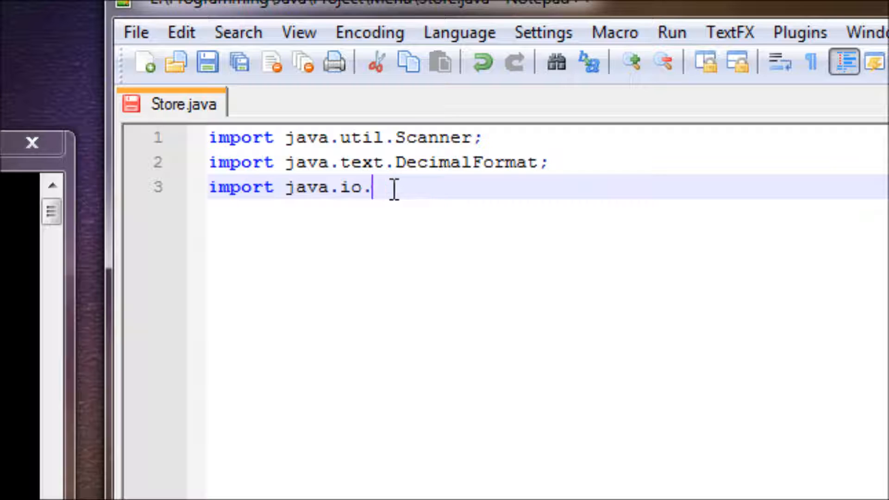
text(IO)
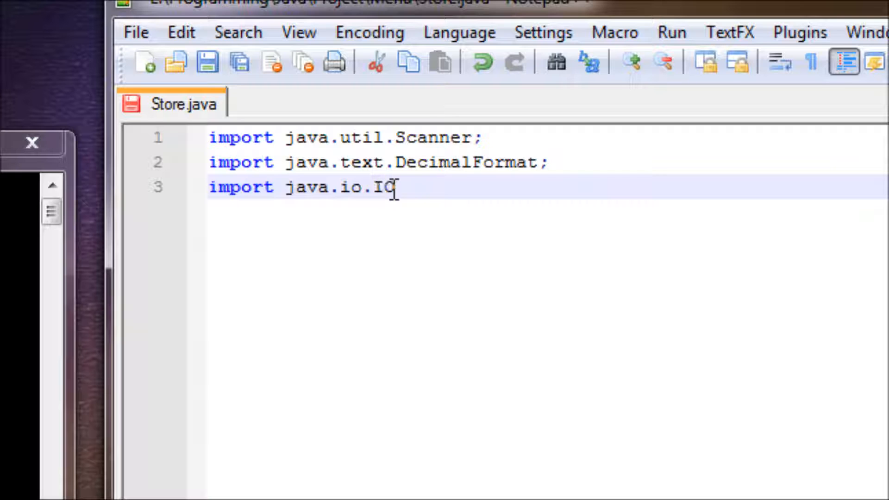
text(Excep)
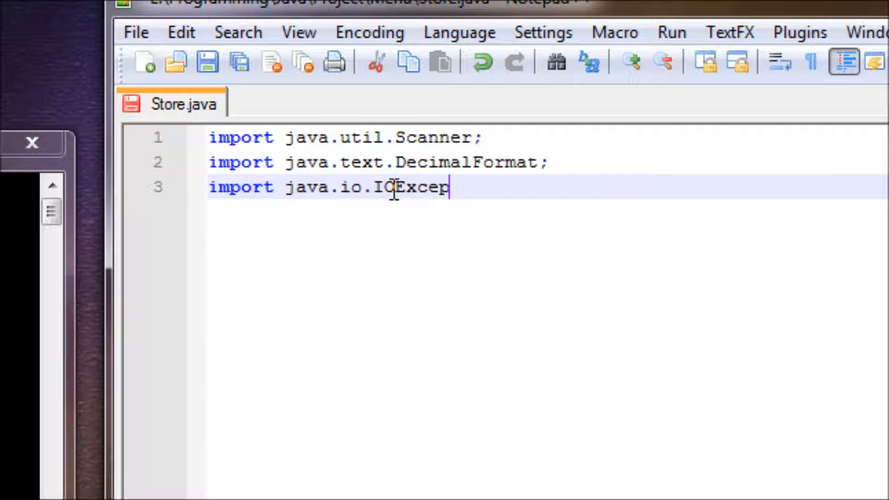
text(tion)
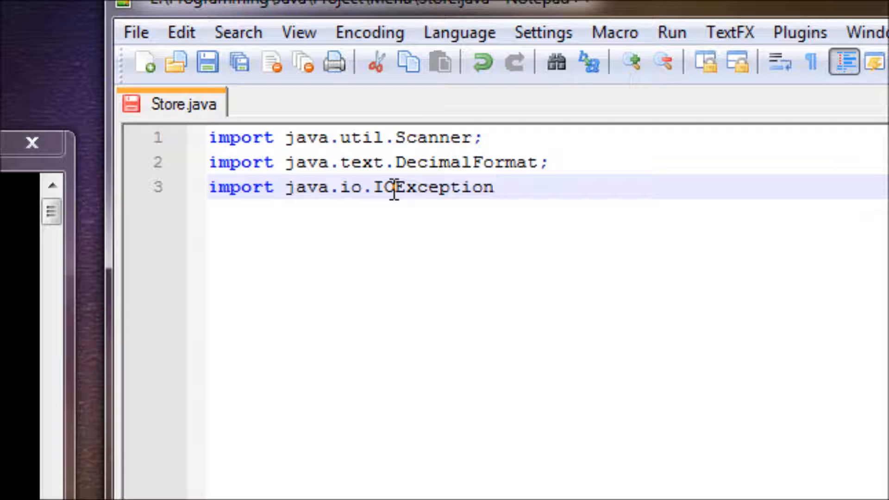
text(;)
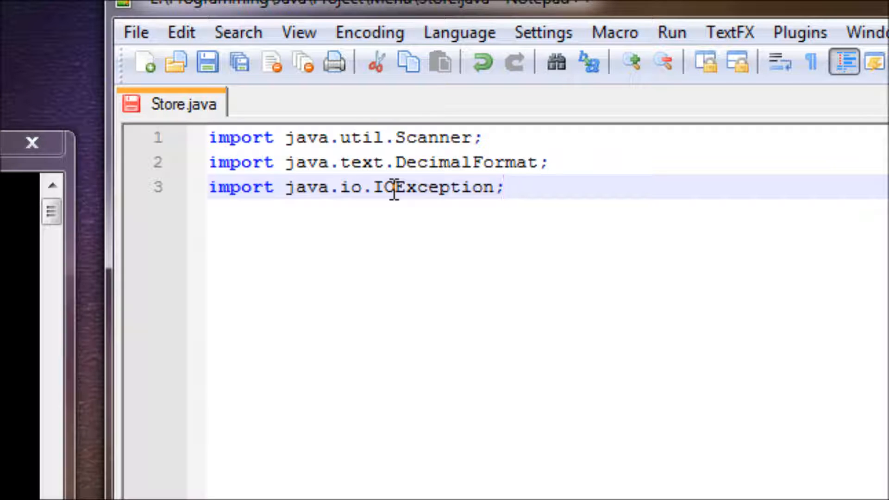
mouse_move(536, 193)
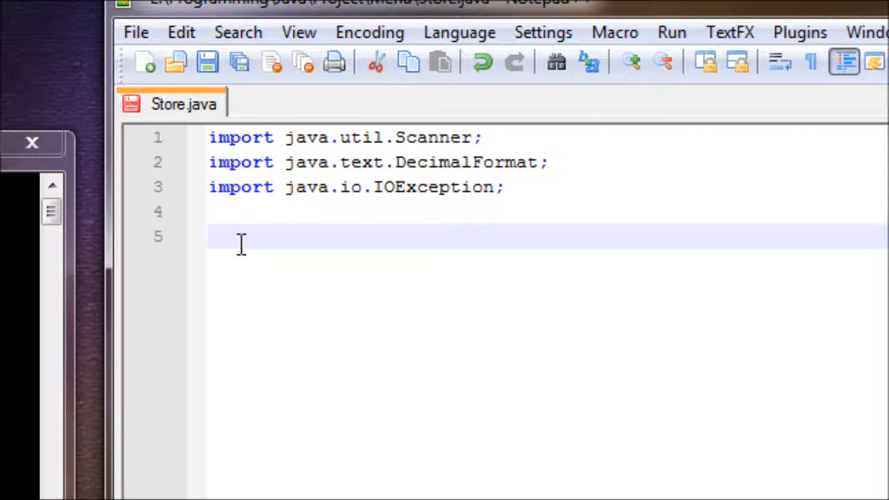
Declare public class Store and move into its body
text(pub)
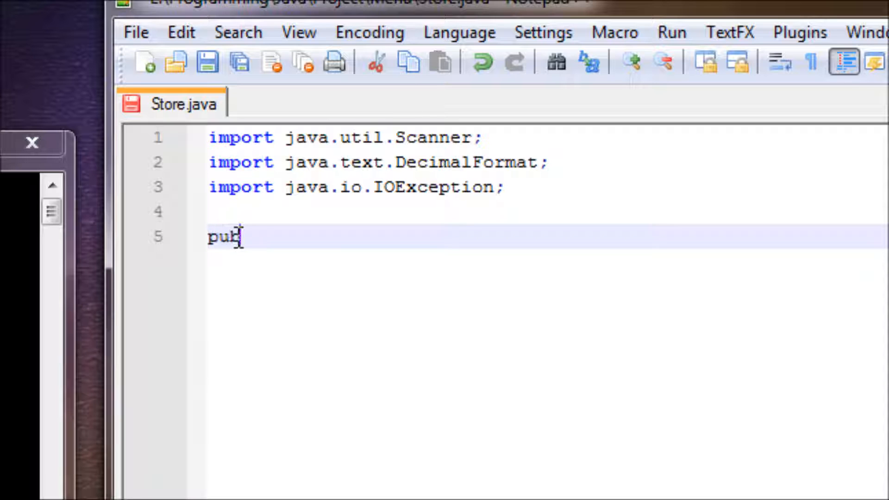
text(lic)
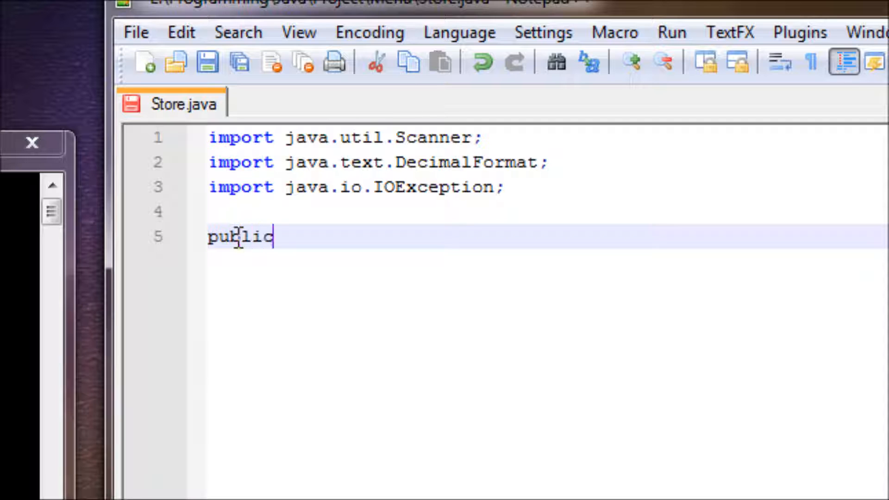
text(store)
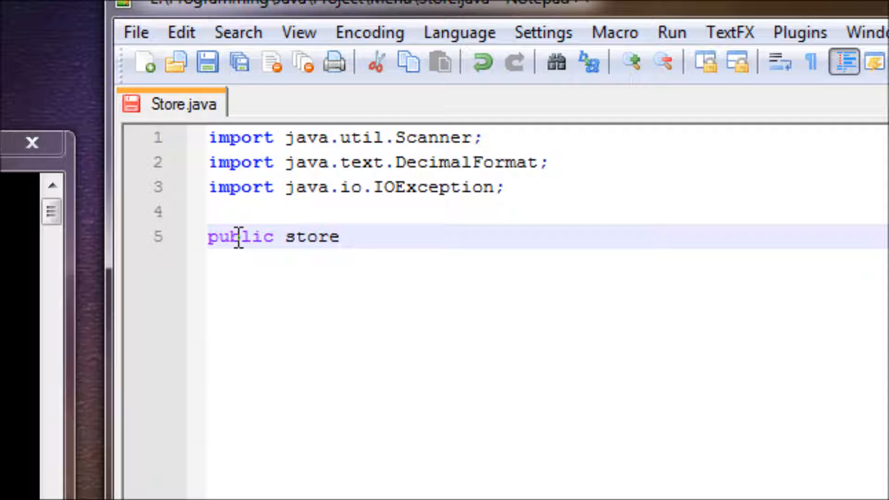
text(class s)
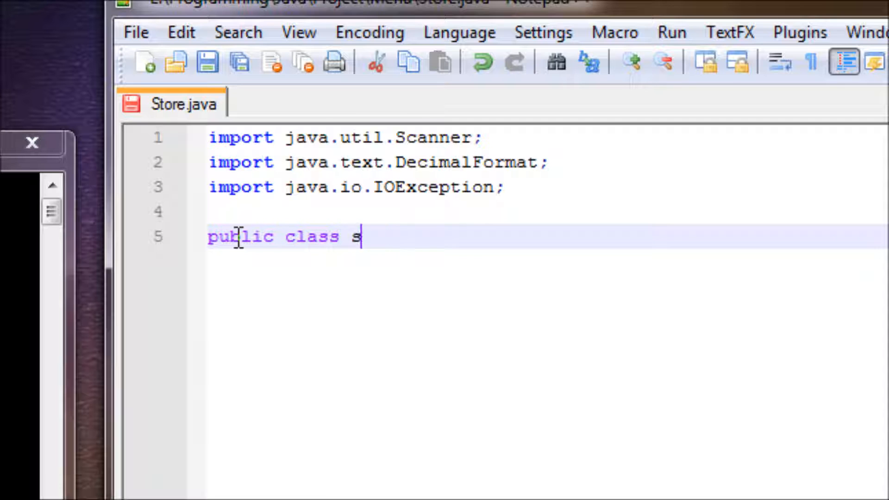
text(tore;)
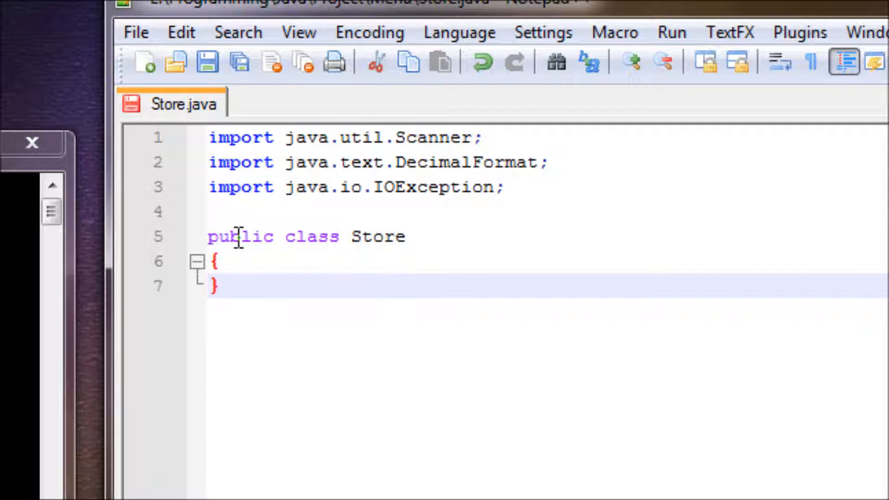
key(enter)
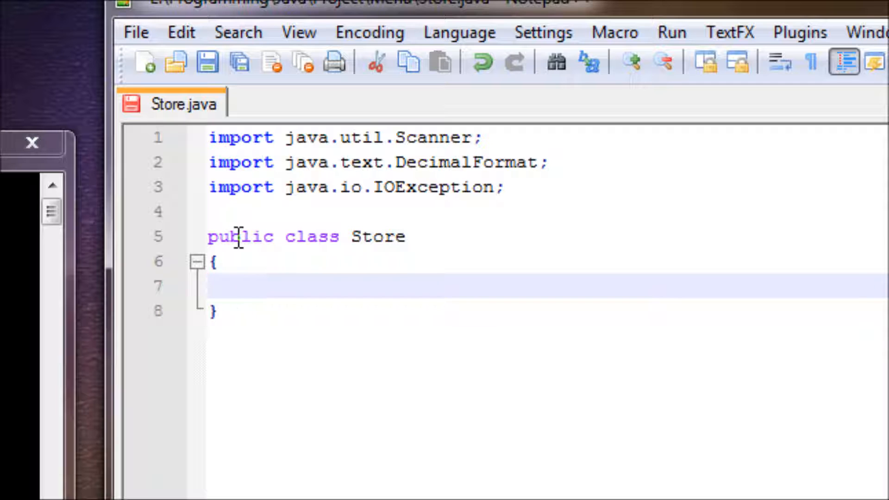
Write the public static void main(String[] args) method signature with its opening brace
text(pub)
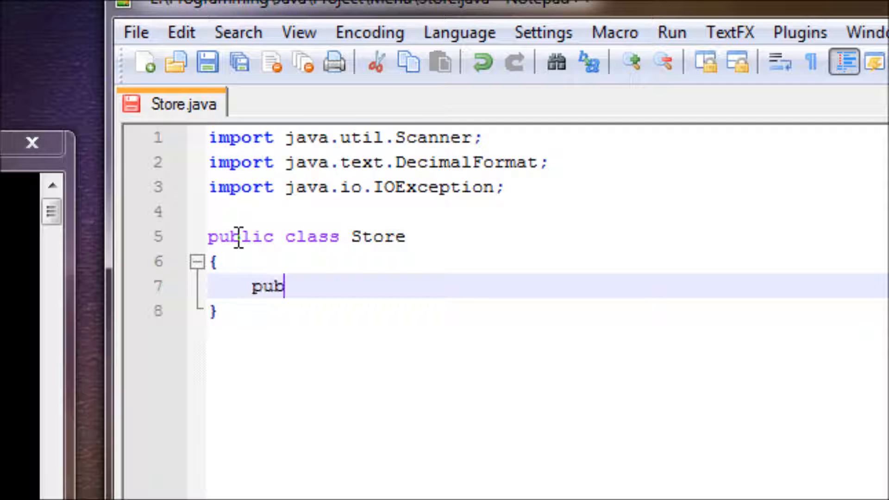
text(lic static v)
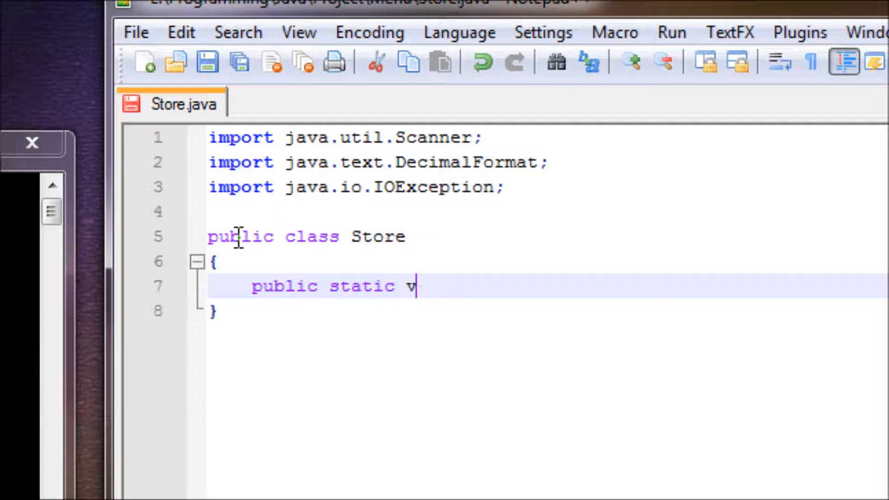
text(oid main()
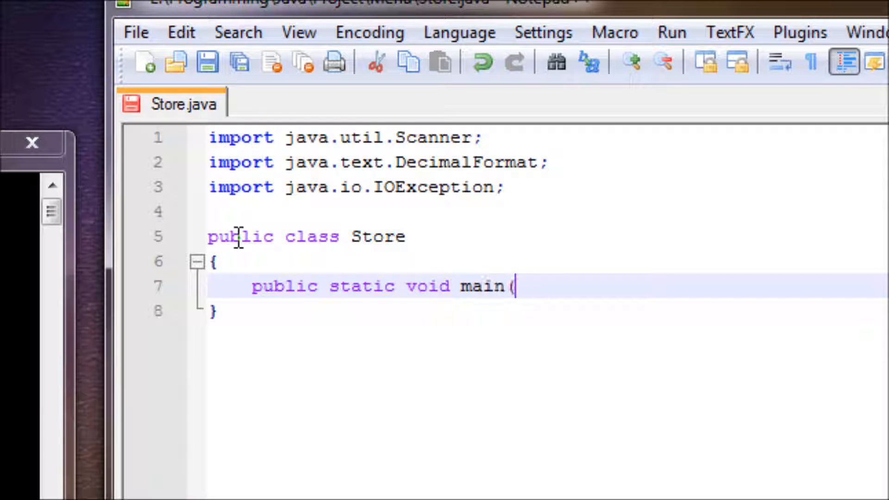
text(String[])
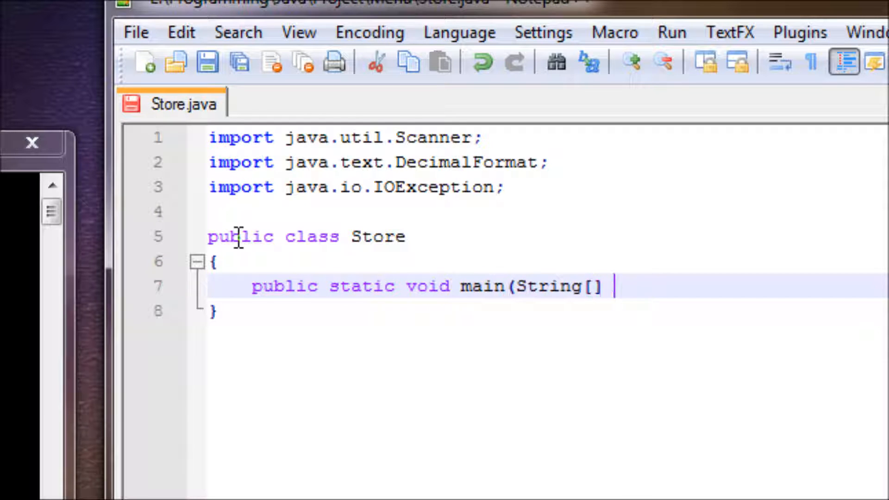
text(args))
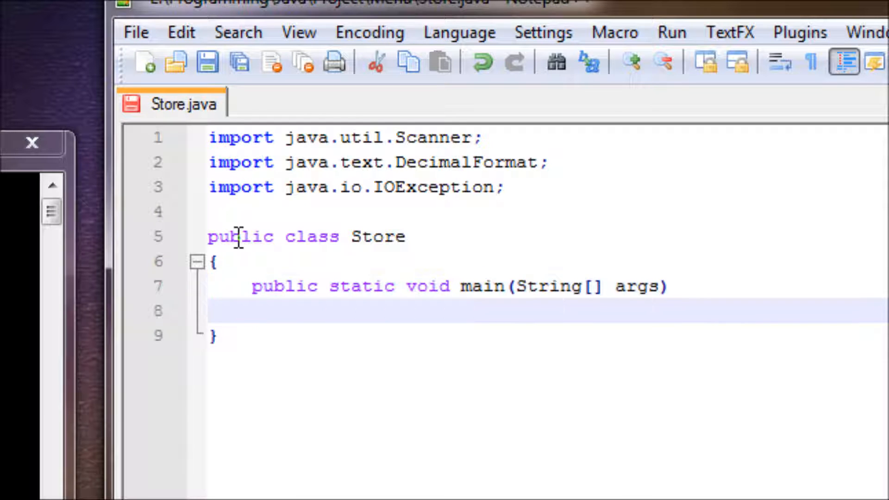
text({)
text(})
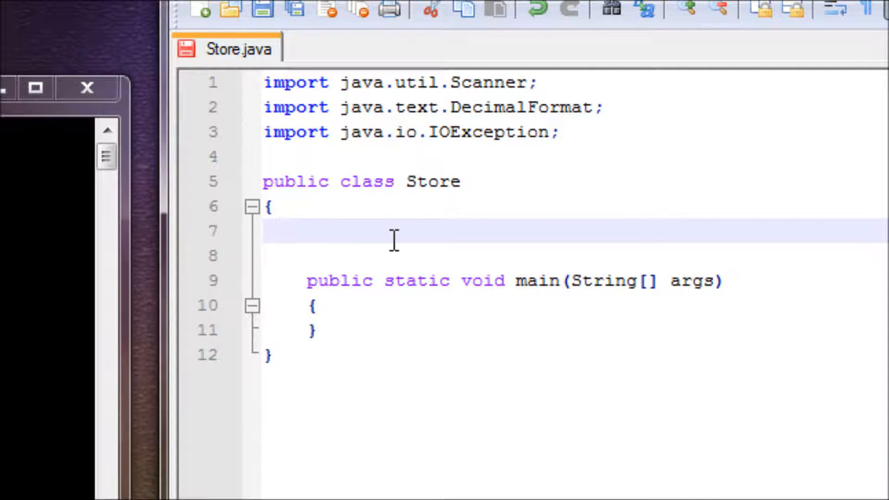
mouse_move(344, 322)
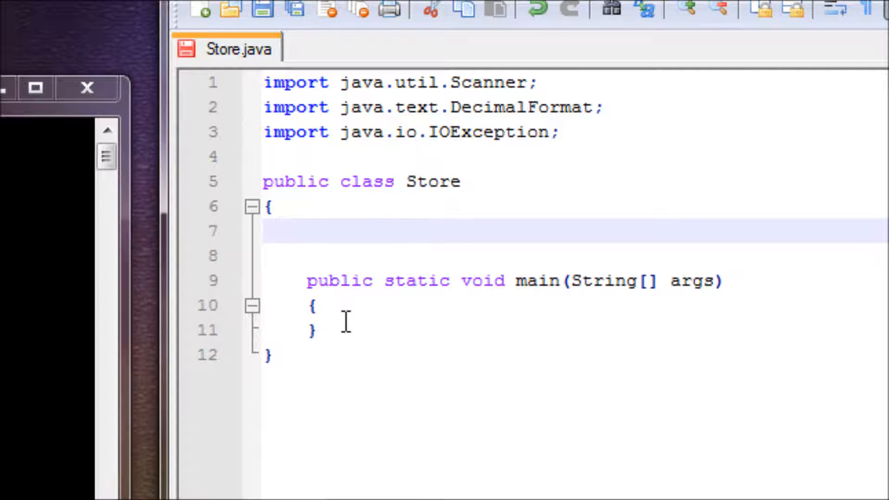
click(312, 306)
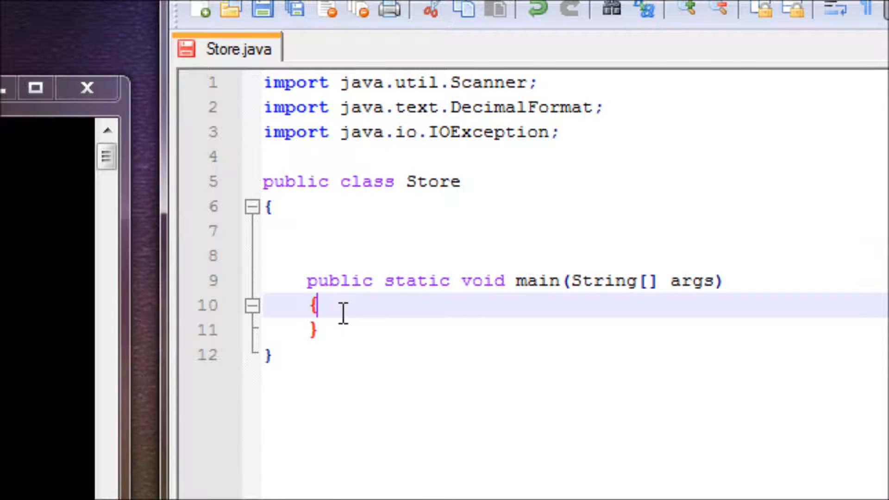
mouse_move(363, 306)
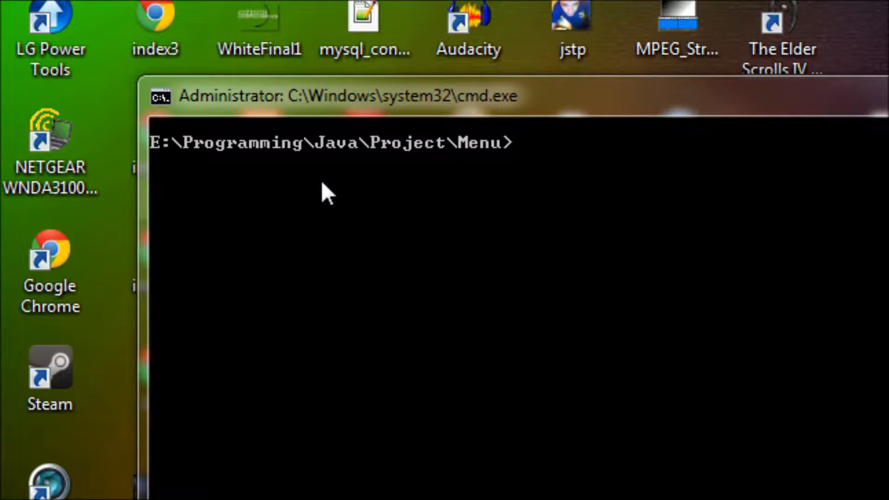
mouse_move(309, 193)
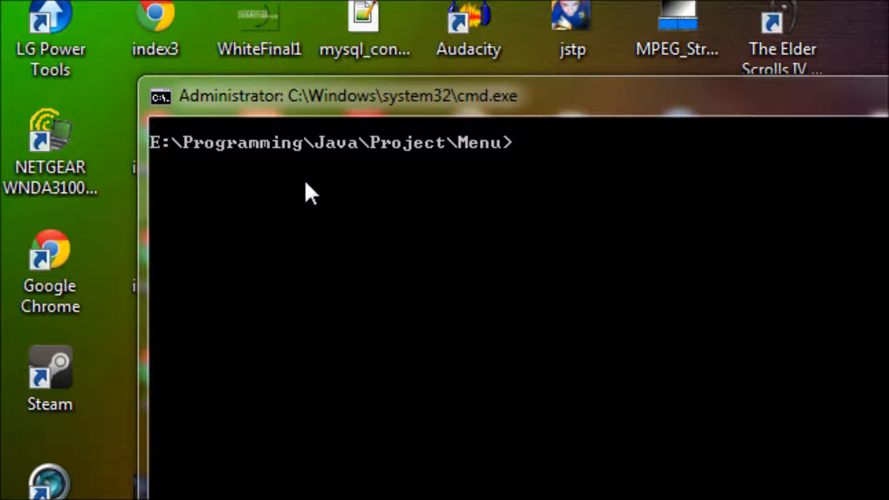
mouse_move(388, 187)
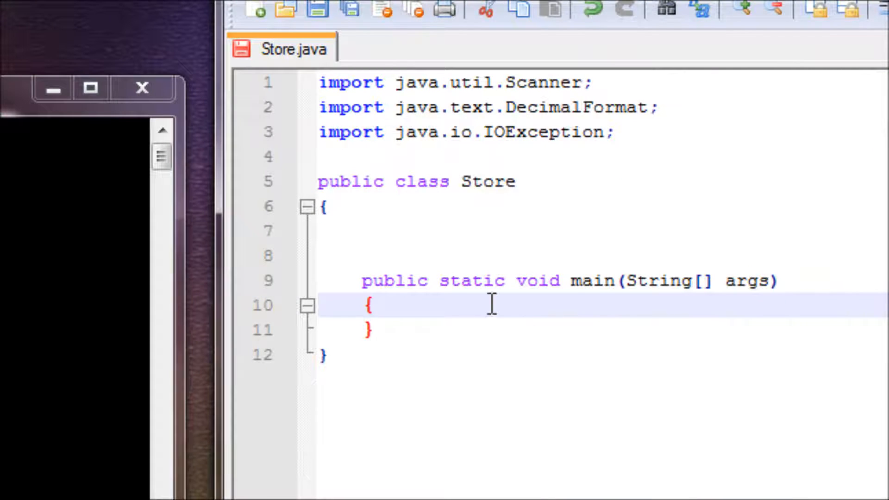
mouse_move(569, 332)
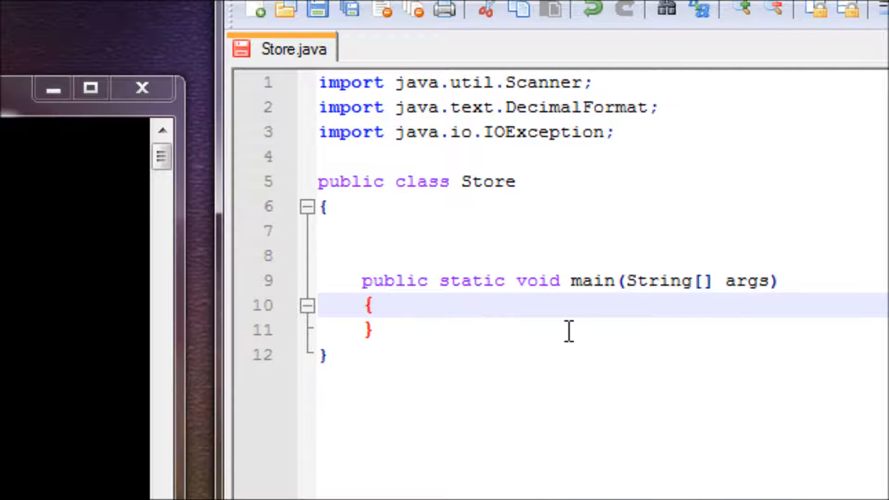
click(385, 304)
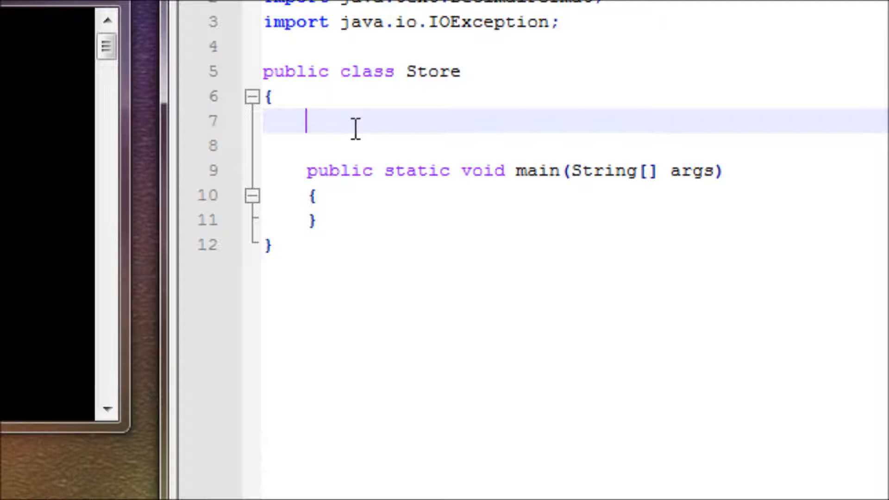
Declare a void menu() method above main, with its braces
text(public)
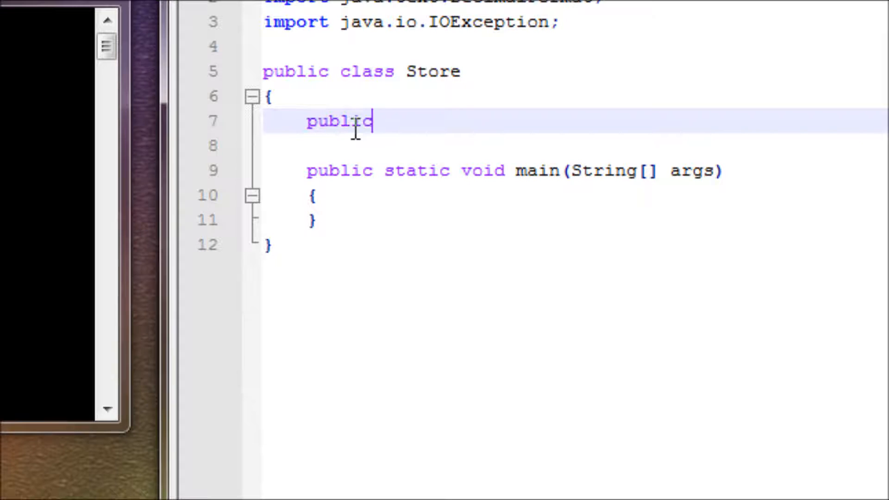
key(Backspace)
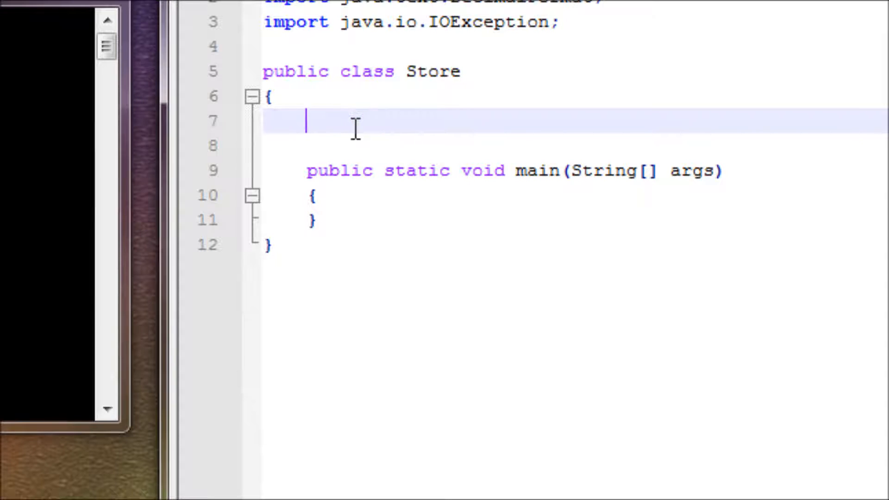
text(void)
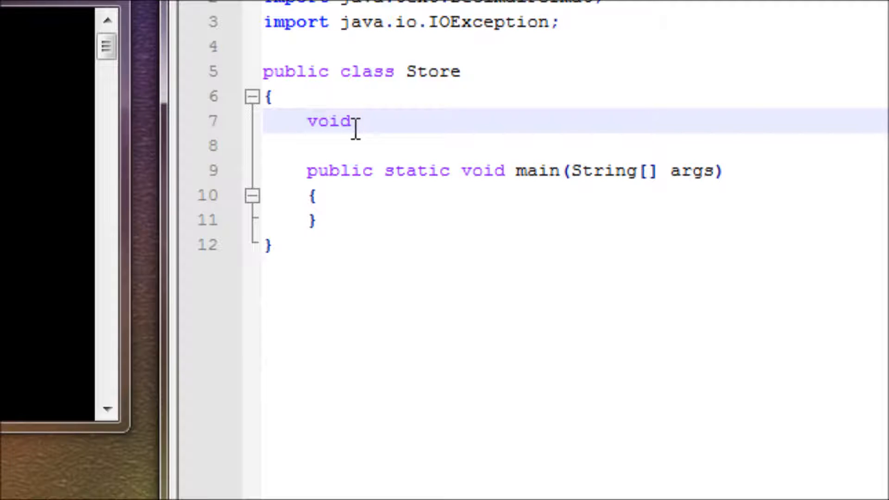
text(menu())
text({)
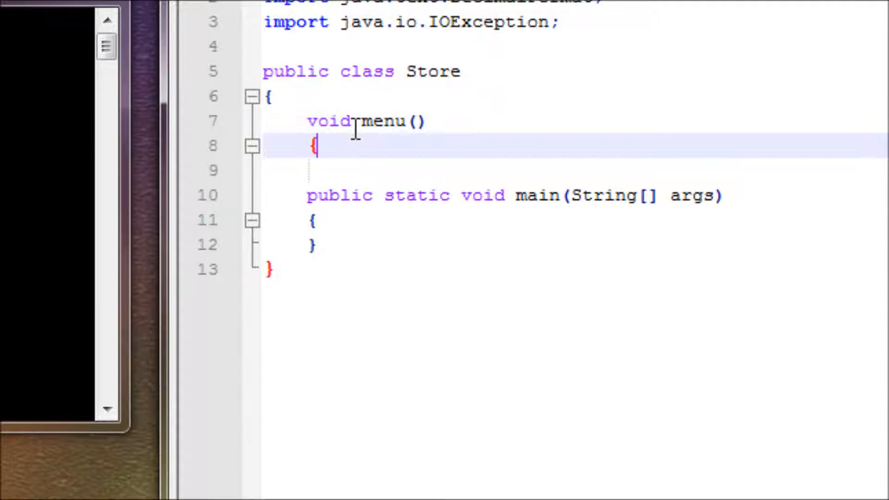
text(})
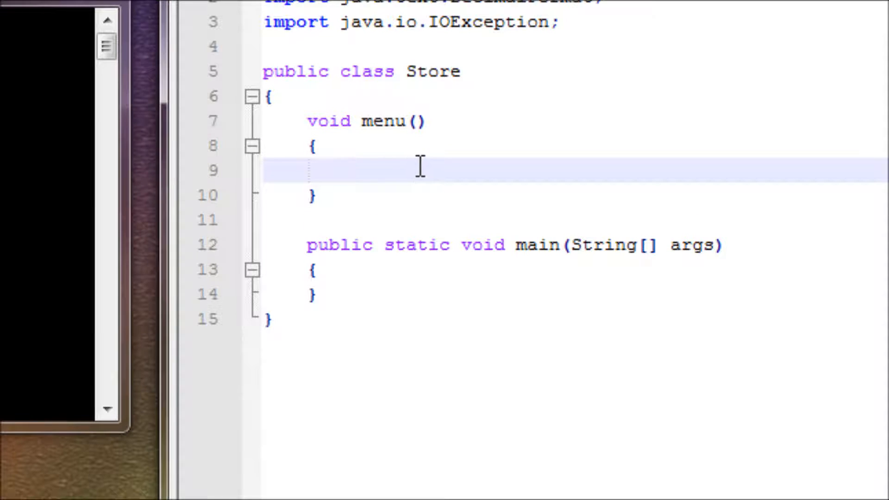
Inside menu(), declare Scanner kb = new Scanner(System.in)
text(Sca)
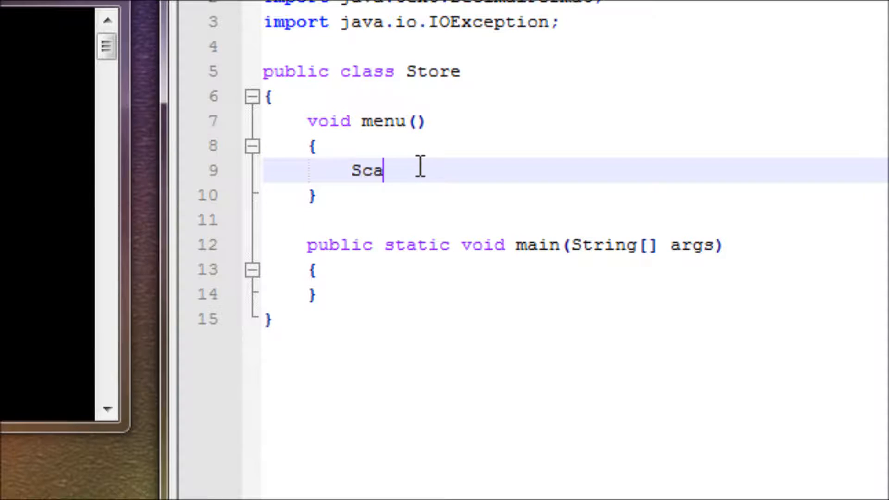
text(nner ob)
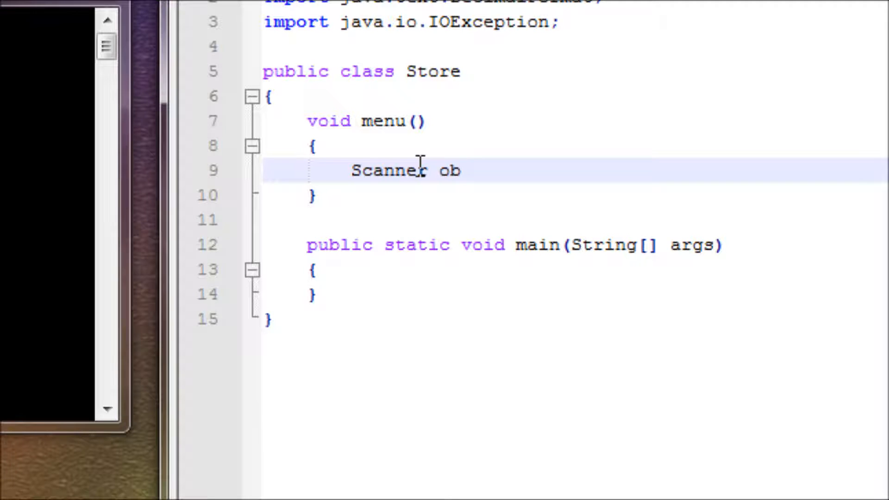
text(k)
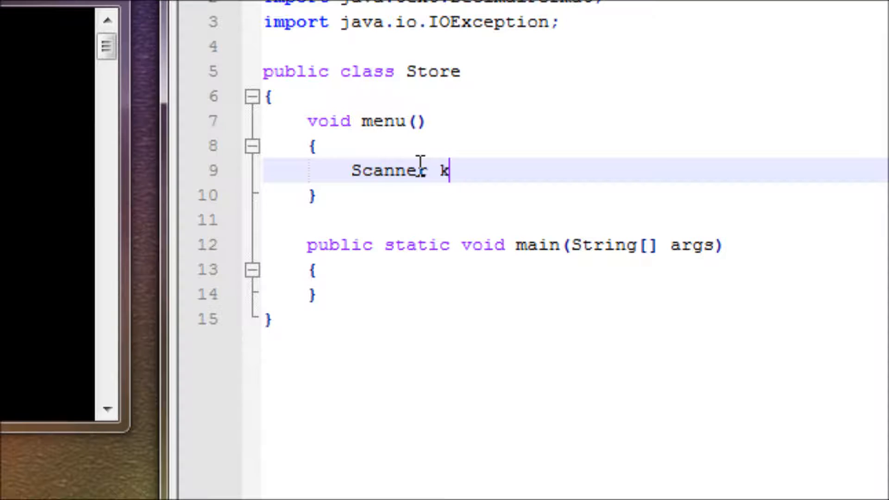
text(b = new S)
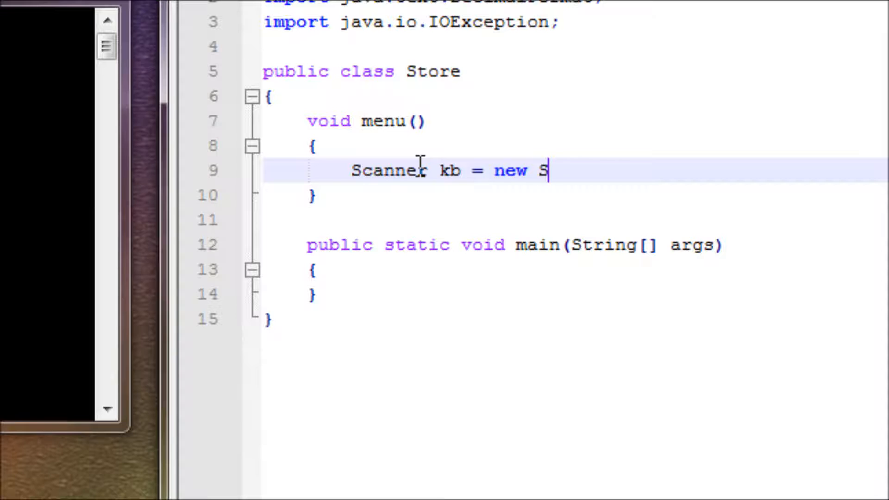
text(canner(S)
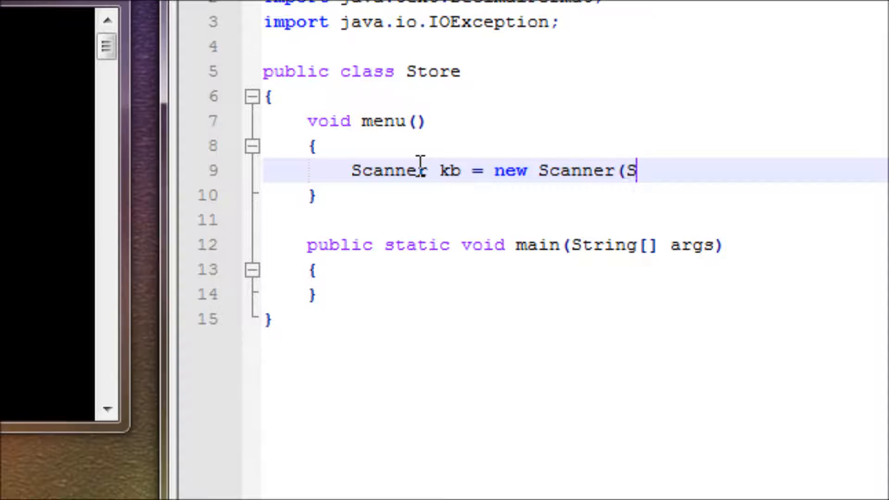
text(ystem.in);)
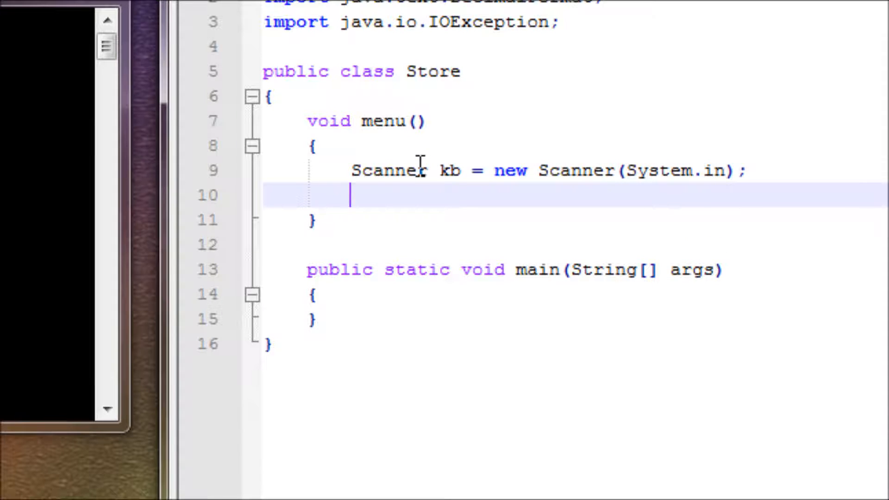
Begin a System.out.println("Please cho…") prompt line inside menu()
text(pr)
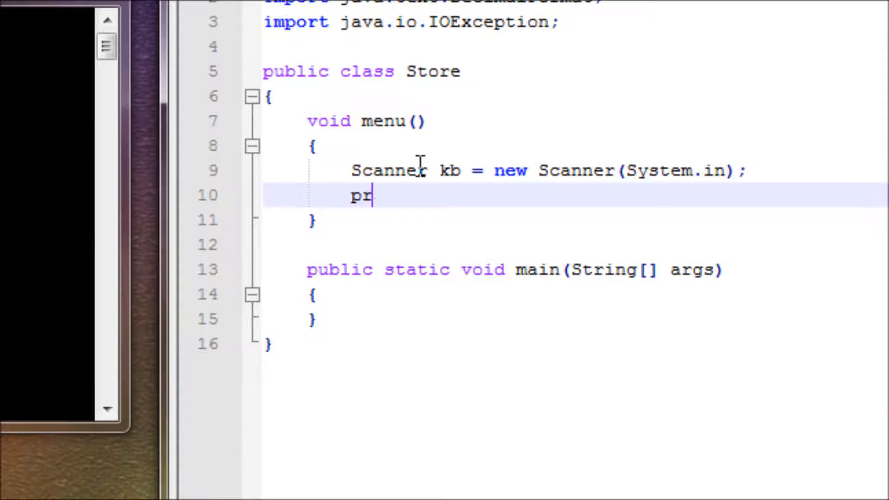
text(in)
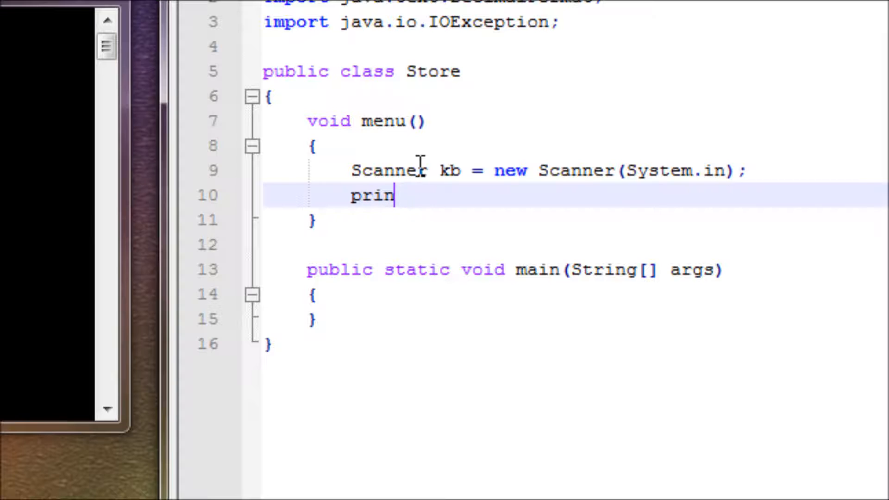
text(System)
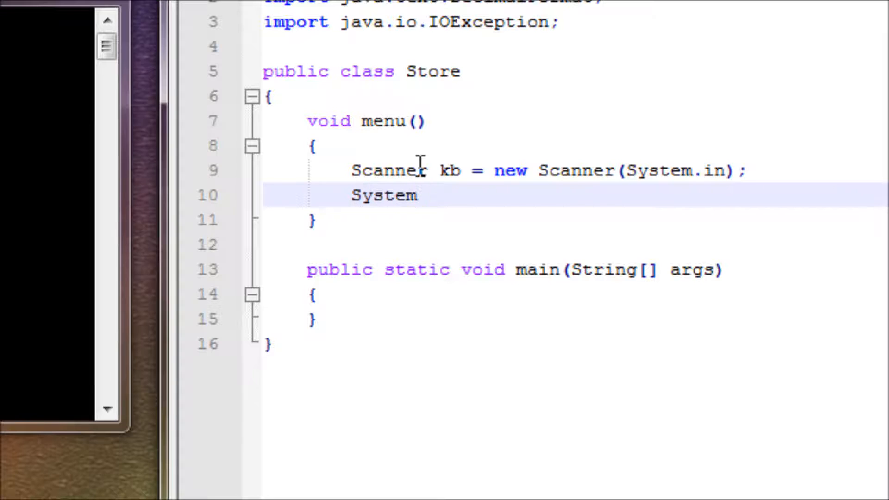
text(.)
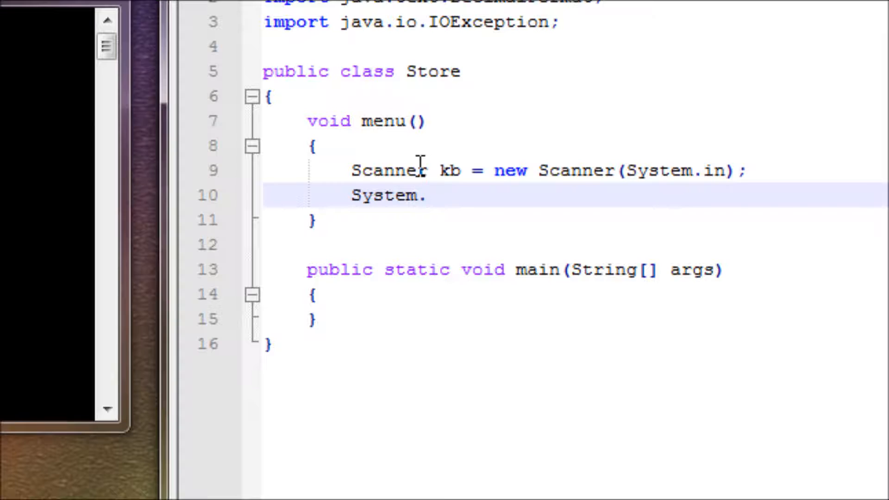
text(o)
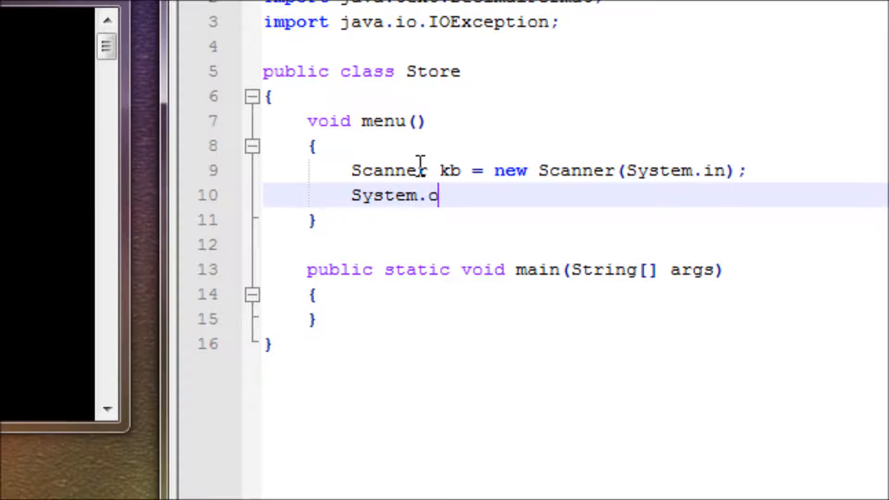
text(ut.printl)
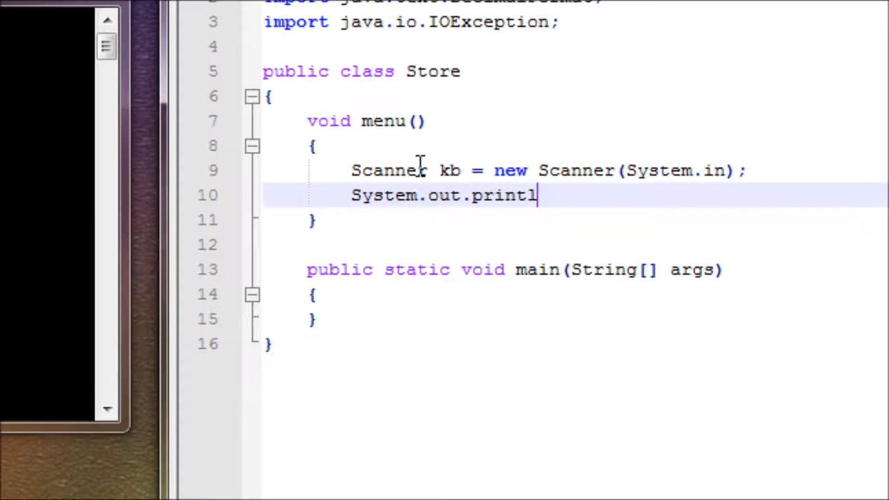
text(n(")
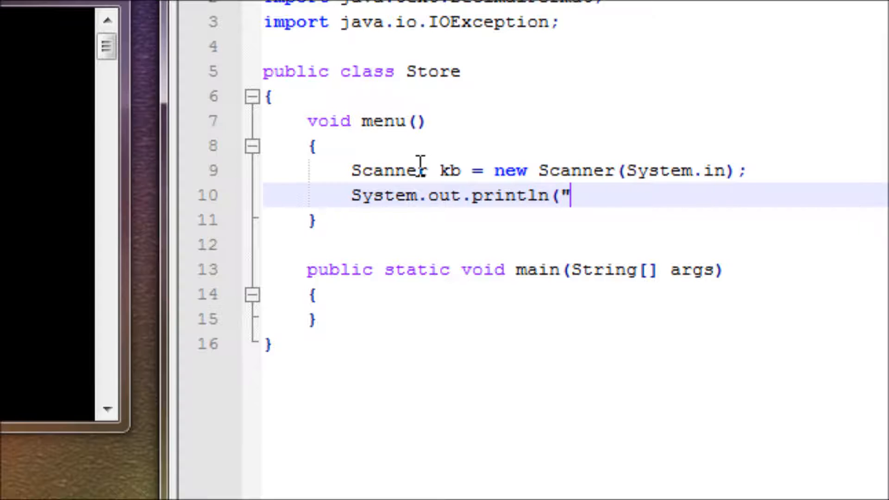
text(Please)
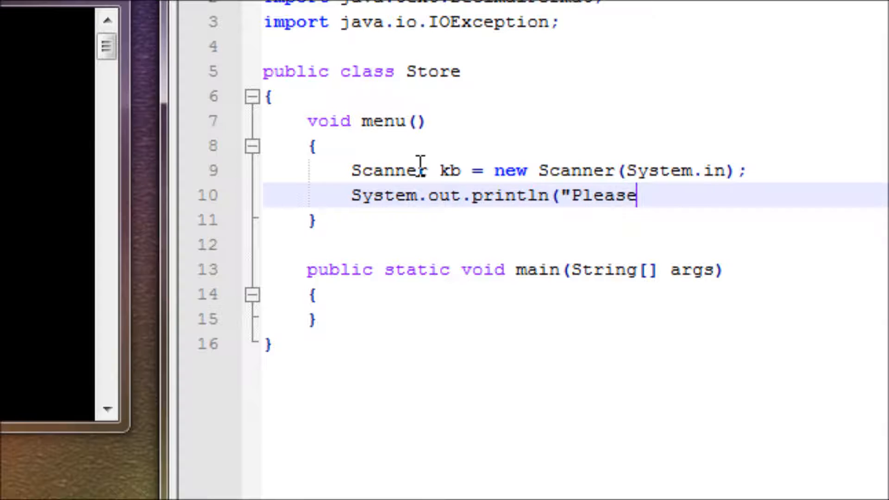
text(choose one of these op)
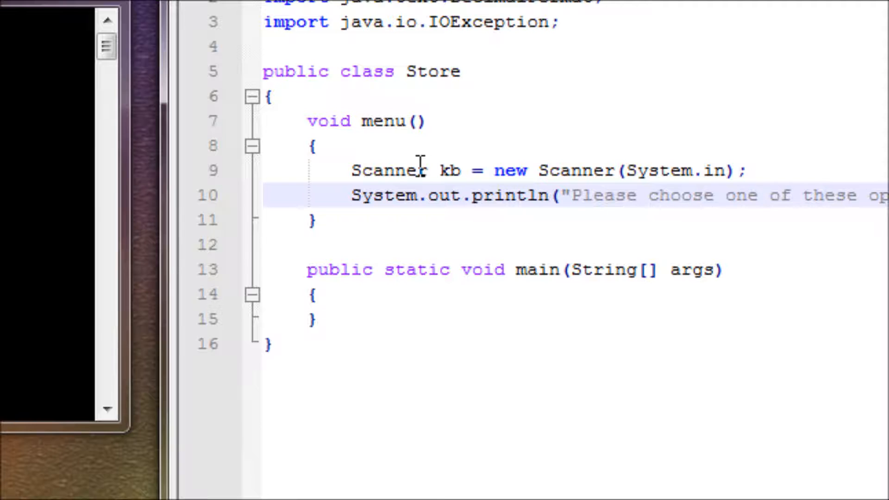
Continue the prompt string with "\n\t1. Browse Products" as the first option
key(enter)
text(+)
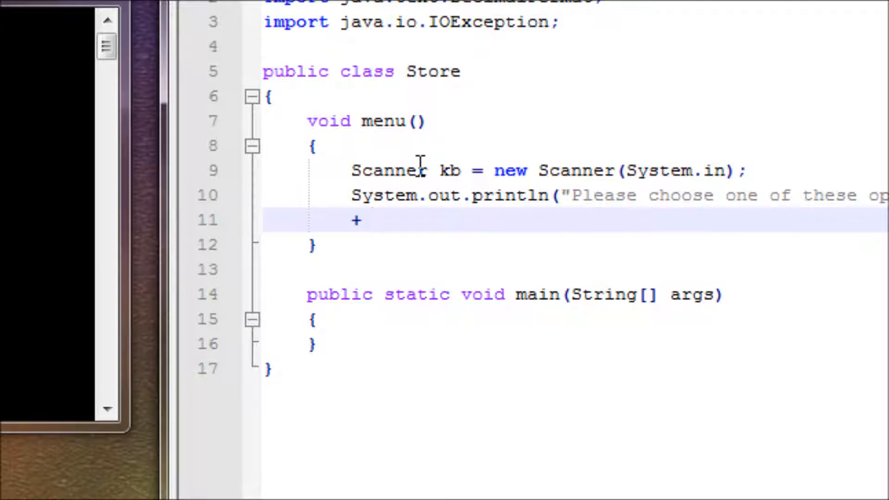
click(371, 221)
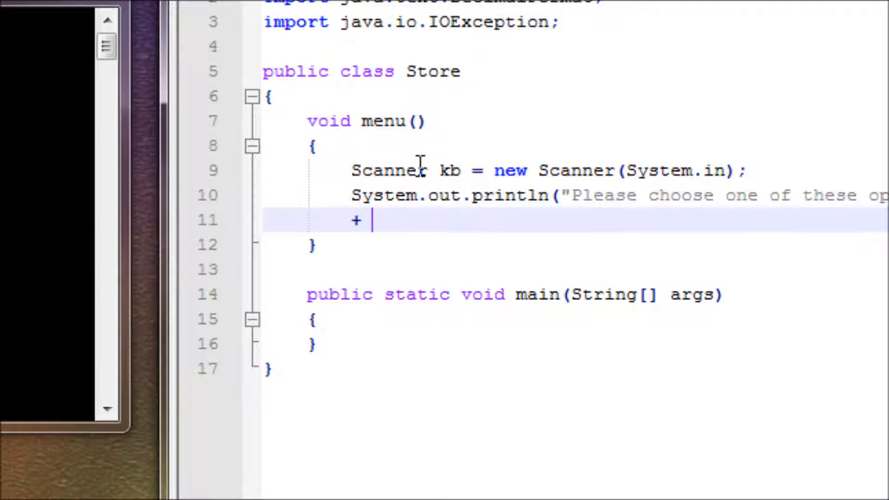
text(")
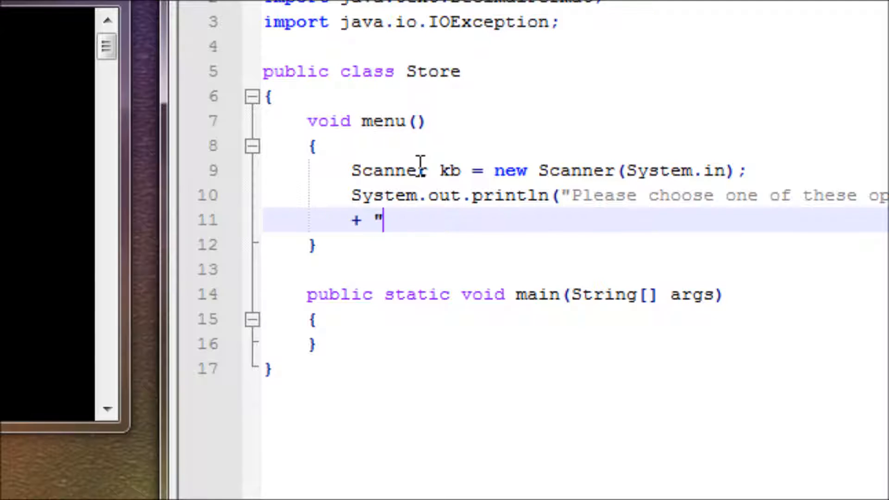
text(\n)
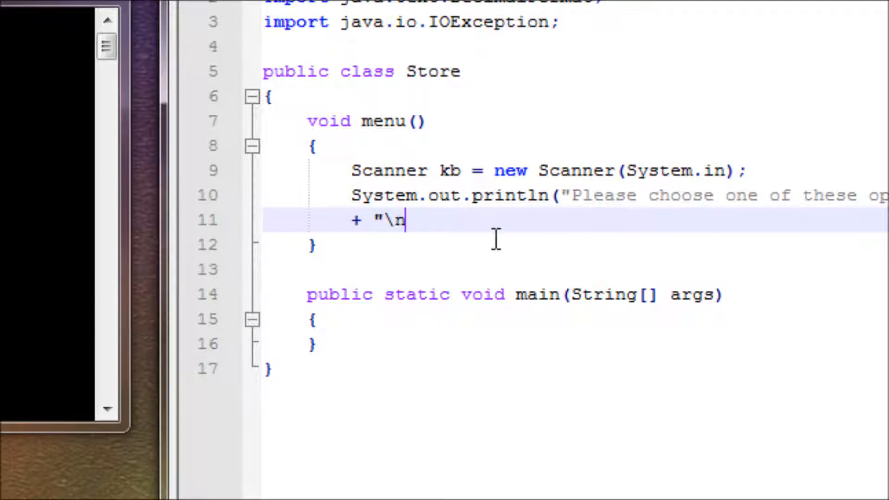
mouse_move(420, 222)
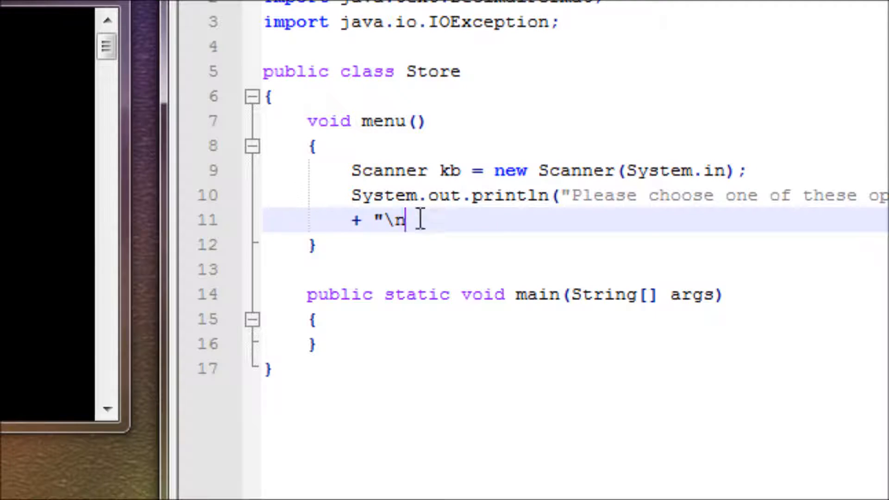
mouse_move(539, 196)
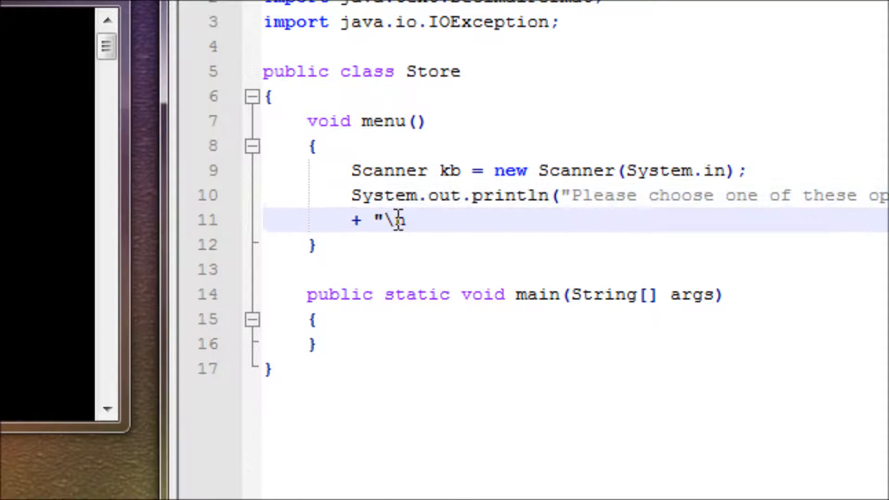
mouse_move(429, 222)
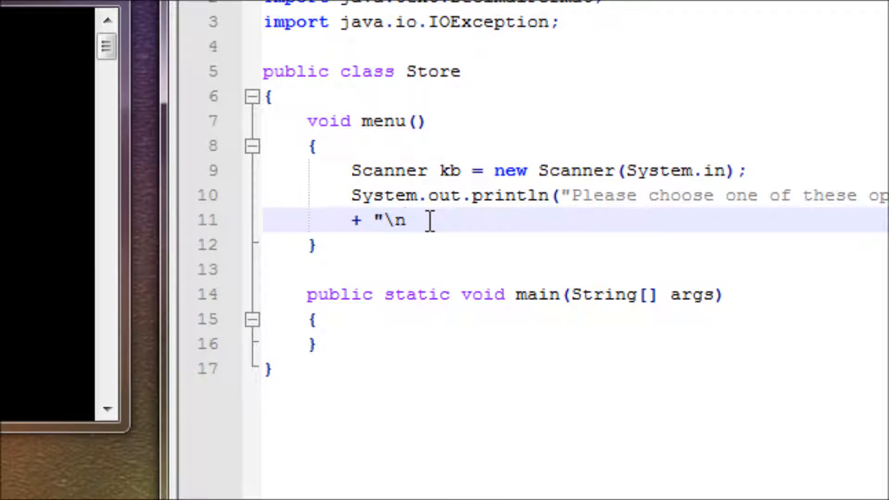
text(\)
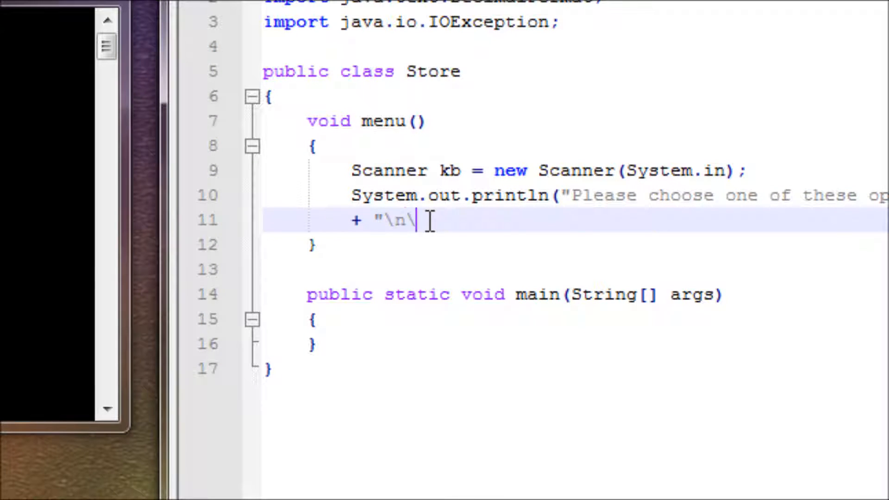
text(t)
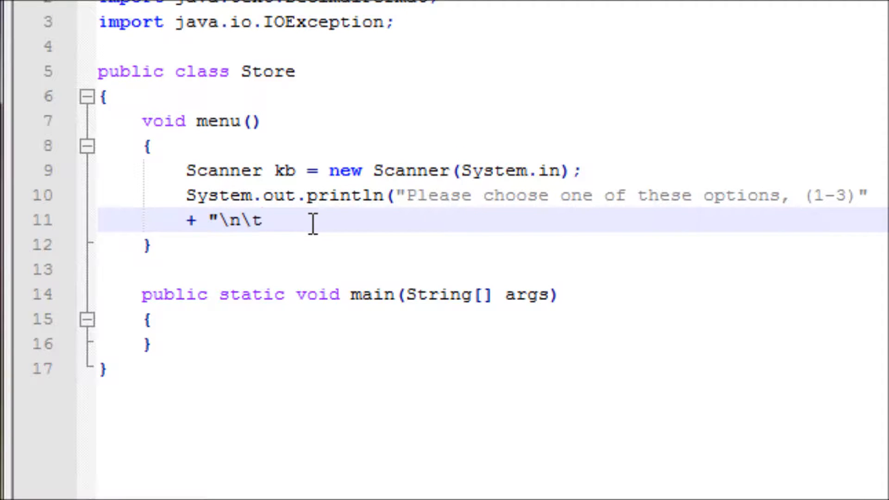
mouse_move(300, 233)
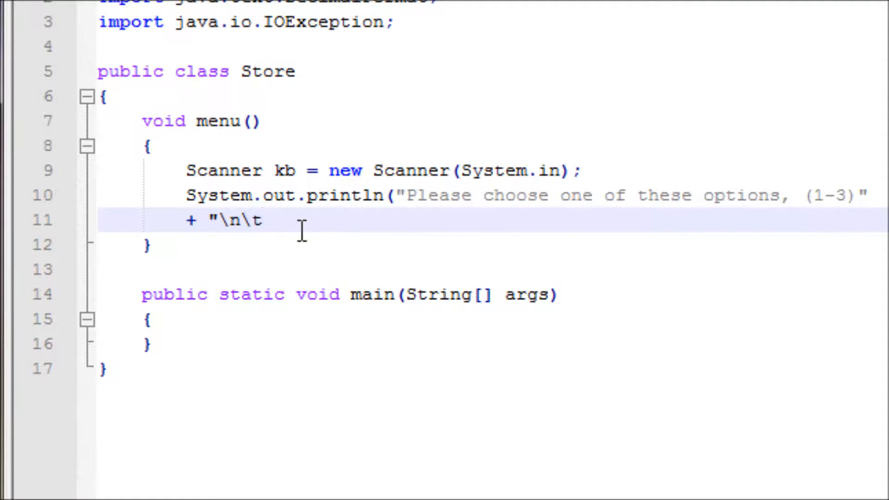
click(267, 220)
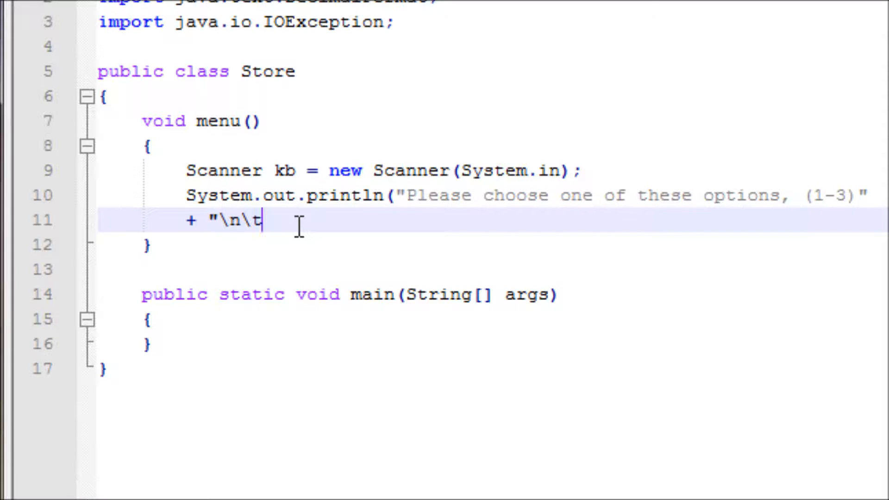
text(1.)
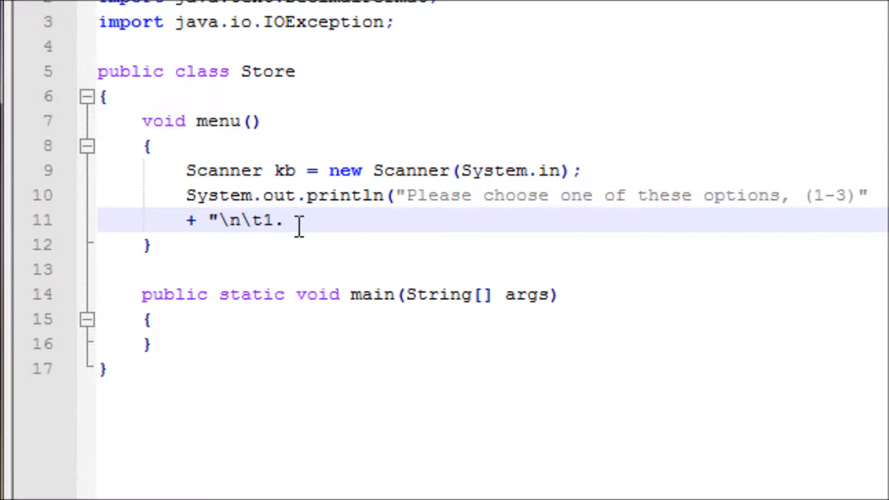
text(Brose)
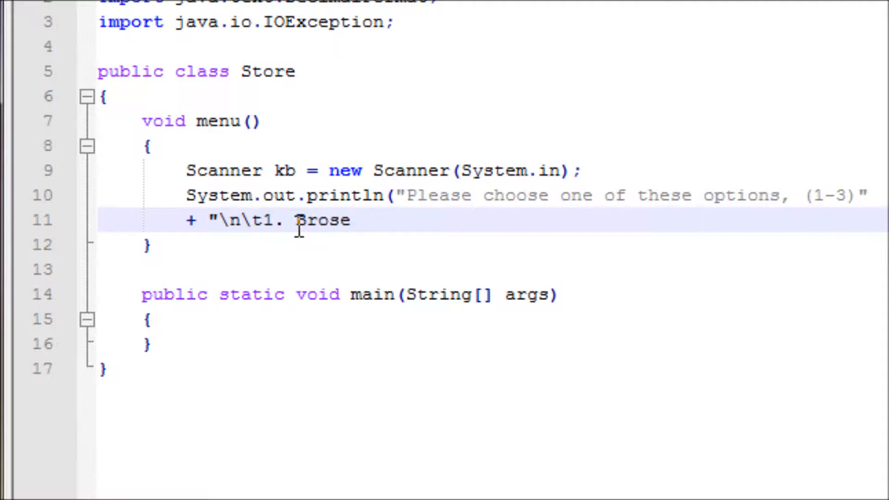
text(we)
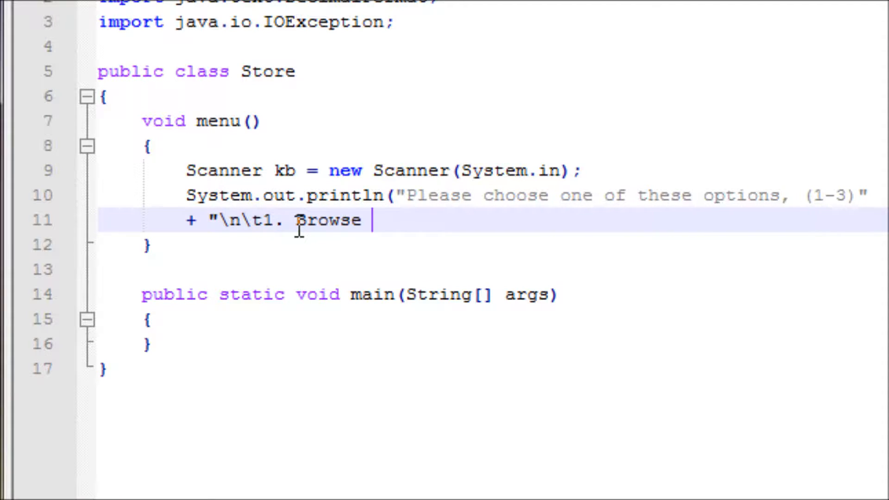
text(Prod)
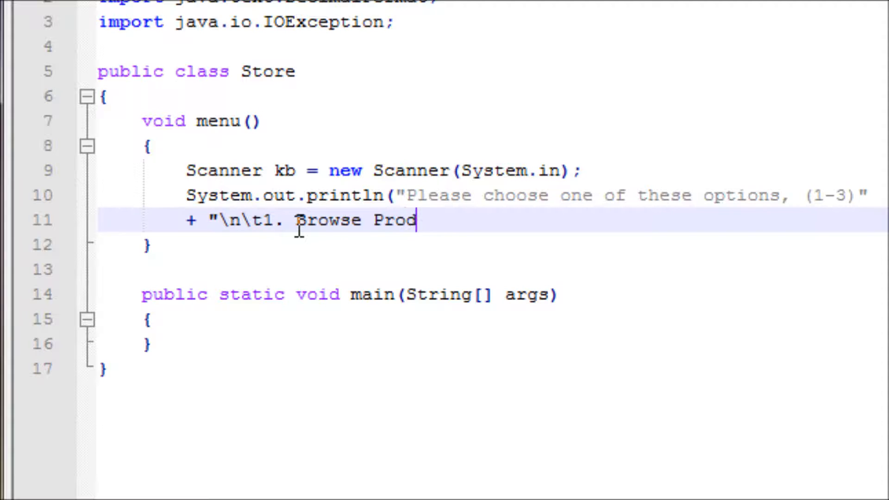
text(ucts)
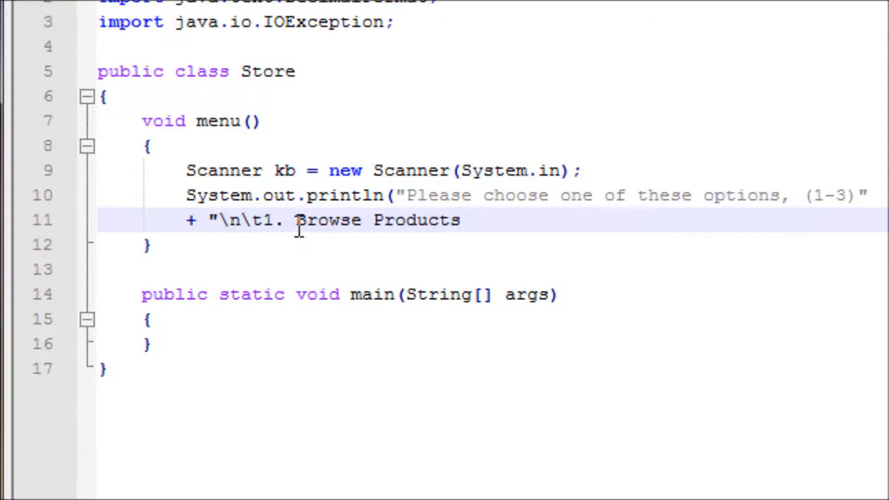
text(" +)
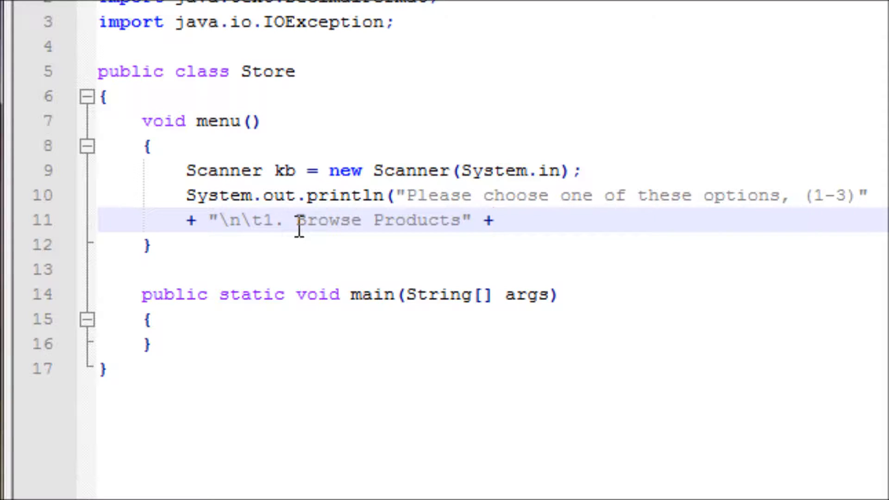
Concatenate the second option string "\n\t2. Check out"
text(")
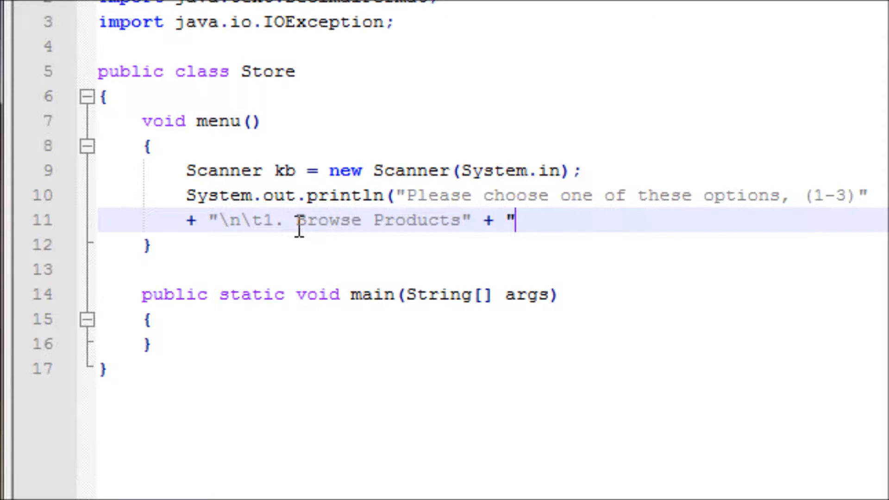
text(\n)
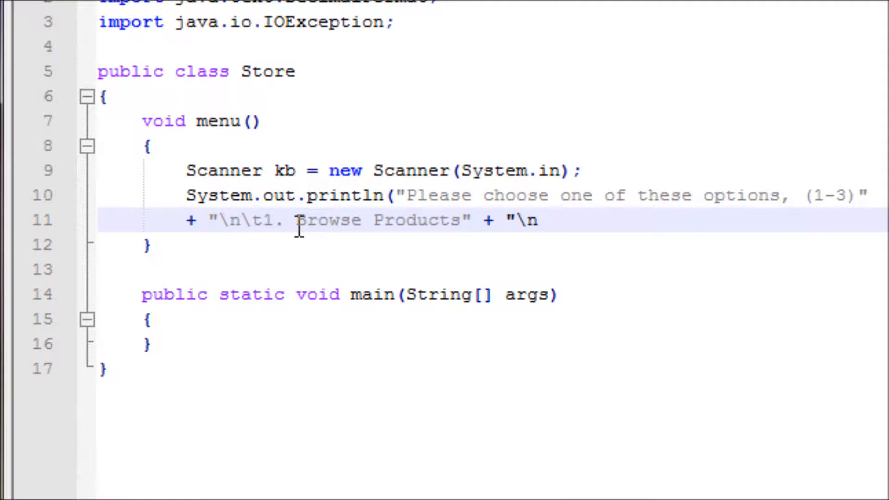
text(\t)
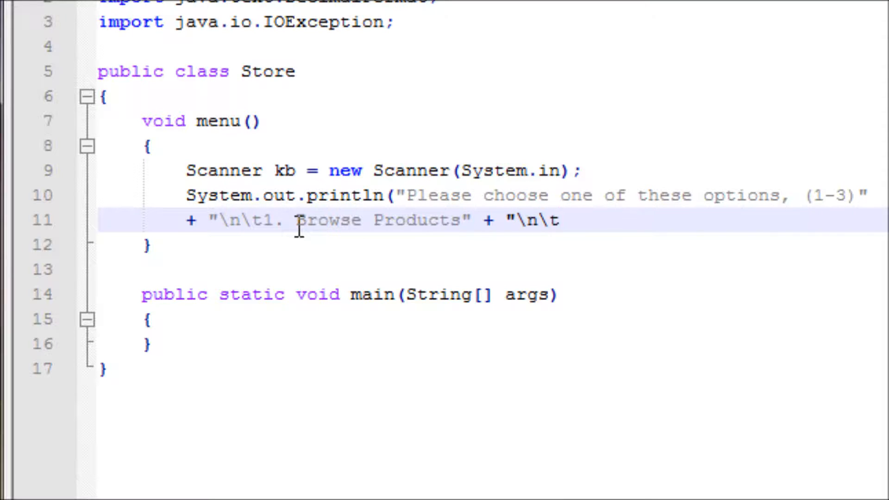
text(2.)
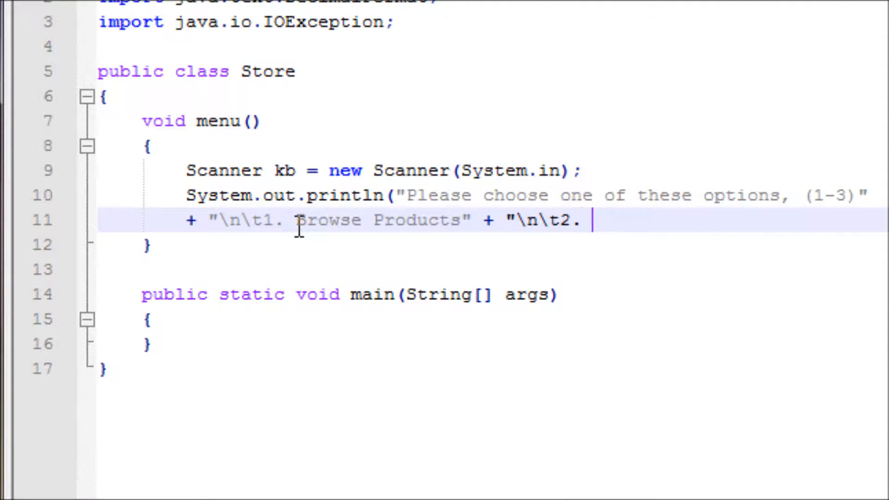
text(Check)
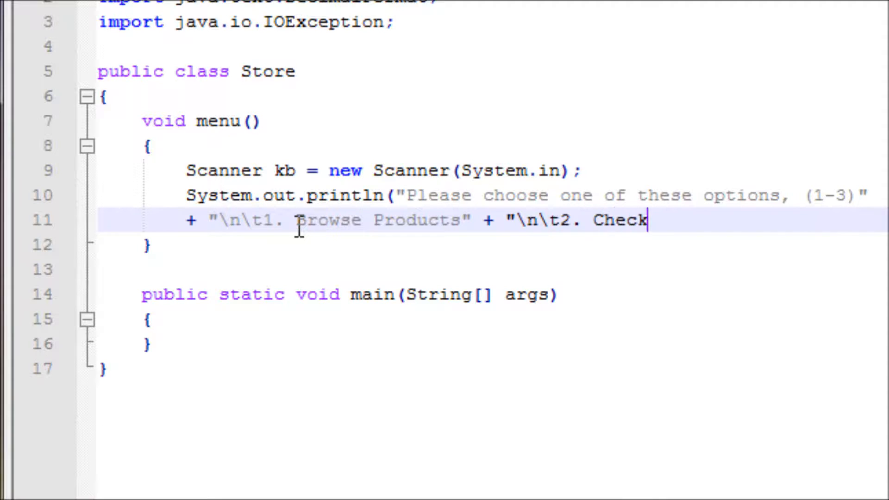
text(out)
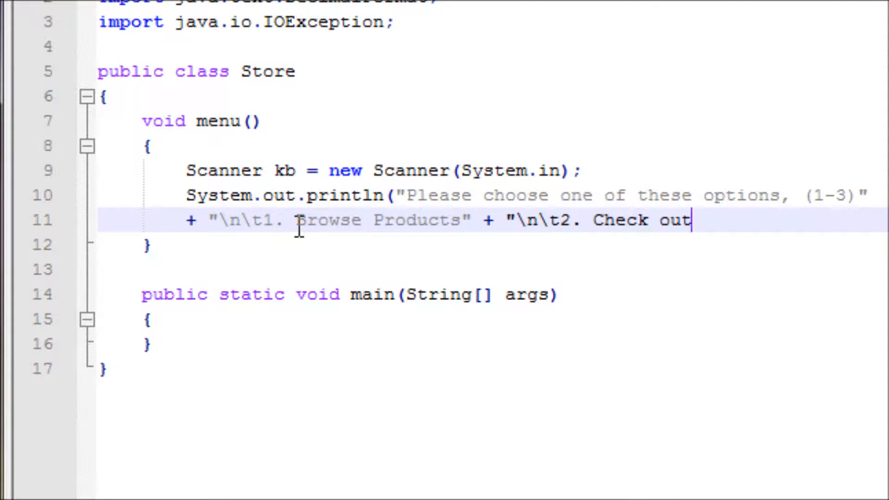
text(")
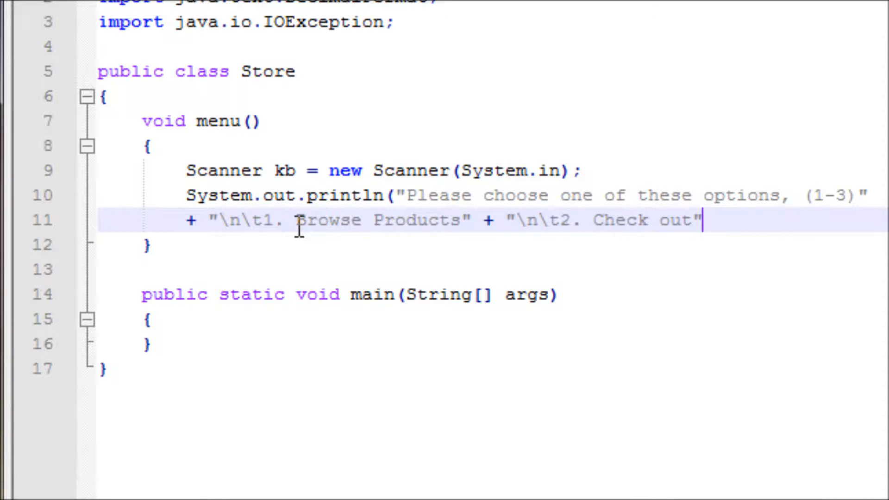
Concatenate "\n3. Cancel" and close the println statement with ");"
text(+)
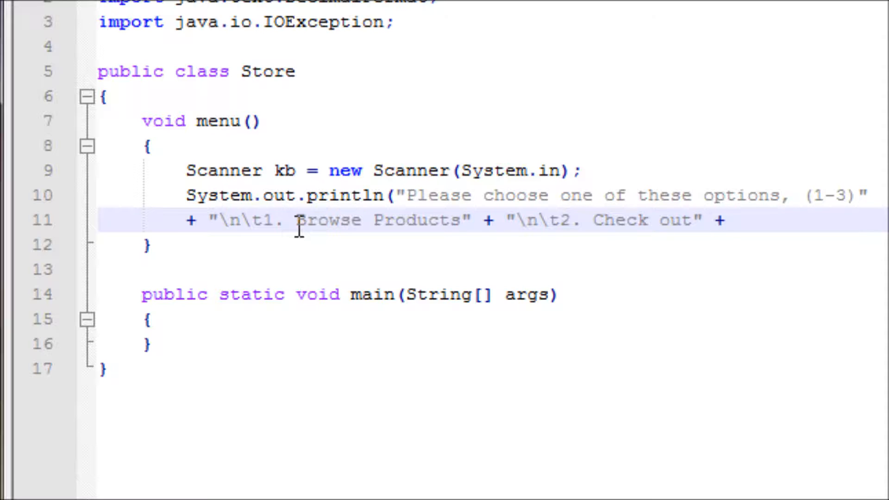
text("\n)
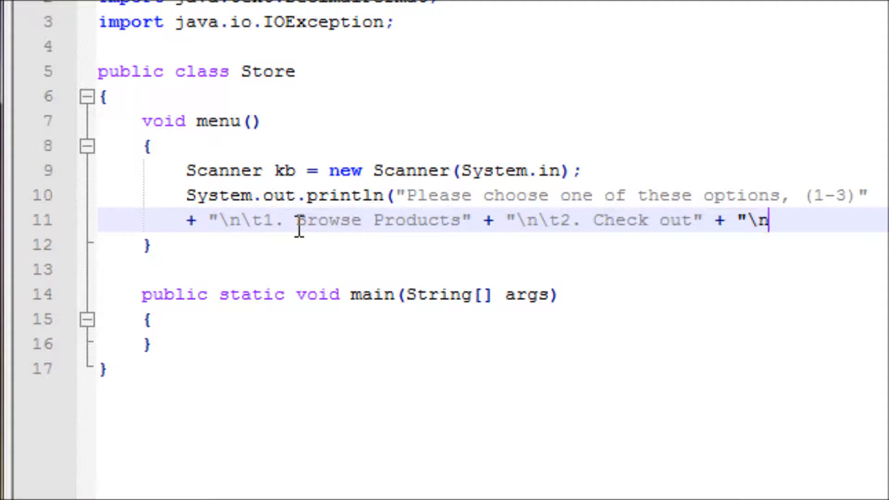
text(3.)
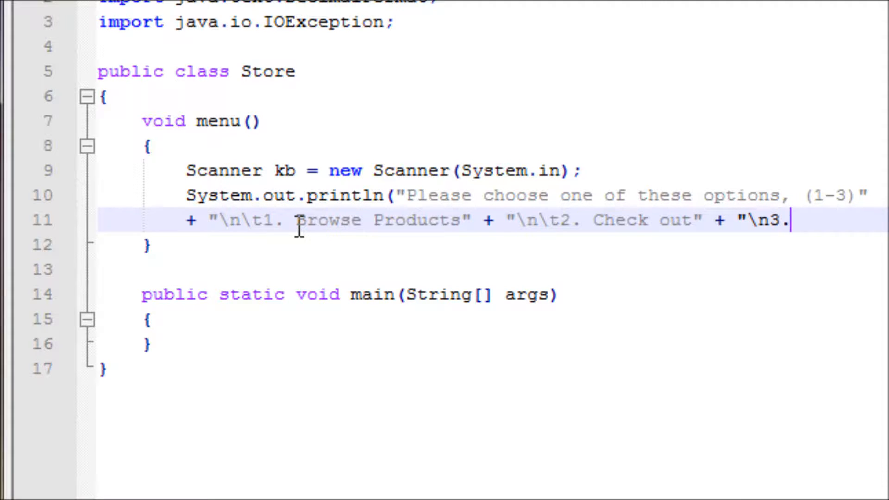
text(Cancel)
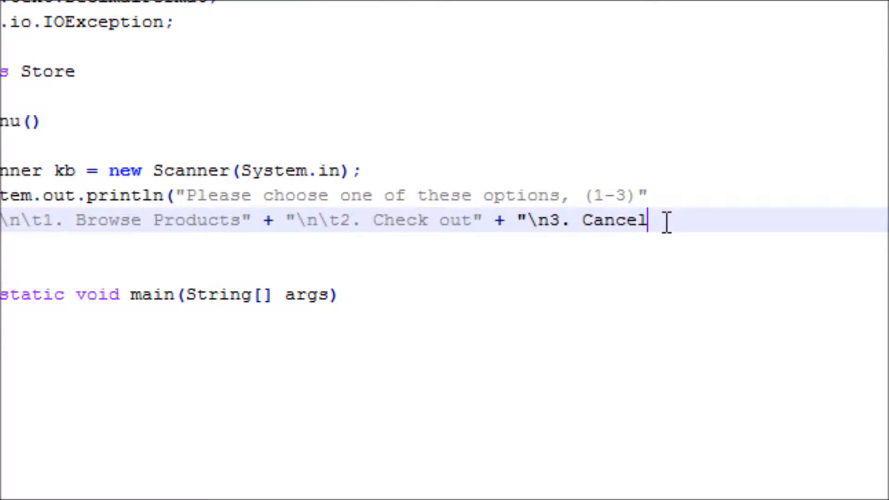
text(");)
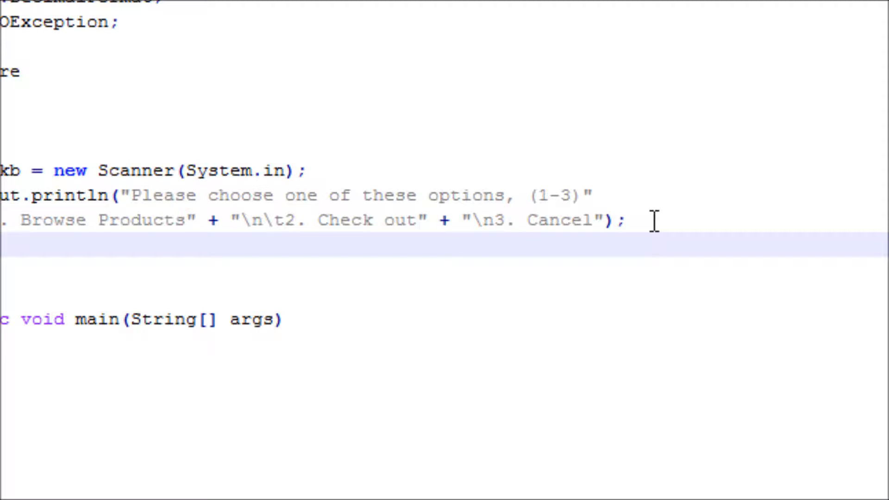
mouse_move(342, 251)
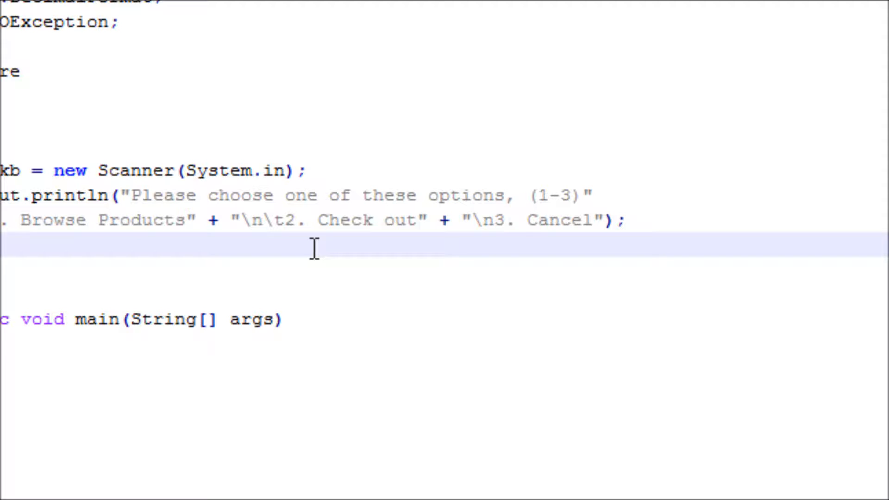
Read the user's choice with byte ch = kb.nextByte();
text(byte ch)
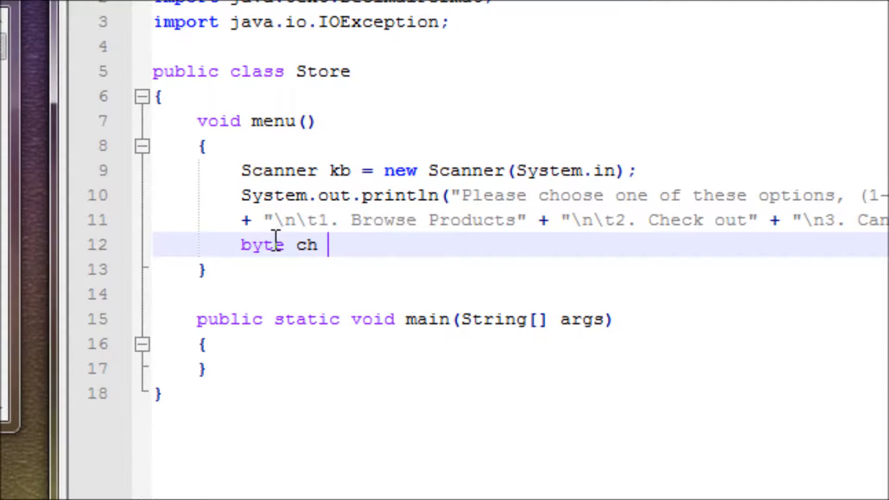
mouse_move(371, 239)
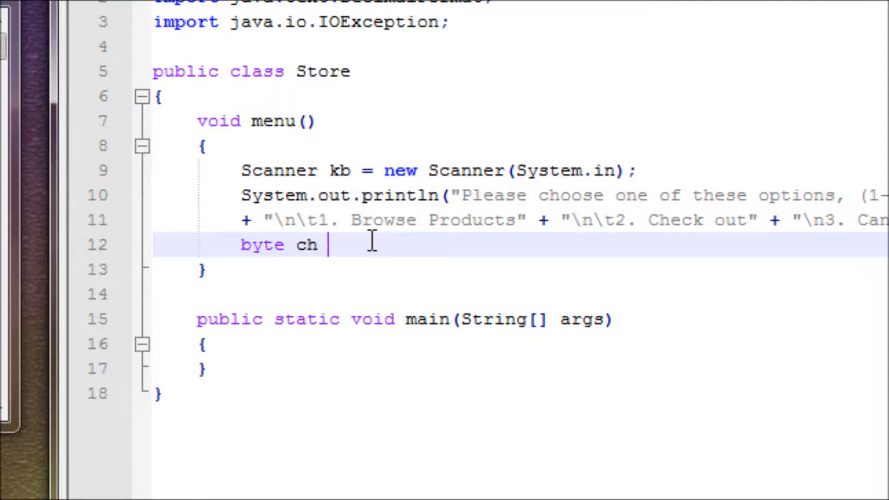
text(=)
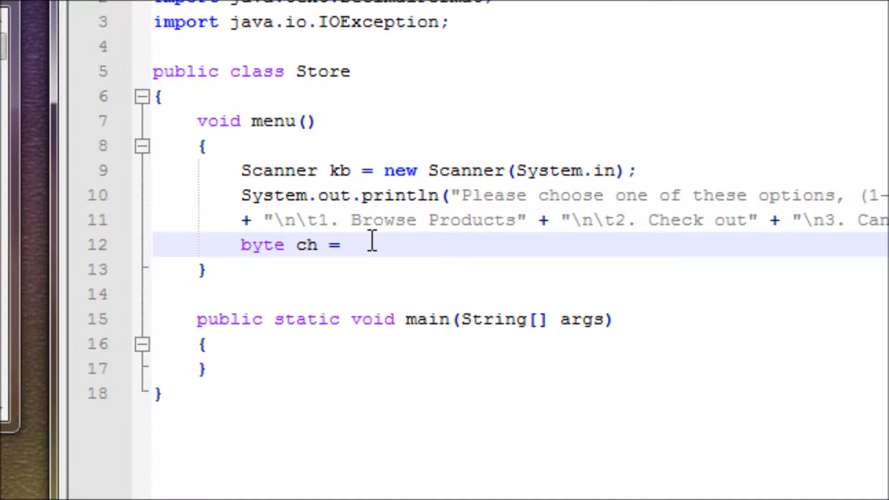
text(kb.next)
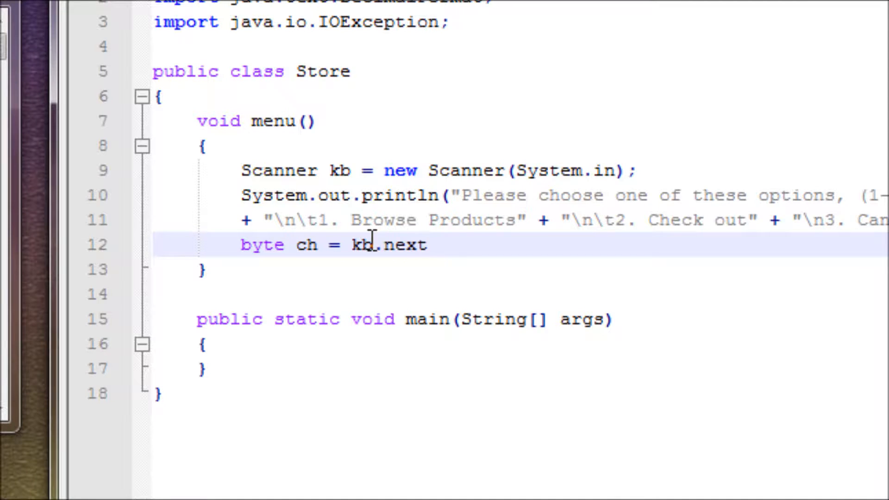
text(Byte)
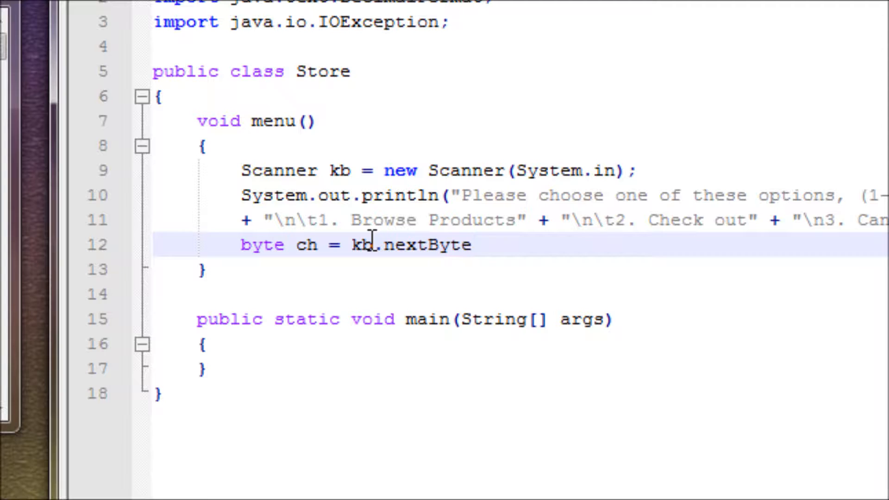
text(();)
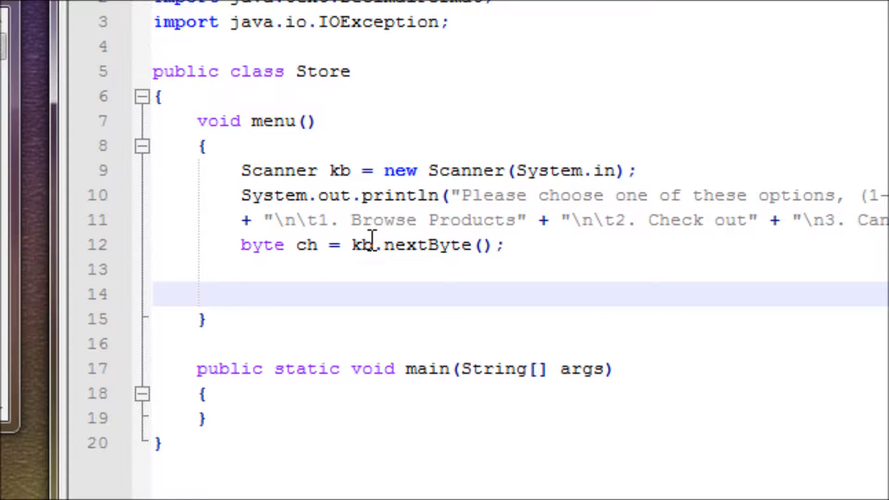
Write if (ch == 1) calling pro();, removing a stray quote
text(if)
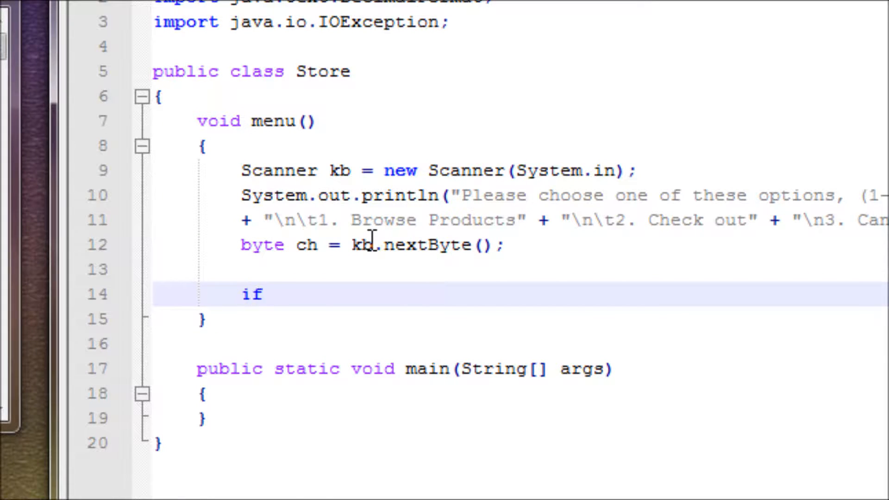
text(()
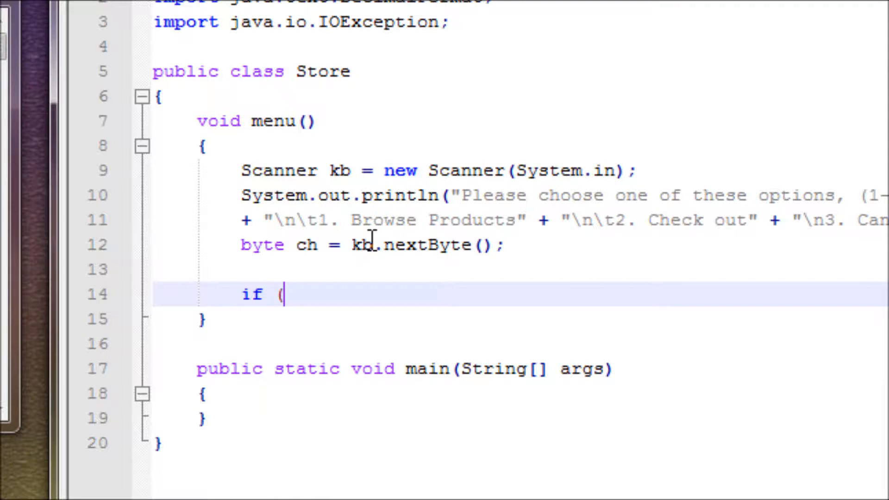
text(ch == 1)
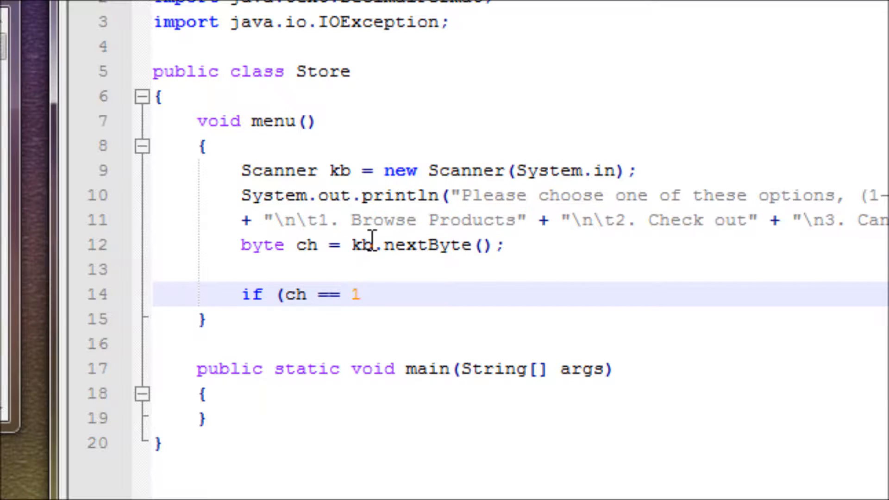
text())
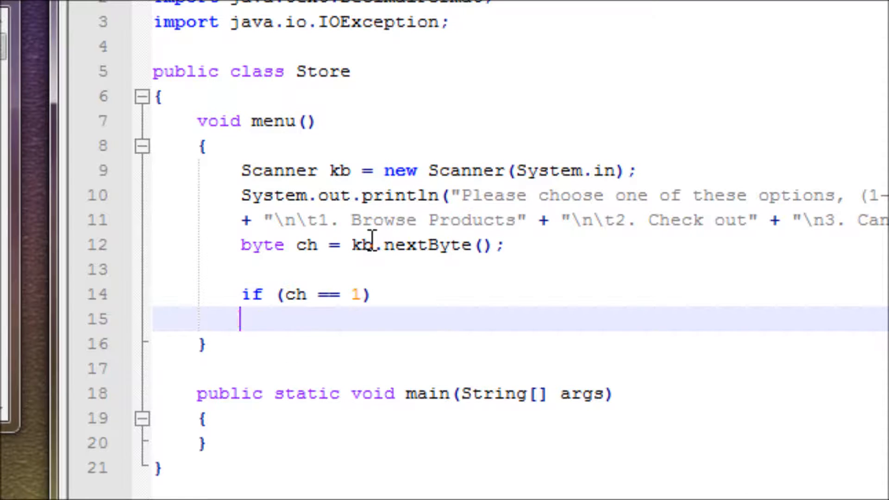
text({)
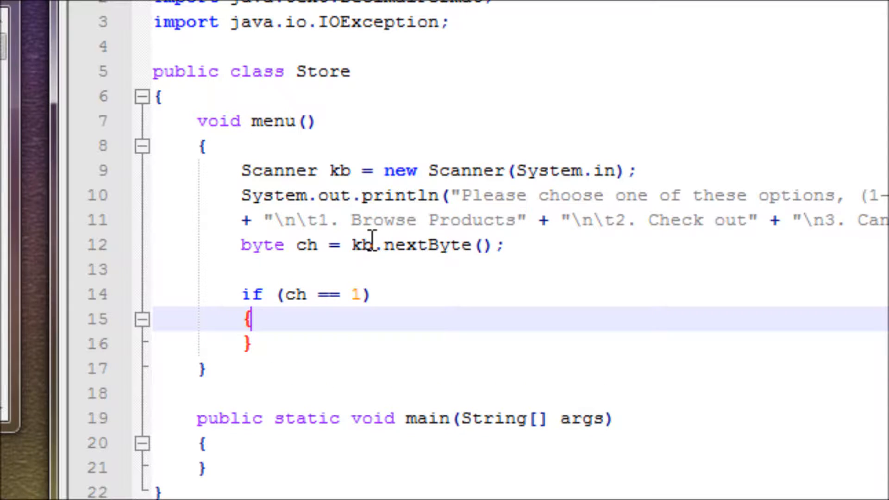
key(enter)
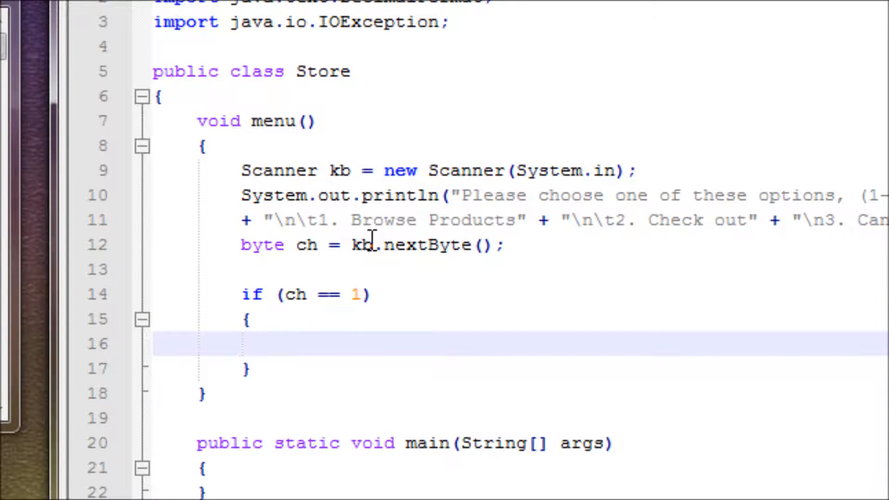
click(283, 344)
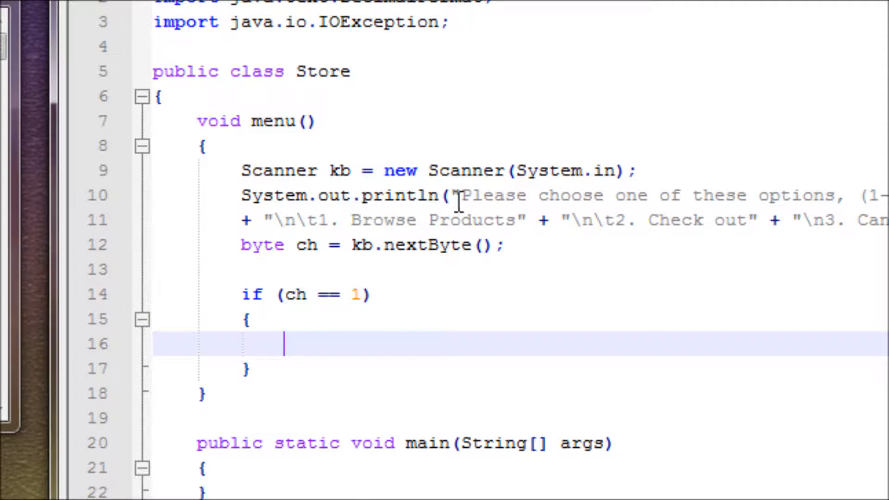
mouse_move(318, 345)
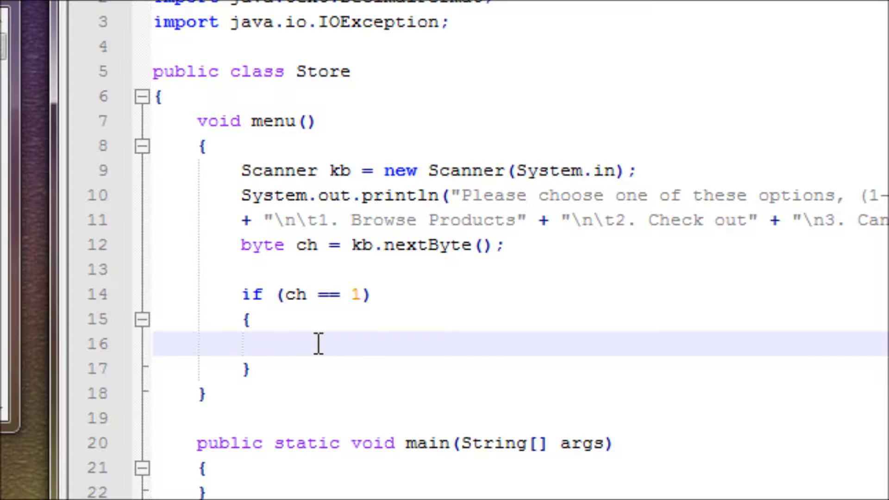
text(pro)
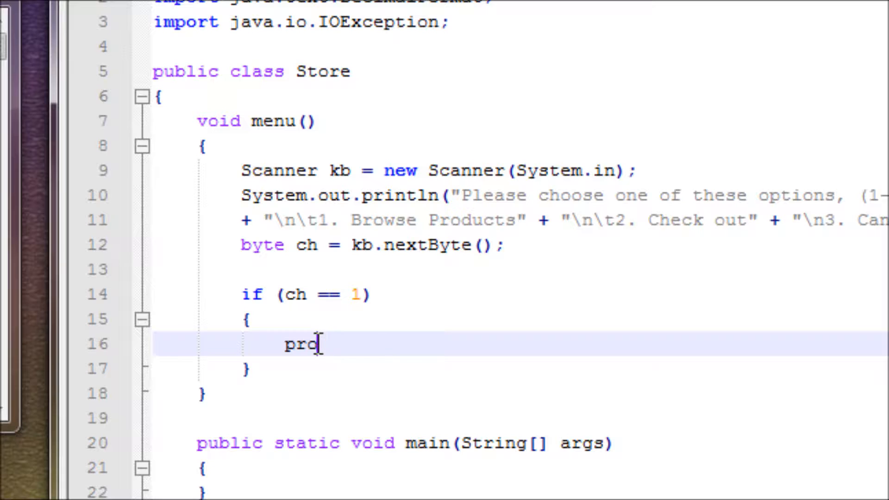
text(();')
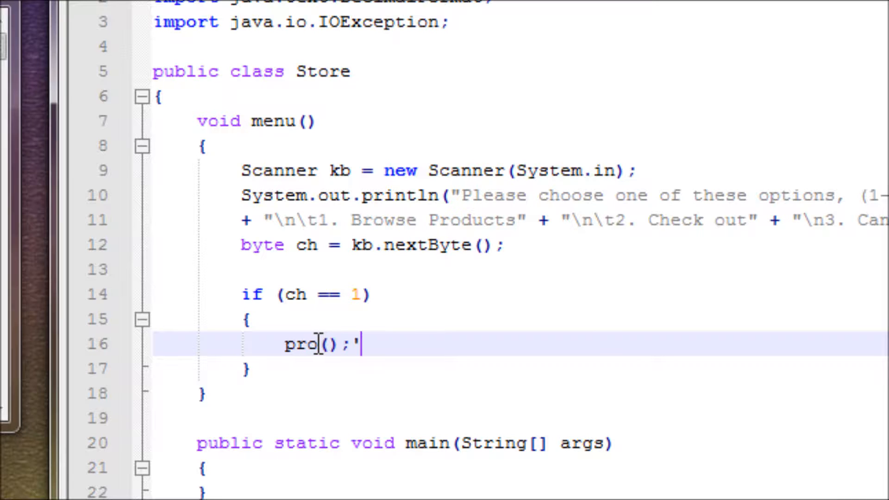
key(Backspace)
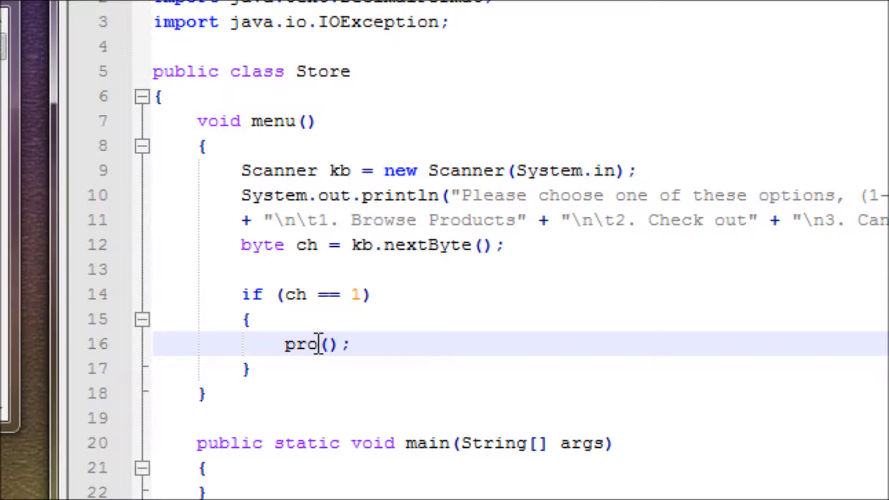
Add else if (ch == 2) calling check();
text(else if ()
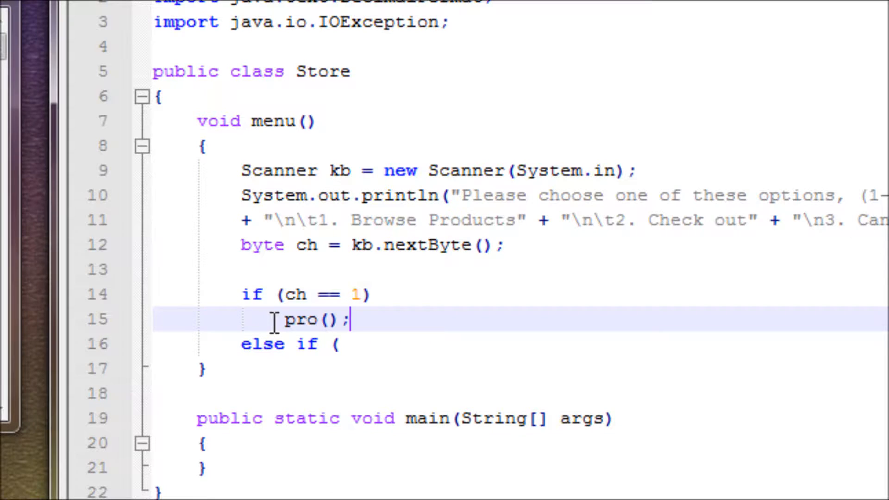
click(354, 344)
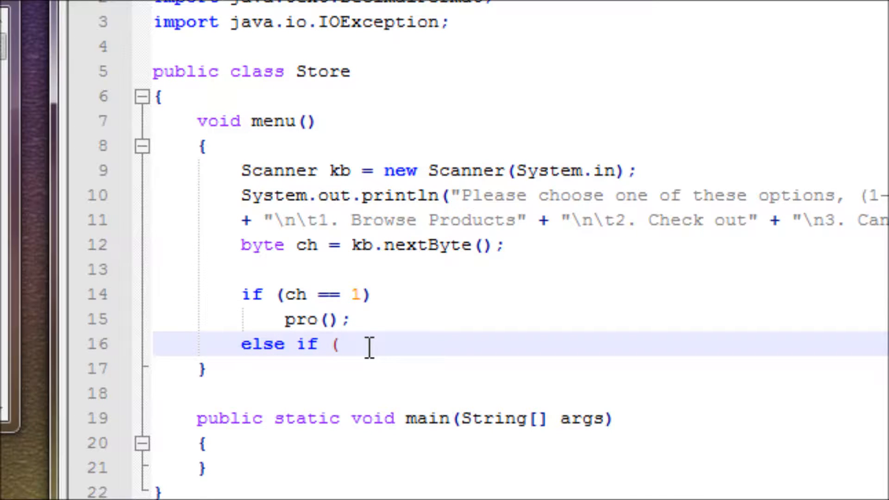
text(ch ==)
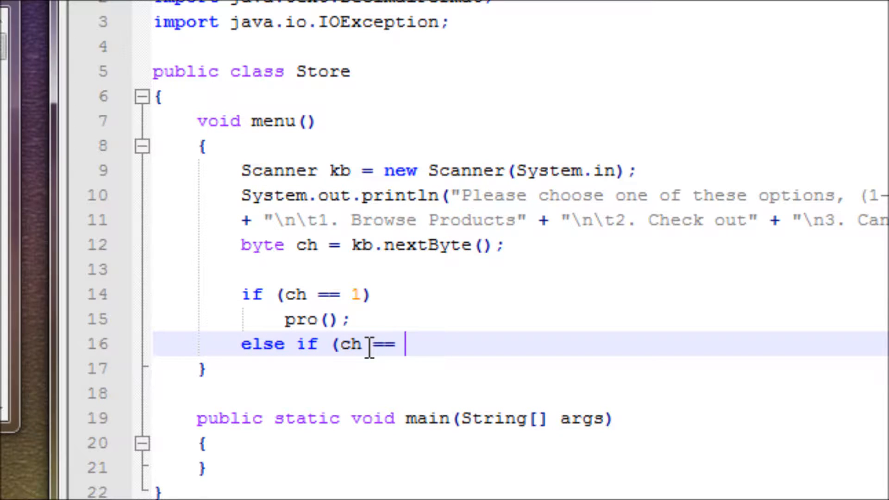
text(2))
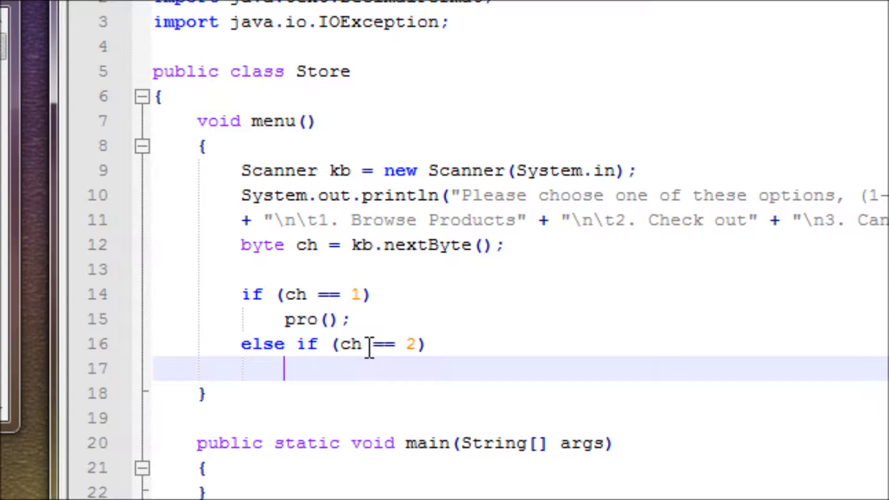
text(check)
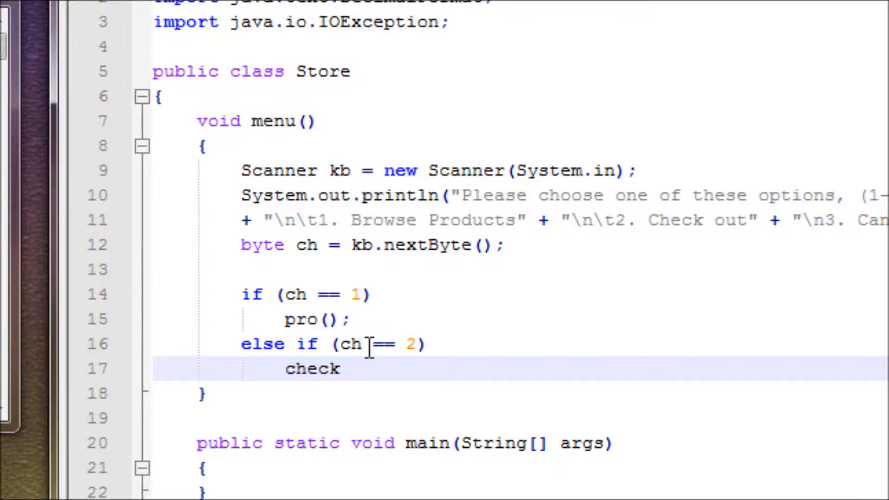
text(();)
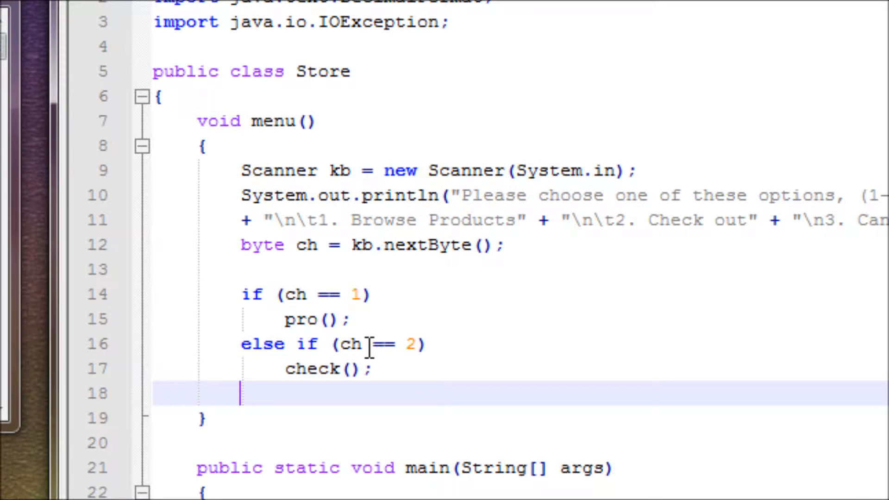
Add else if (ch == 3) calling System.exit(0);
text(else if ()
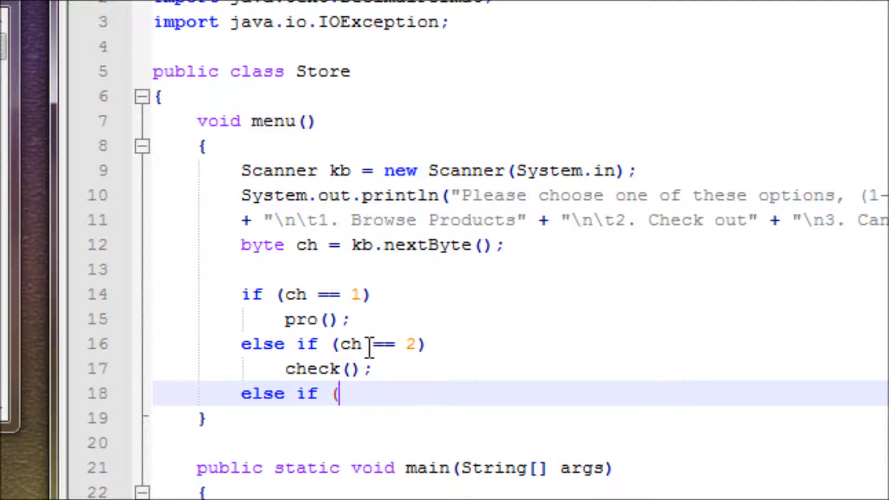
text(ch)
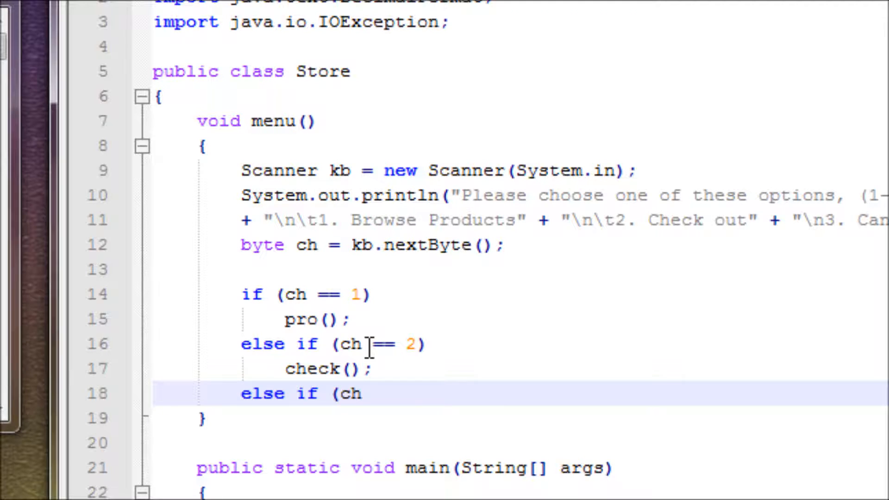
text(== 3)
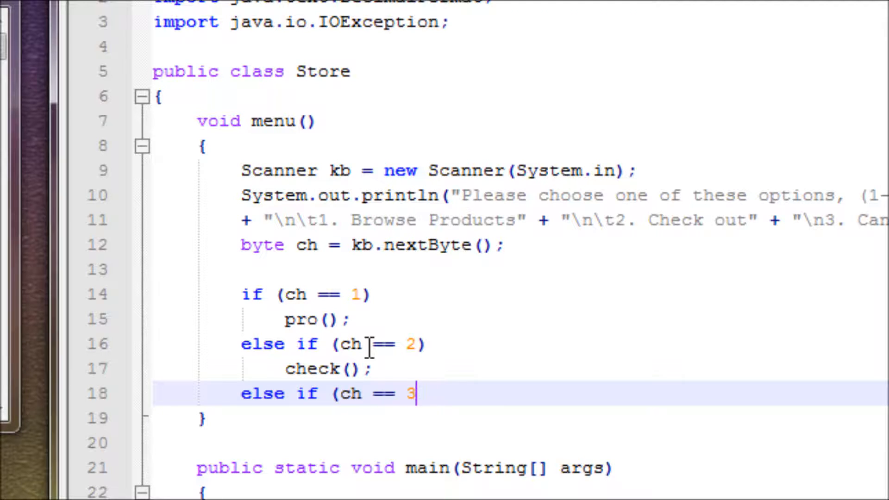
text({)
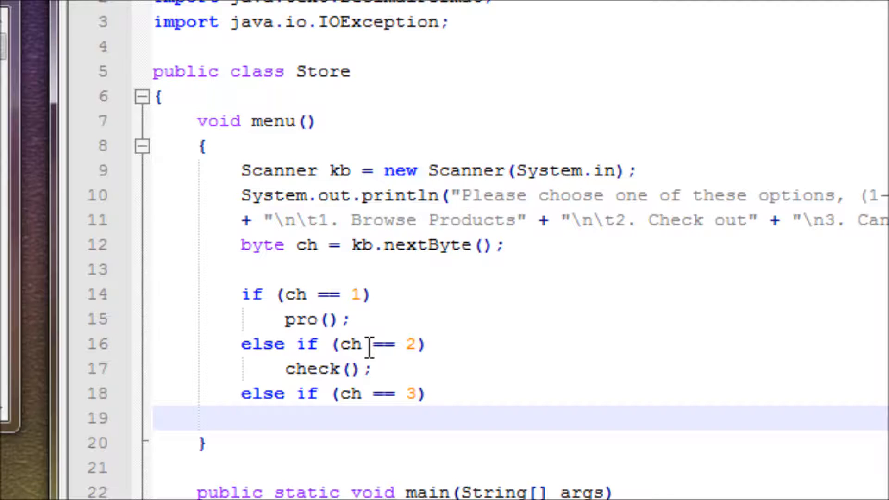
text(Syste)
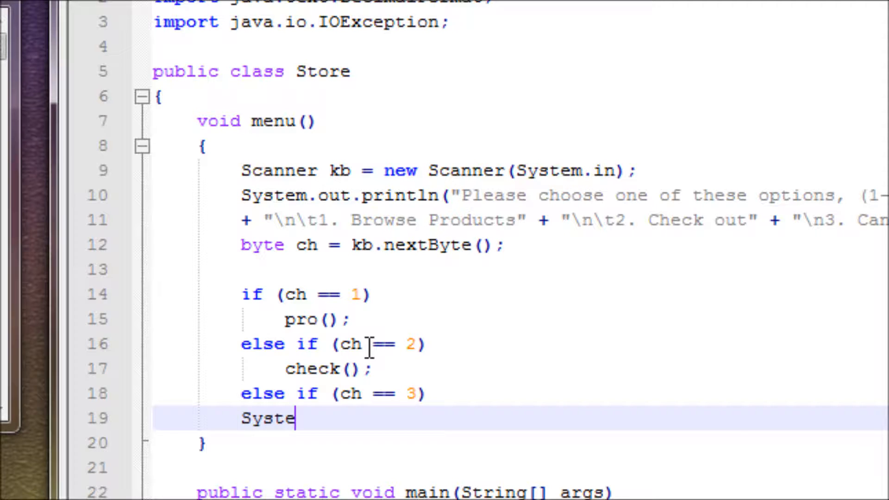
text(m.e)
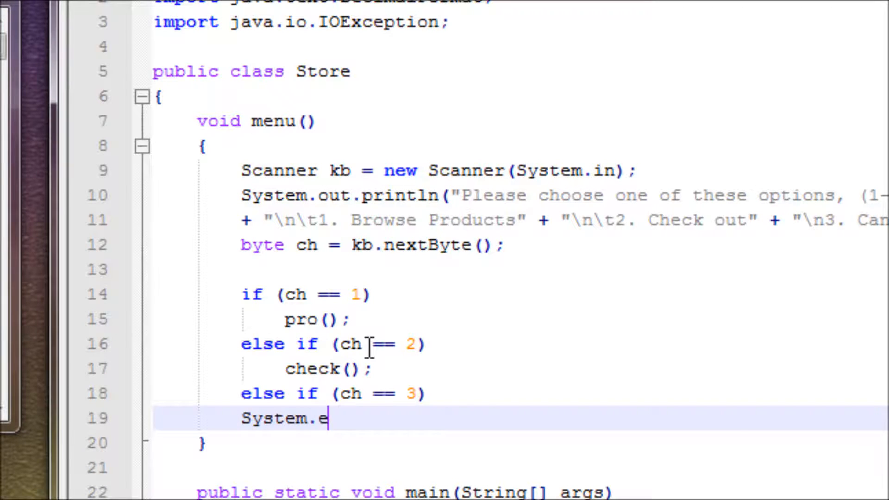
text(xt()
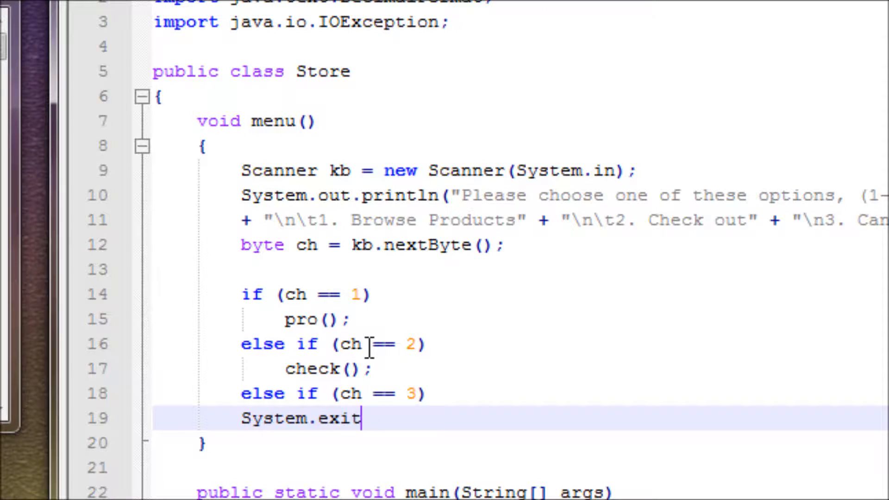
text((0);)
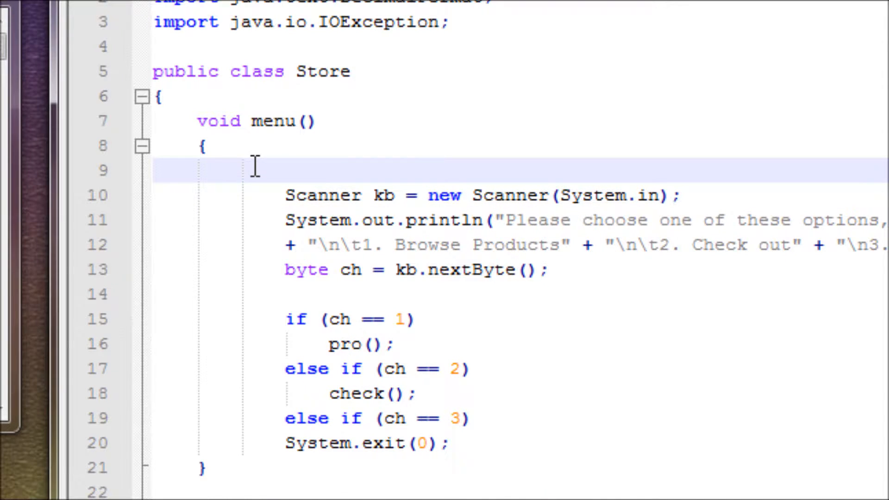
Wrap the menu logic in try and open a catch (Exception e) block
text(try)
text({)
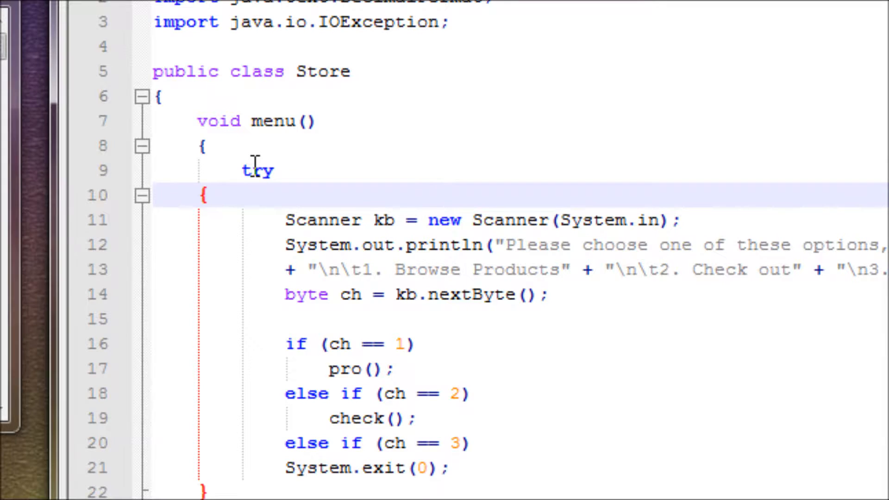
scroll(down, 3)
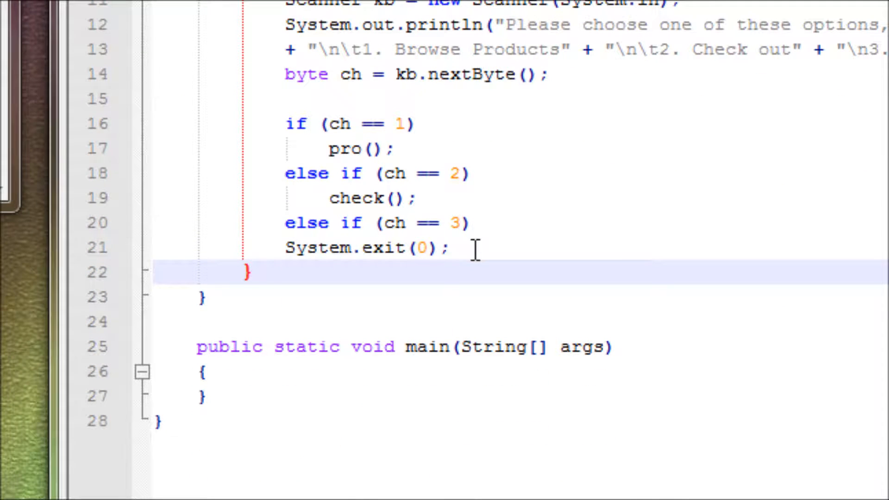
text(ca)
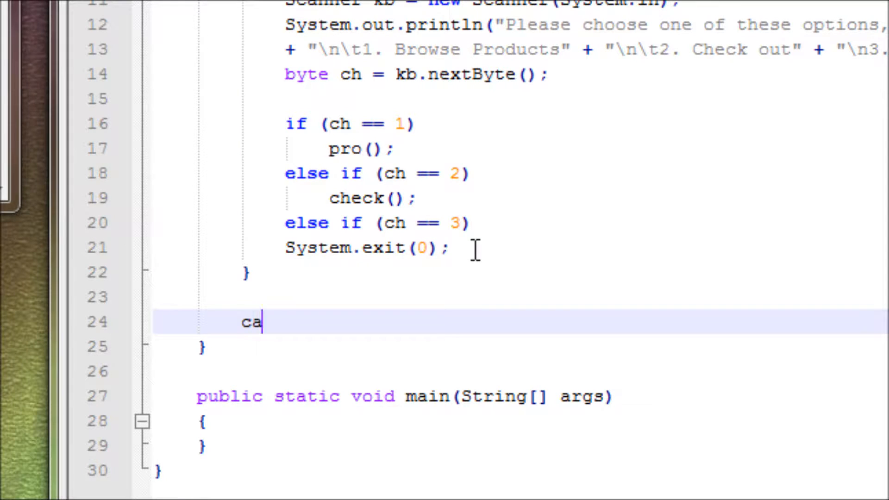
text(tch)
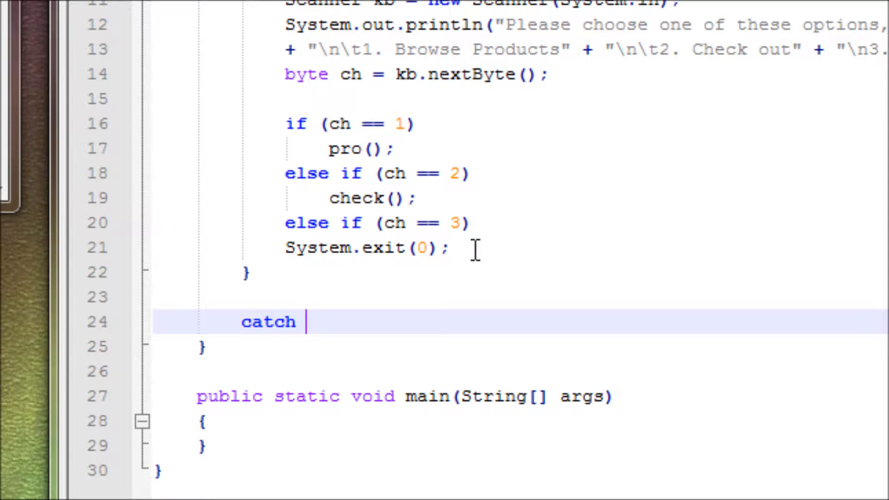
text((Exc)
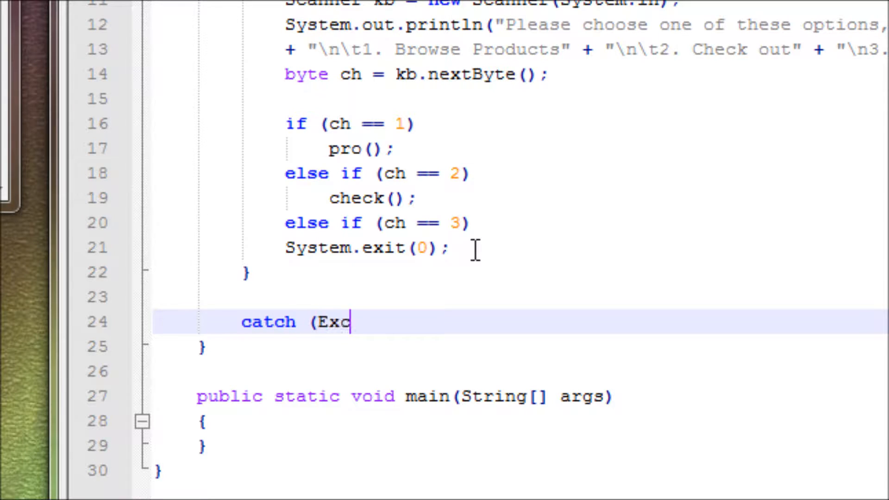
text(eption)
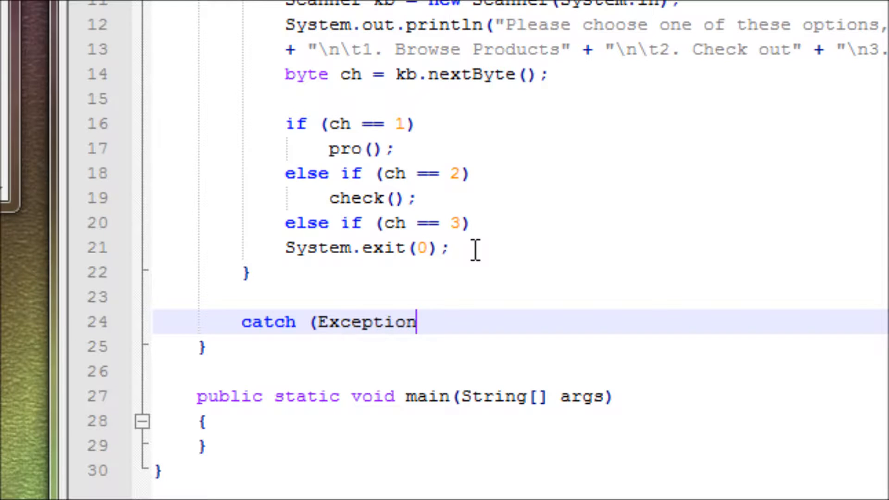
text(e))
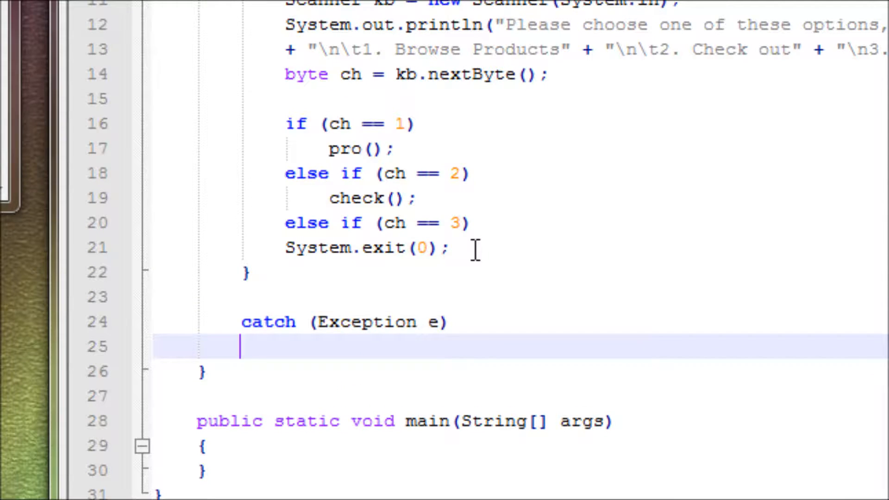
text({)
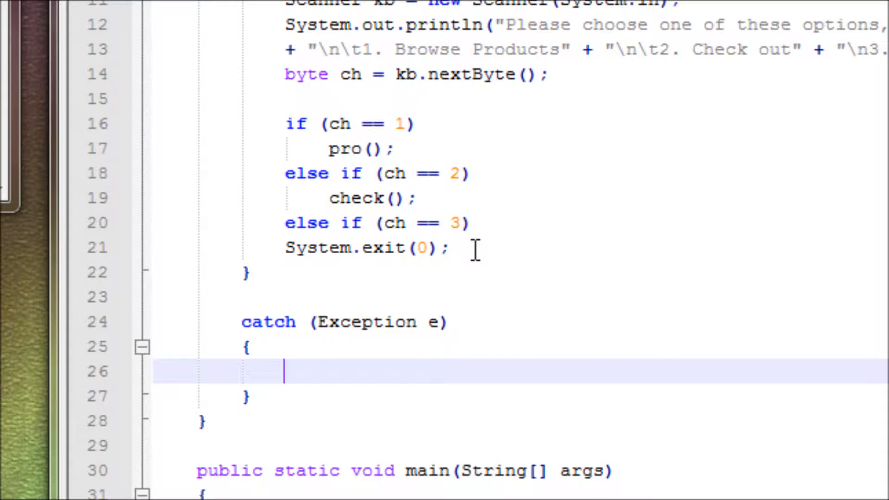
Make the catch block print System.out.println("Invalid input");
text(Syste)
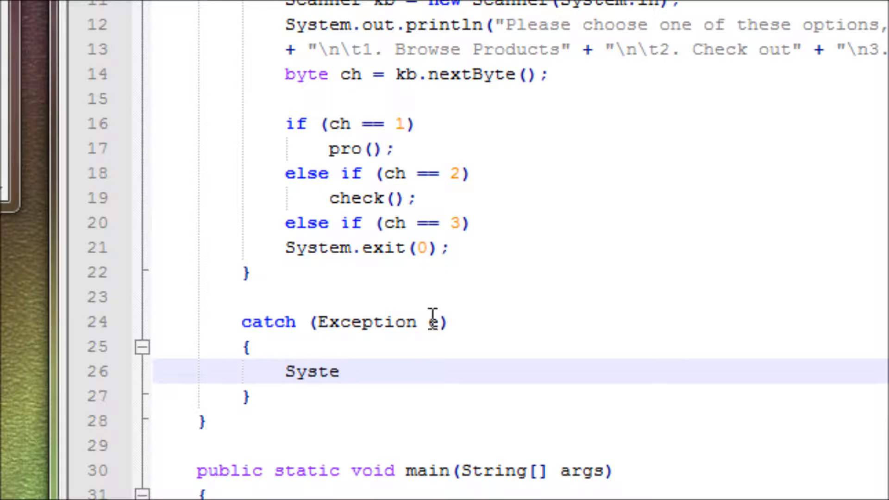
text(m)
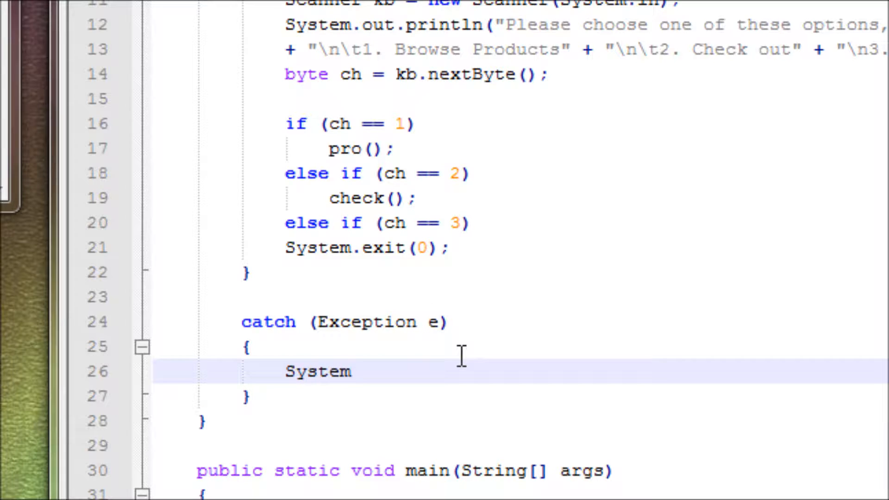
text(.out.pri)
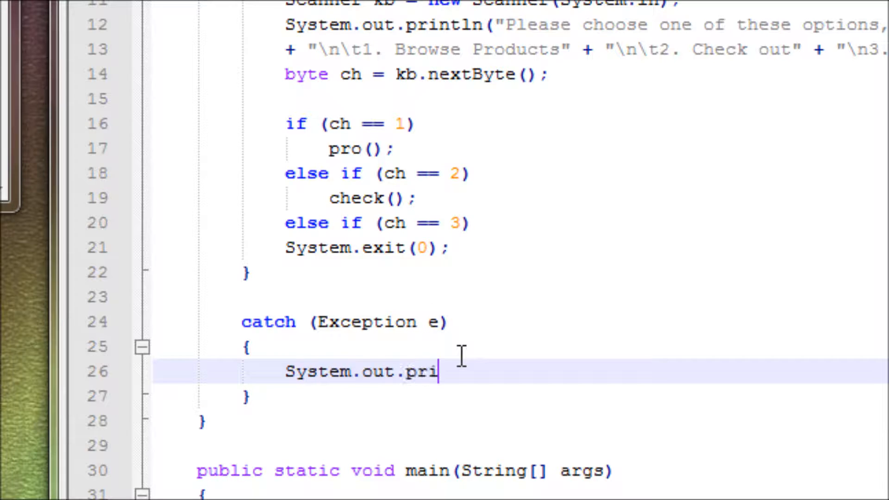
text(ntln(")
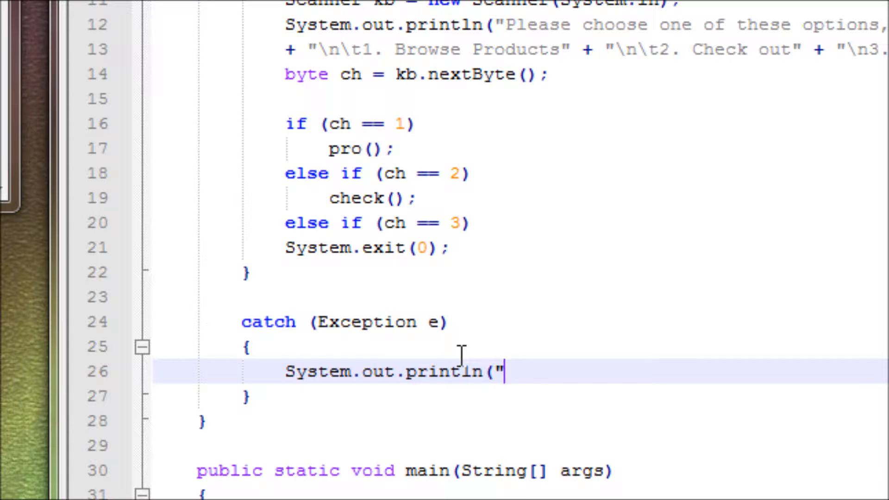
text(In)
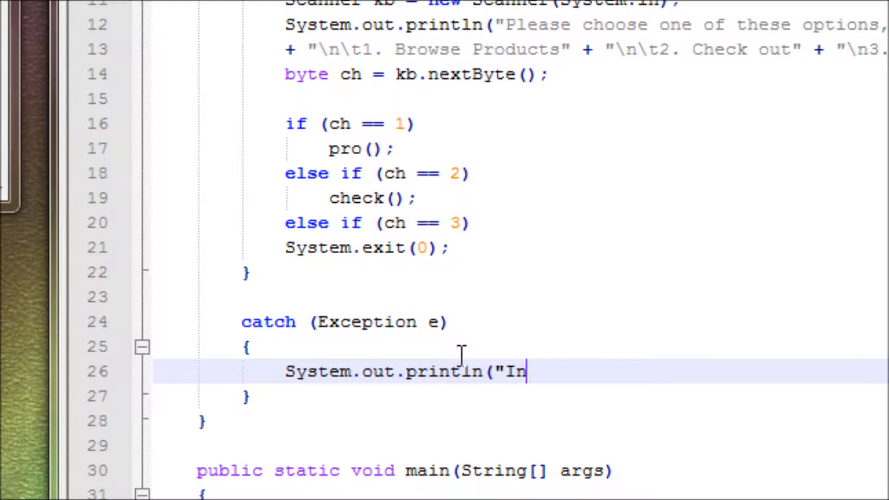
text(va)
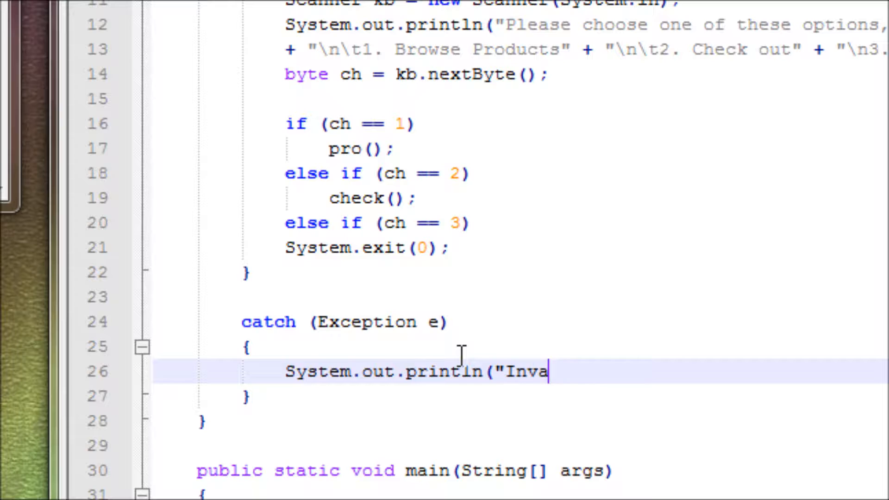
text(lid inp)
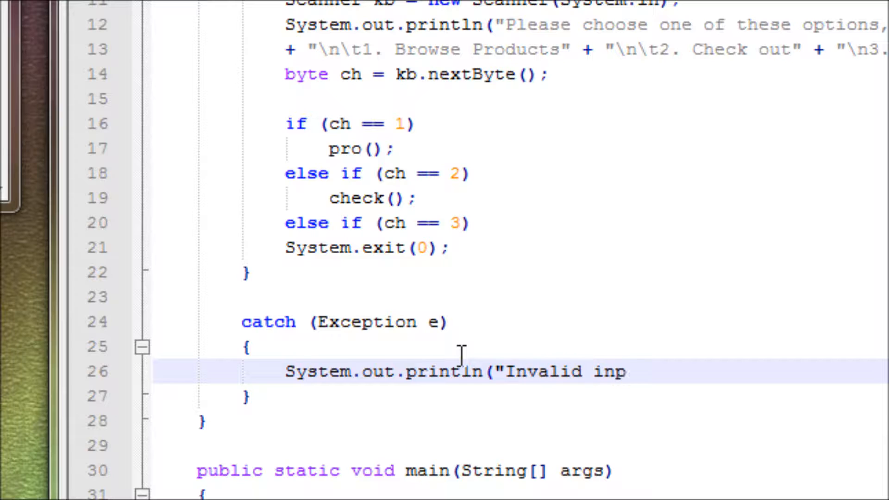
text(ut)
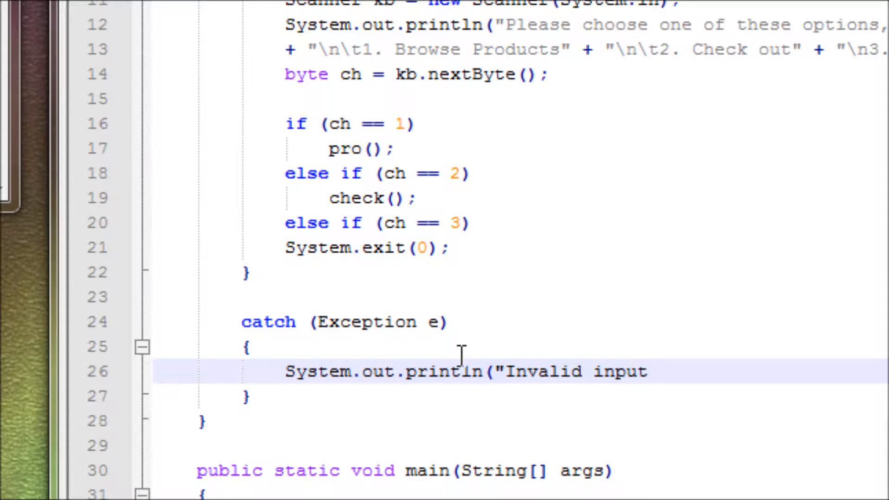
text(");)
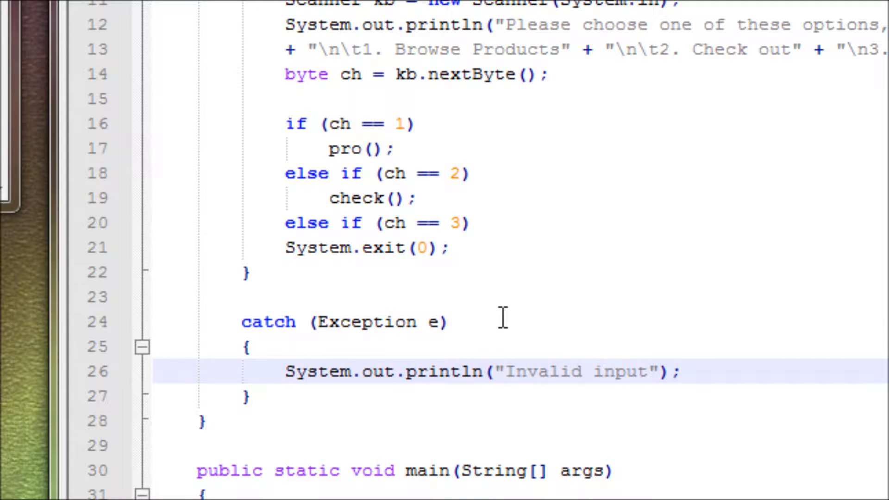
Add an else if (ch => 0 || ch > 3) branch after System.exit(0);
click(471, 248)
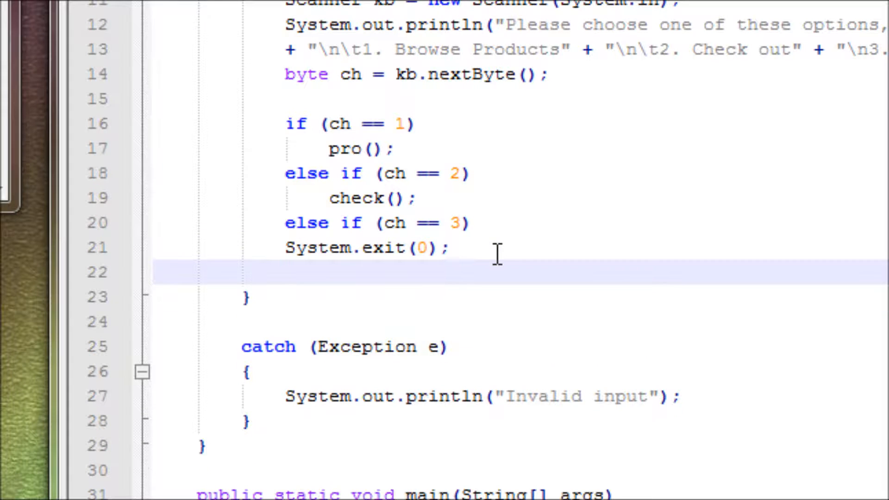
text(else if)
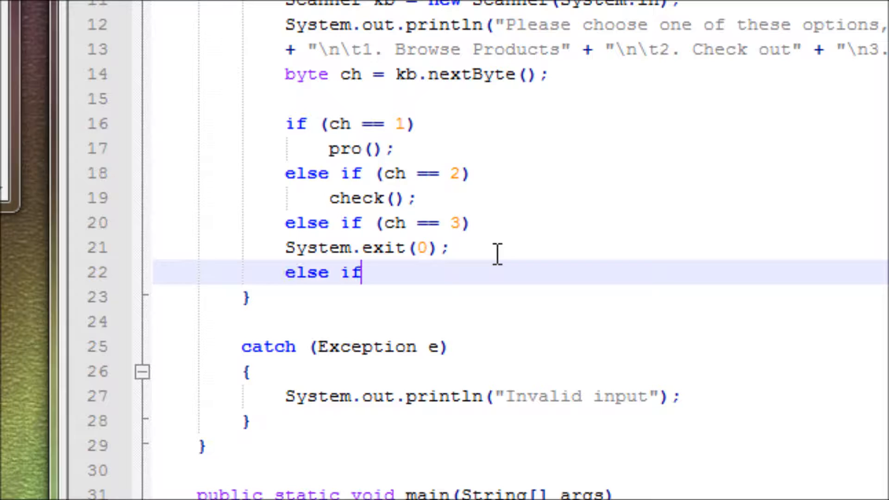
text(()
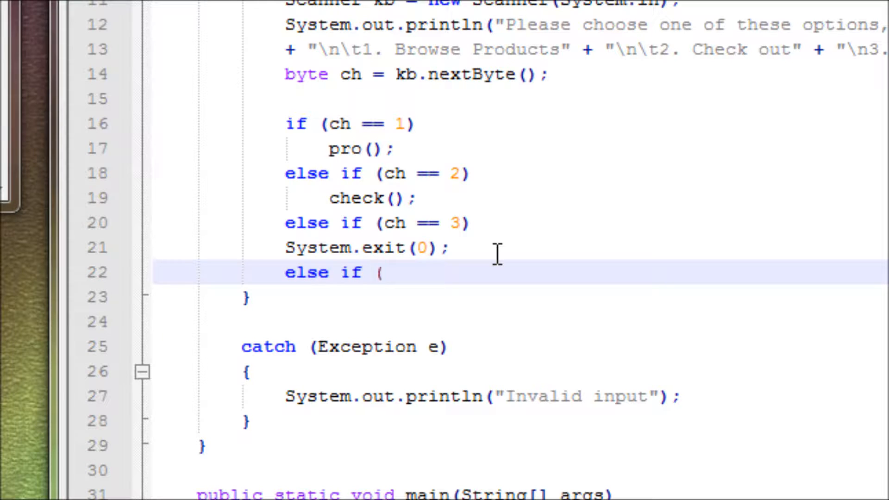
text(ch)
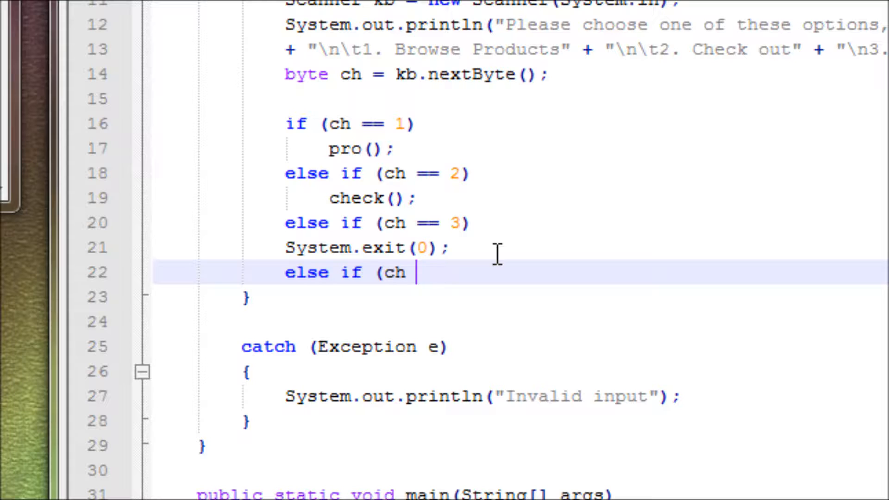
key(BackSpace)
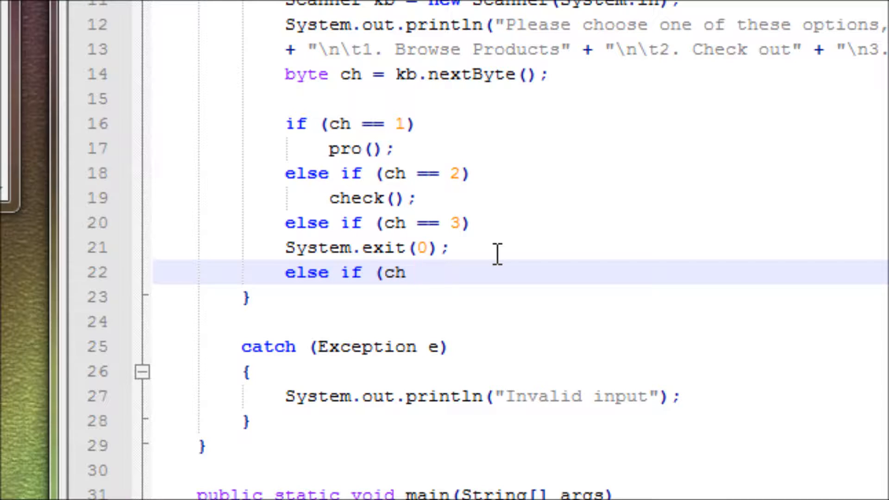
text(> 0 || c)
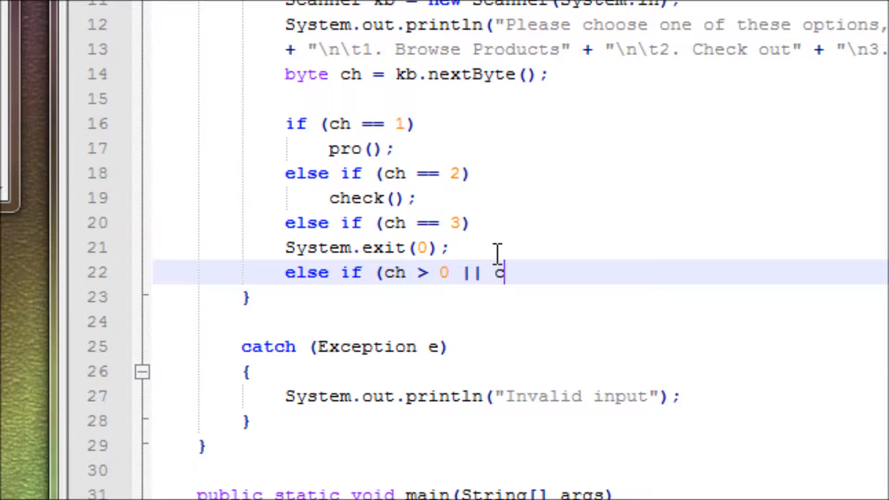
text(h)
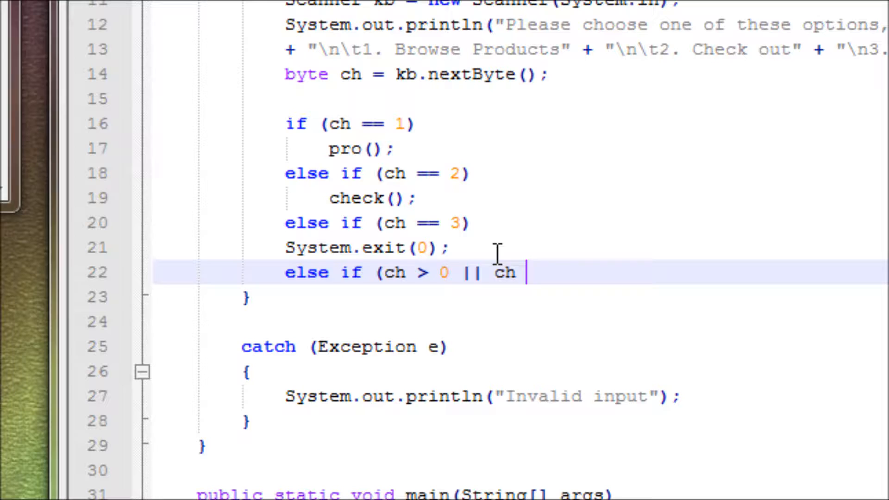
text(>3)
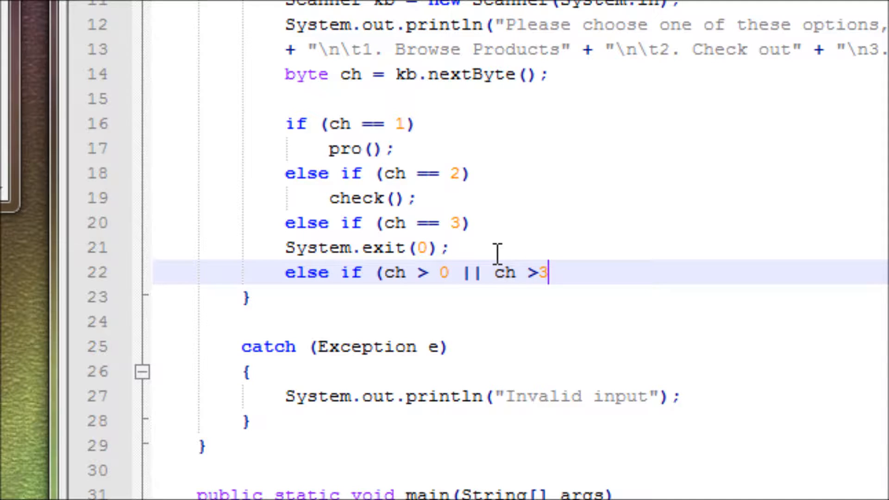
text(" ")
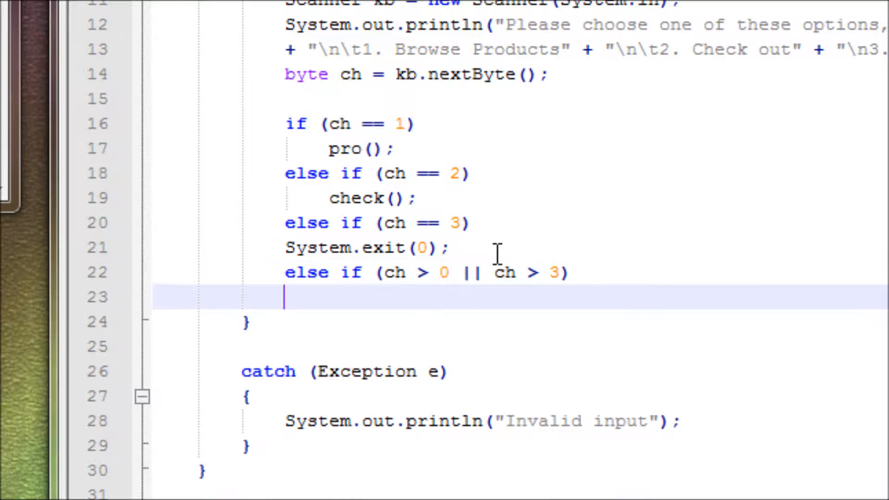
mouse_move(498, 271)
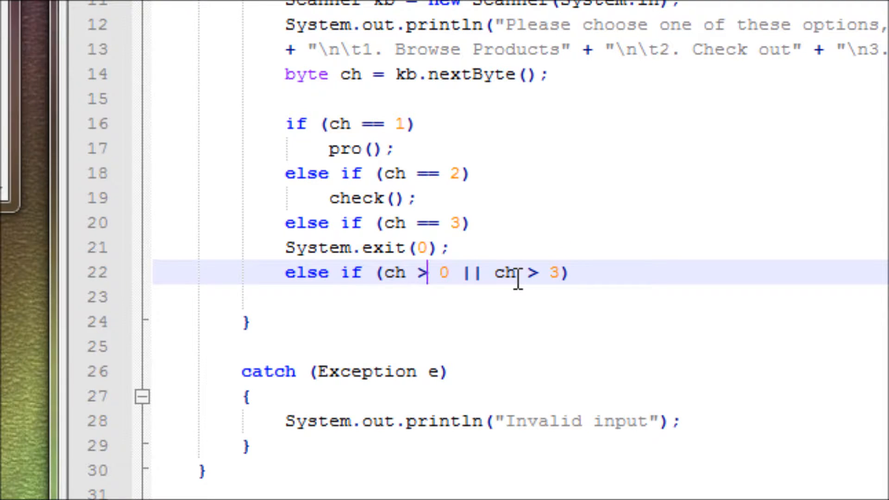
text(=)
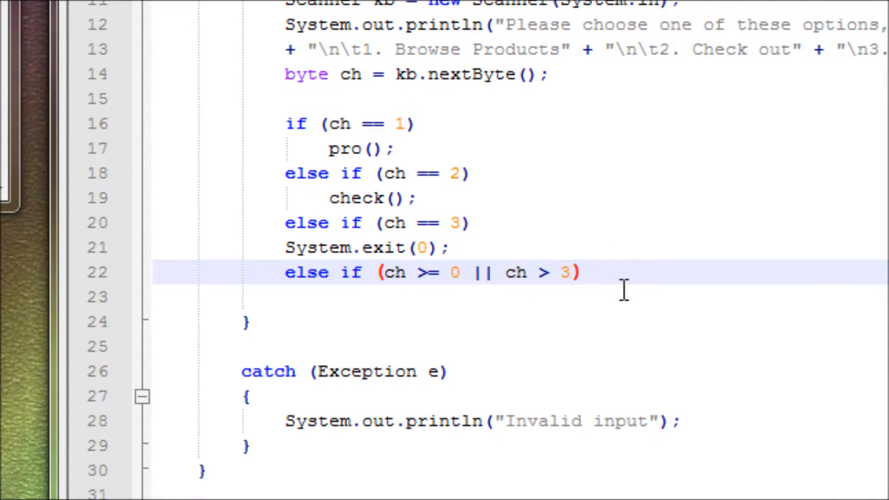
key(enter)
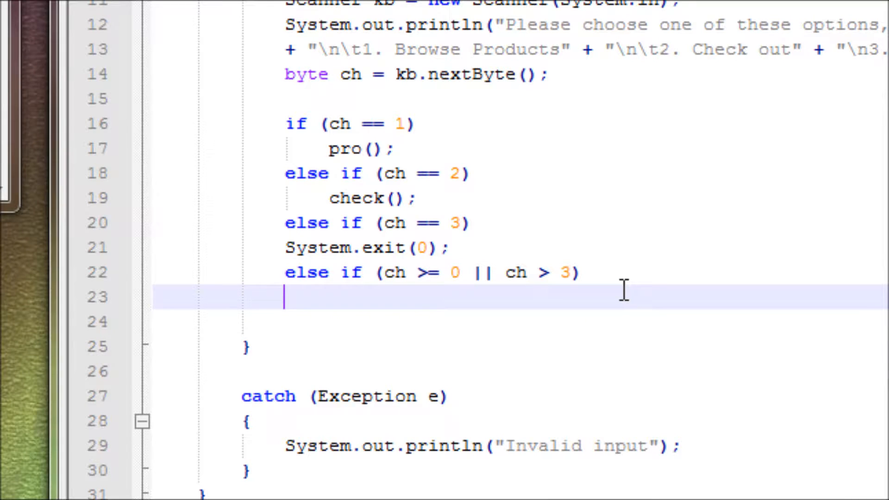
mouse_move(595, 291)
text(=)
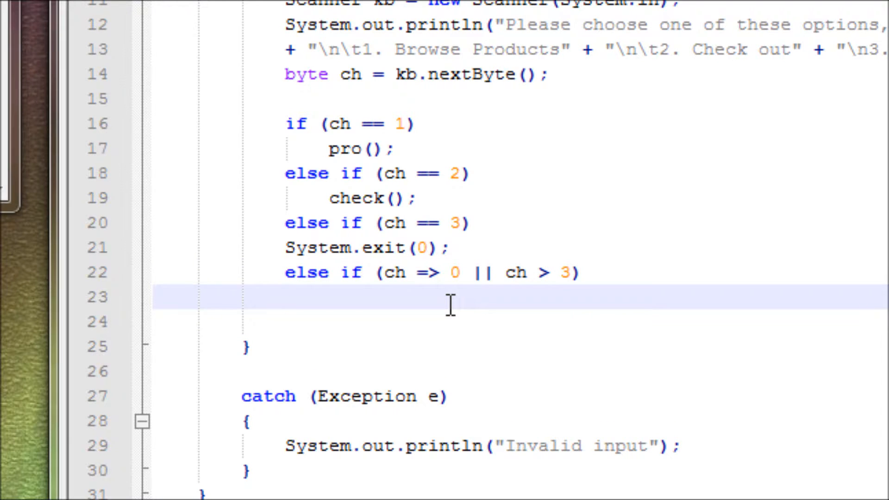
Inside that branch, print "Invalid input." and call menu(); again
text(Syste)
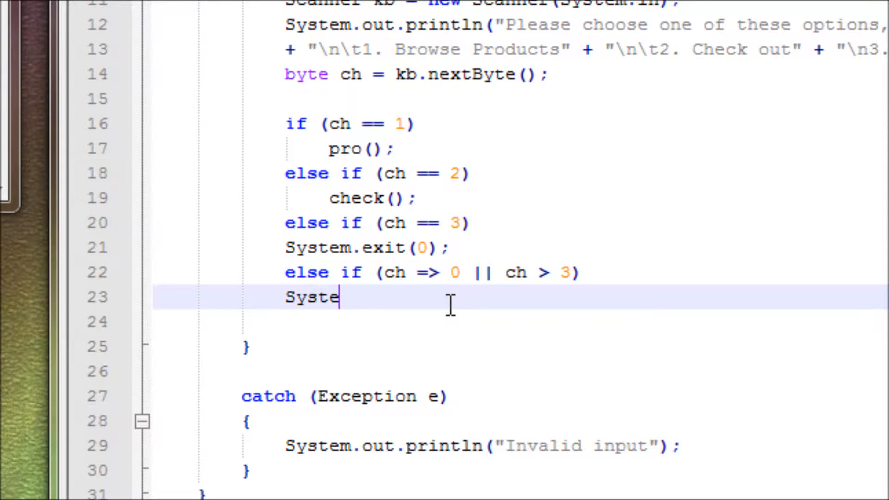
text(m.out.pri)
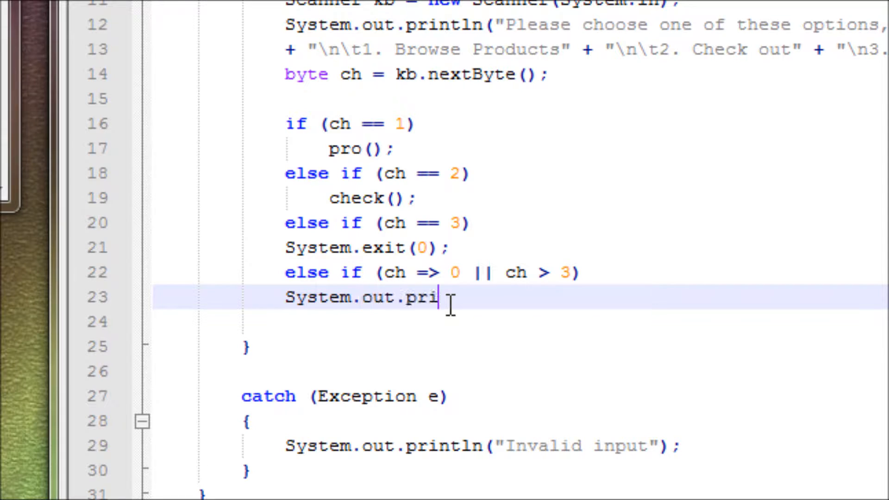
text(ntln(")
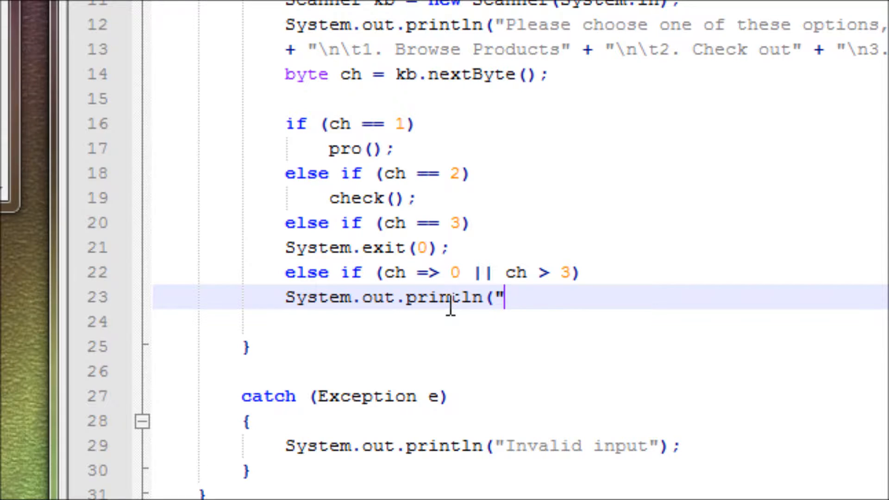
text(Invalid input.)
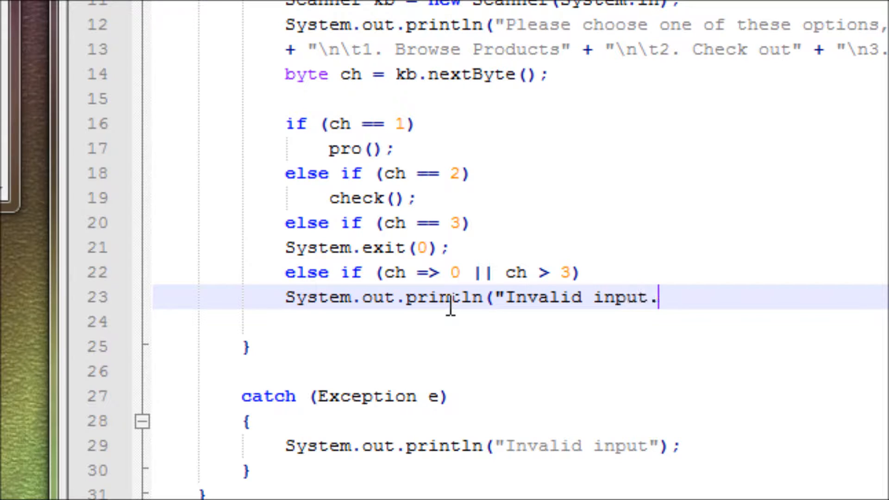
text(");)
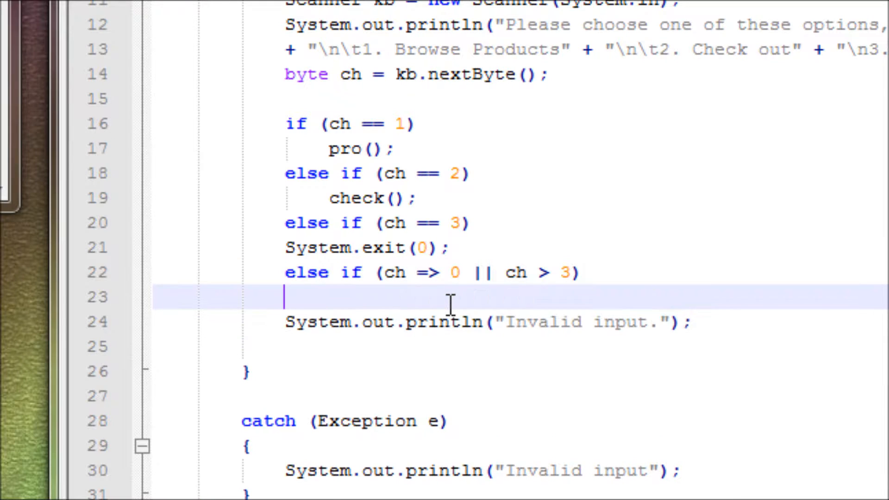
text({)
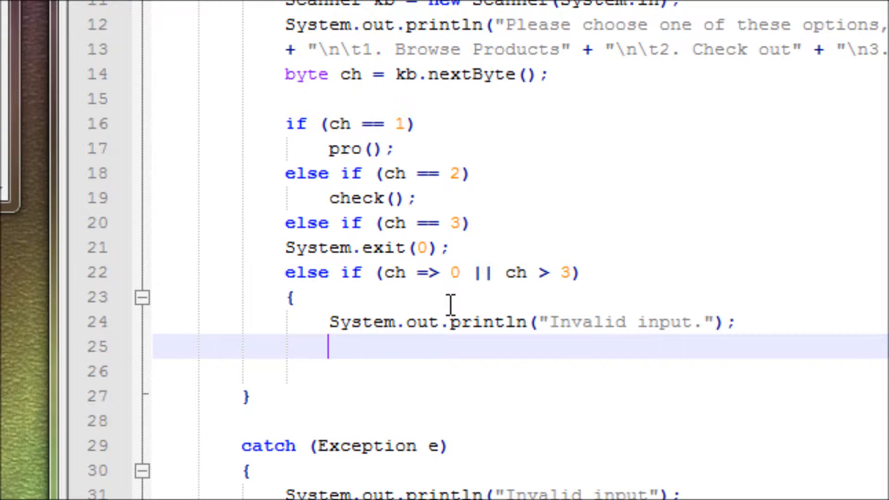
text(menu)
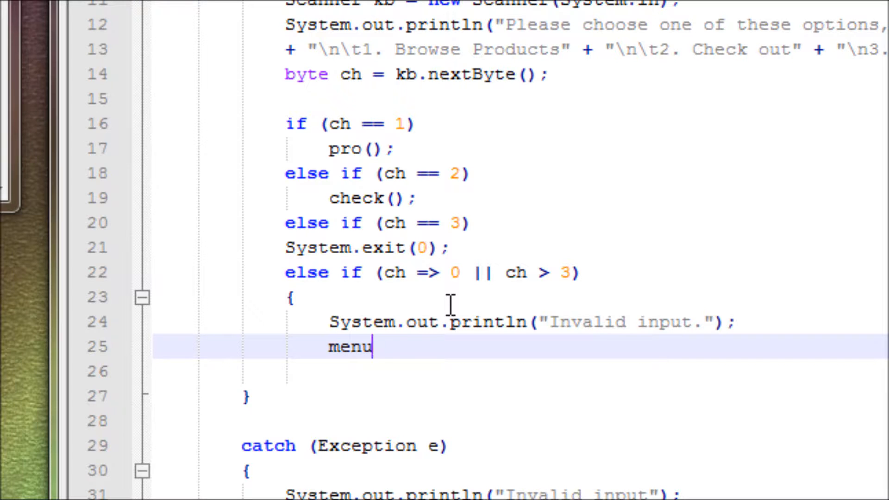
text(();)
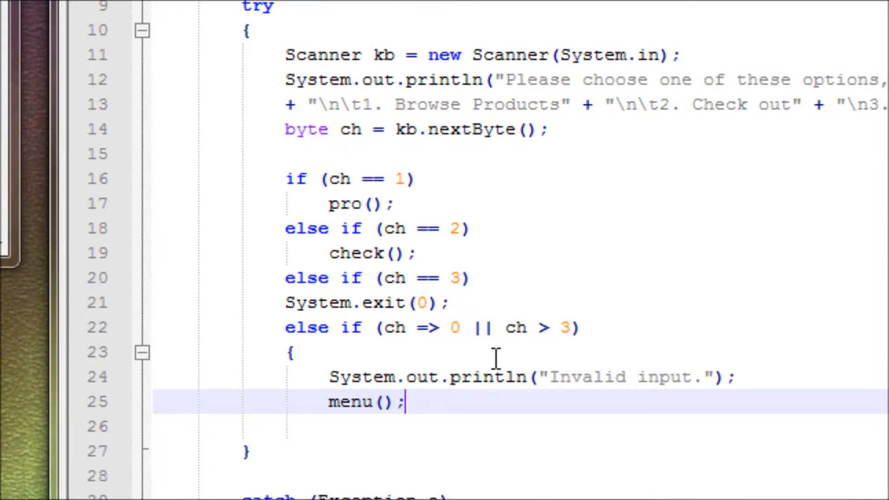
Add a menu(); call inside the catch block so bad input redisplays the menu
scroll(down, 3)
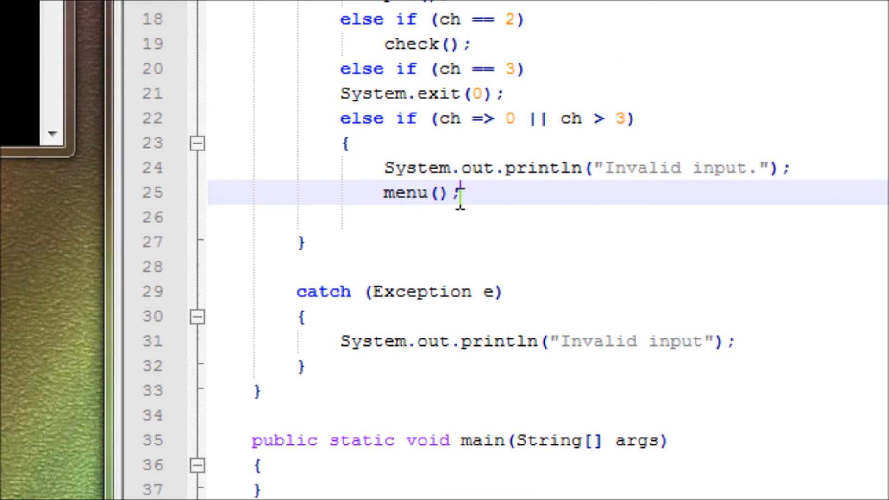
mouse_move(405, 206)
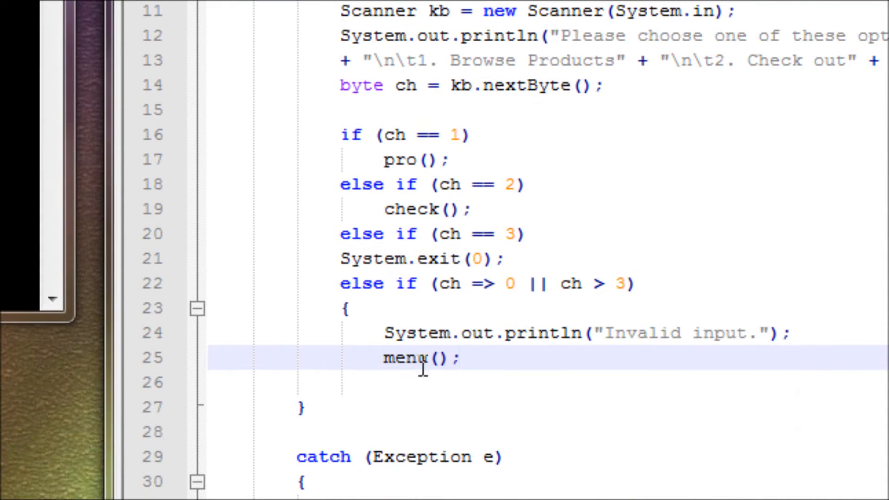
scroll(up, 3)
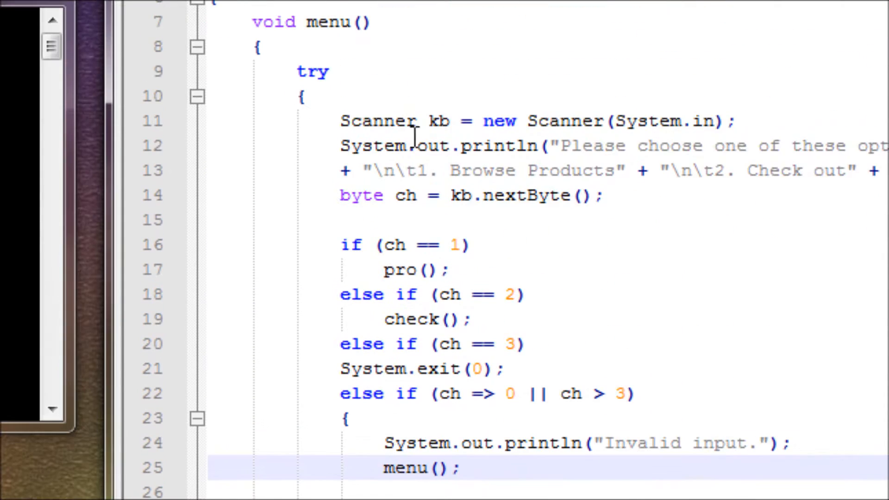
scroll(down, 3)
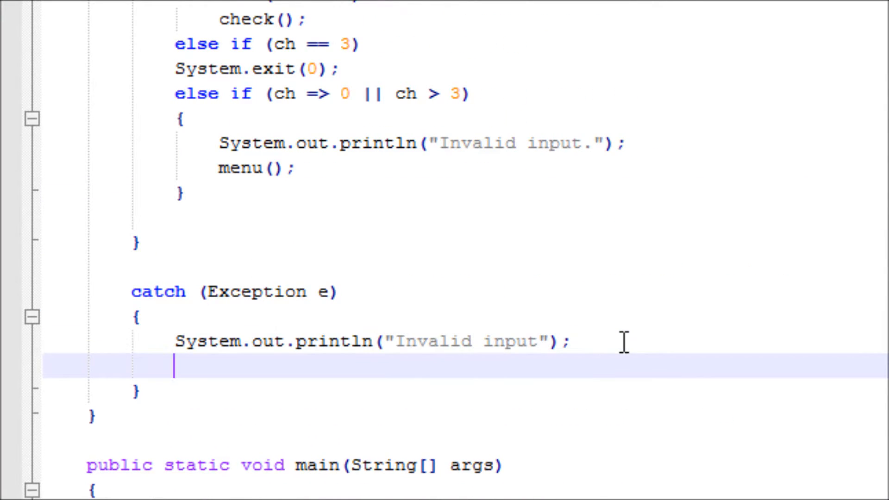
text(menu();)
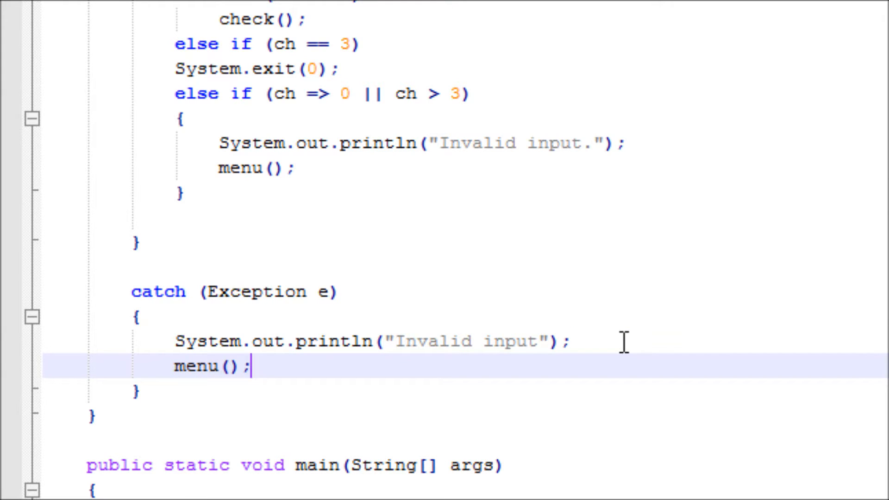
scroll(down, 3)
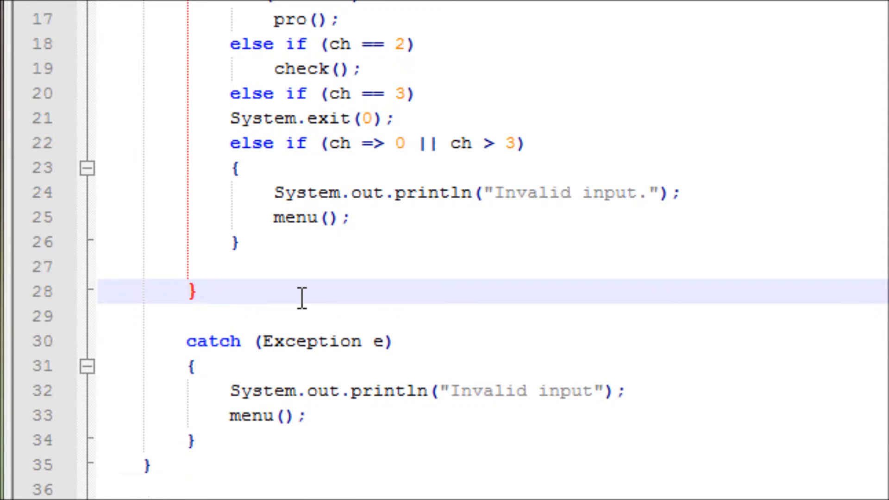
Write empty stub methods void pro() { } and void check() { } below menu()
scroll(down, 3)
text(void)
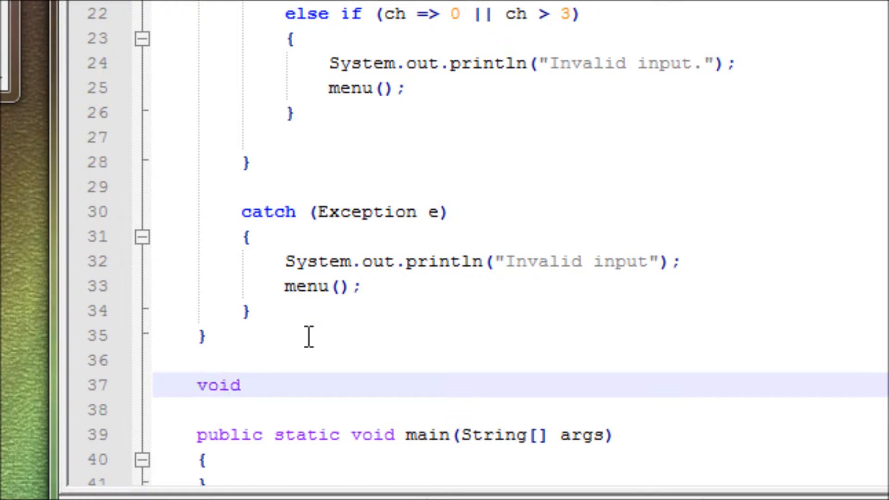
text(pro)
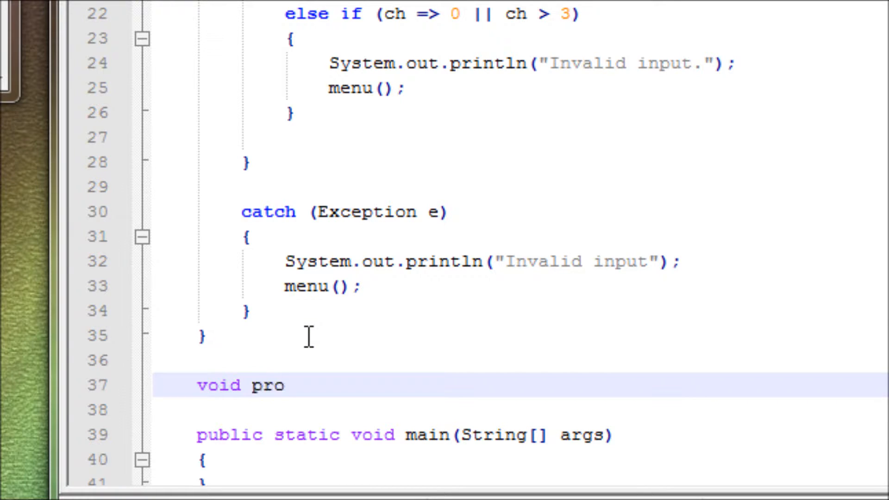
text(()
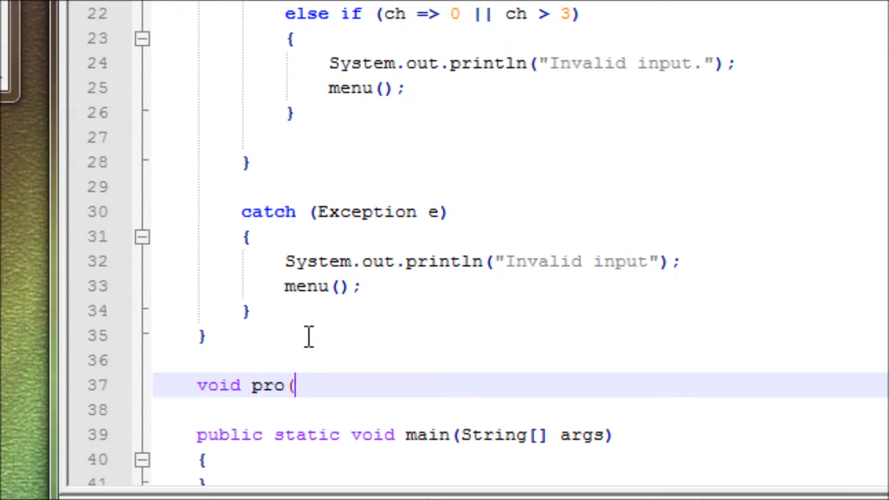
text())
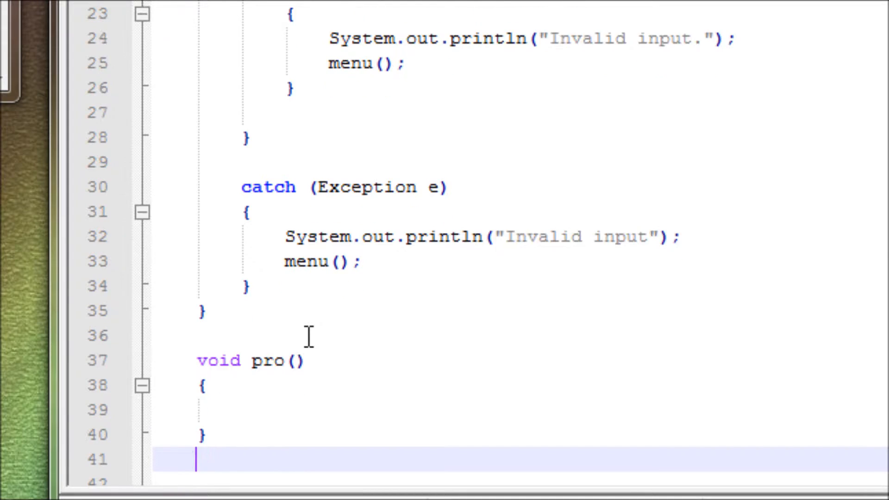
text(void)
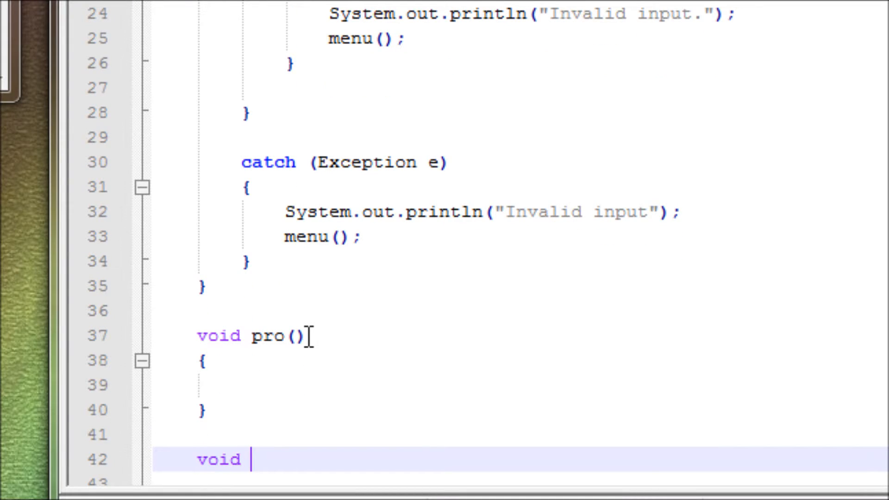
text(chec)
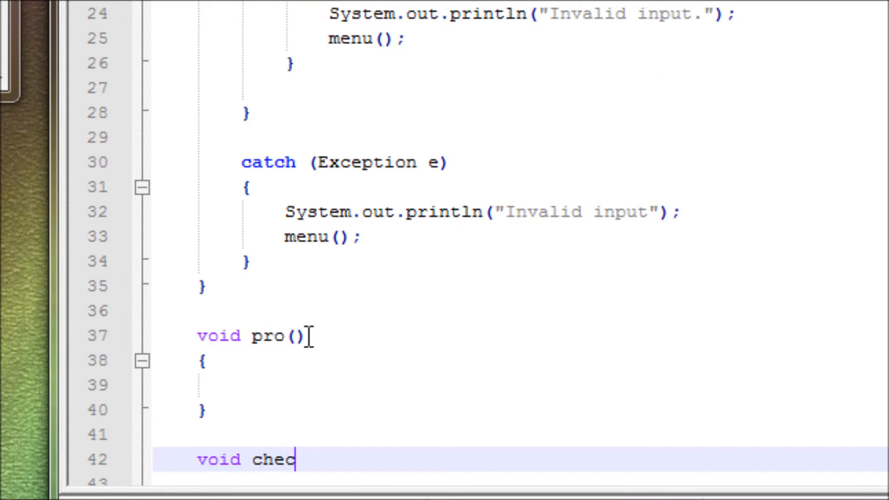
text(k())
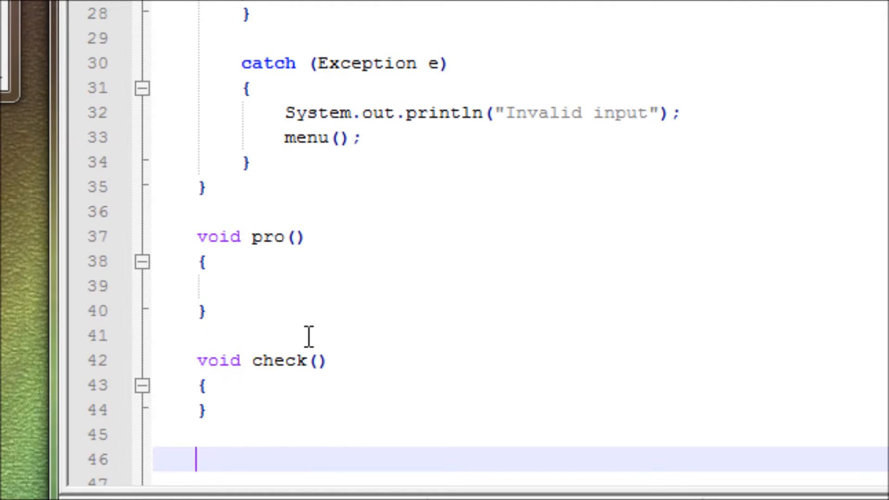
text(void main(String[] args)
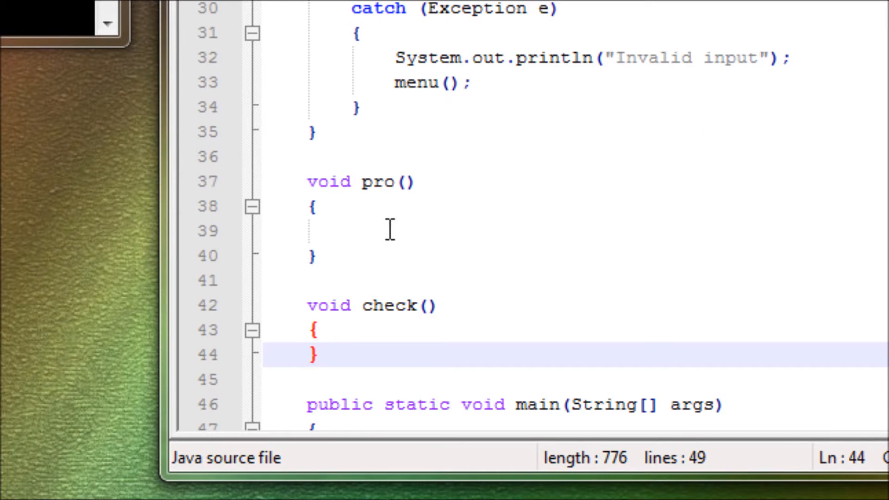
mouse_move(358, 300)
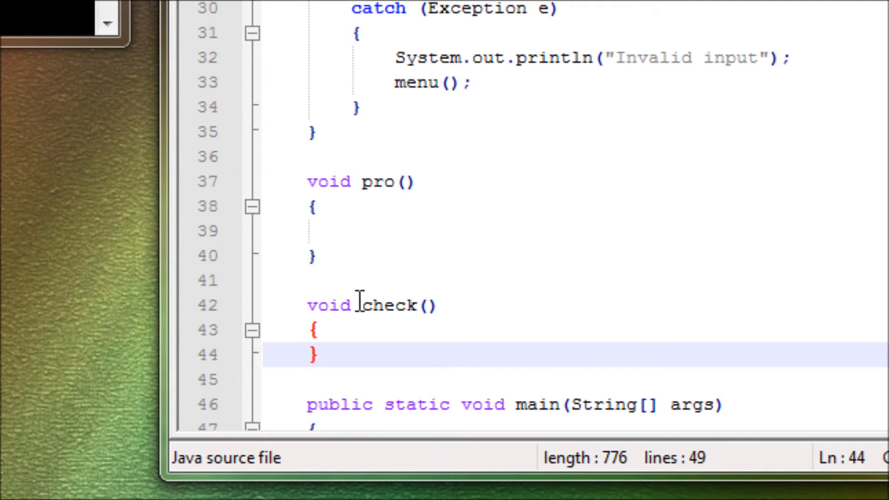
mouse_move(387, 235)
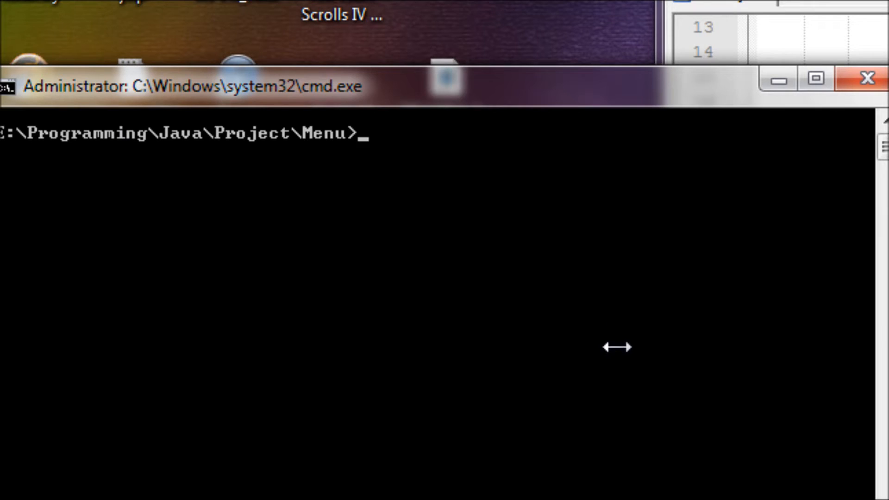
Compile with javac Store.java and run java Store in cmd without errors
text(java Store)
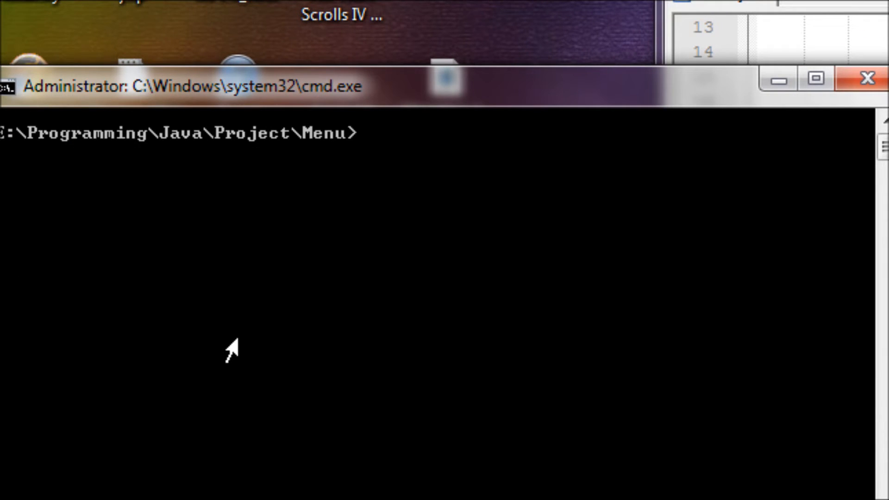
text(javac Store.java)
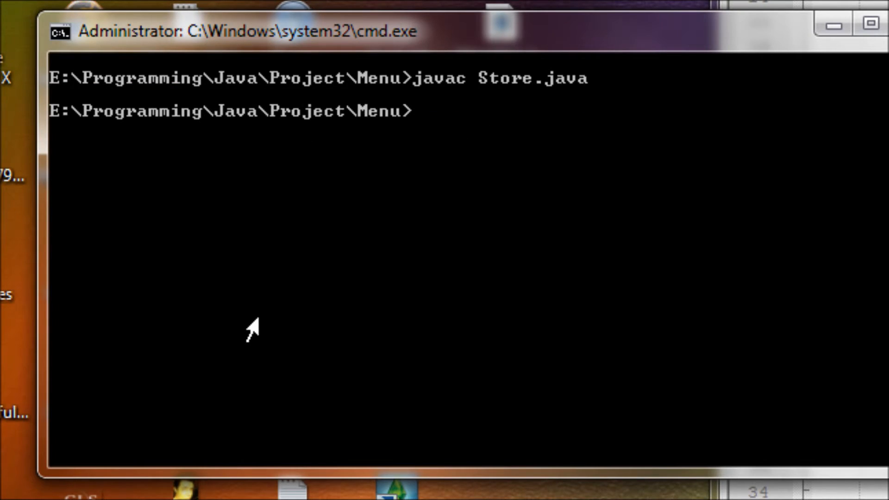
text(java Store)
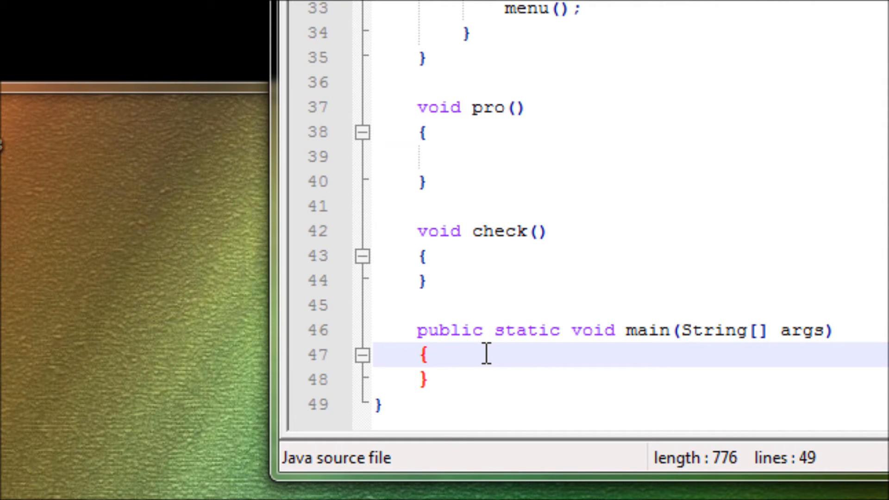
In main, write Store f = new Store(); followed by f.menu();
key(enter)
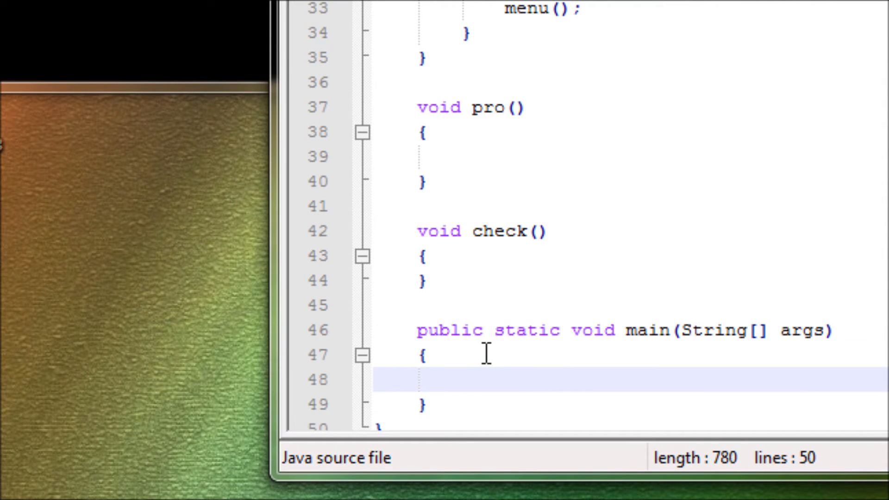
text(Store)
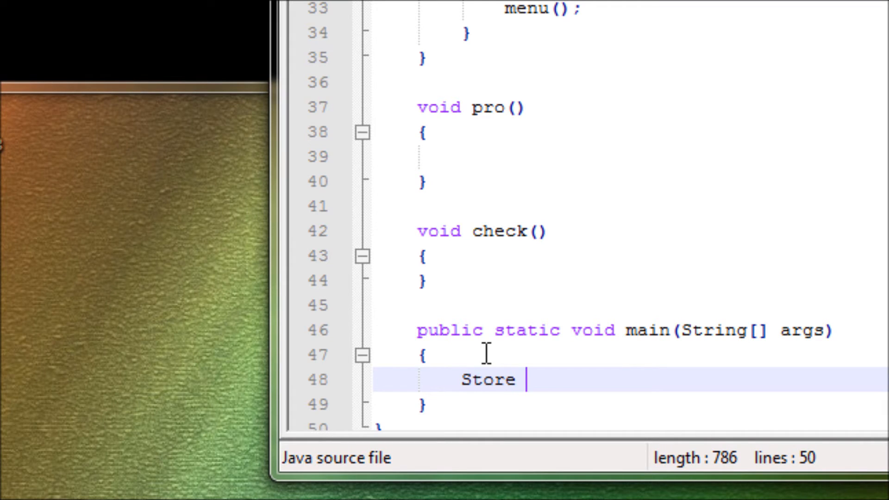
text(f = ne)
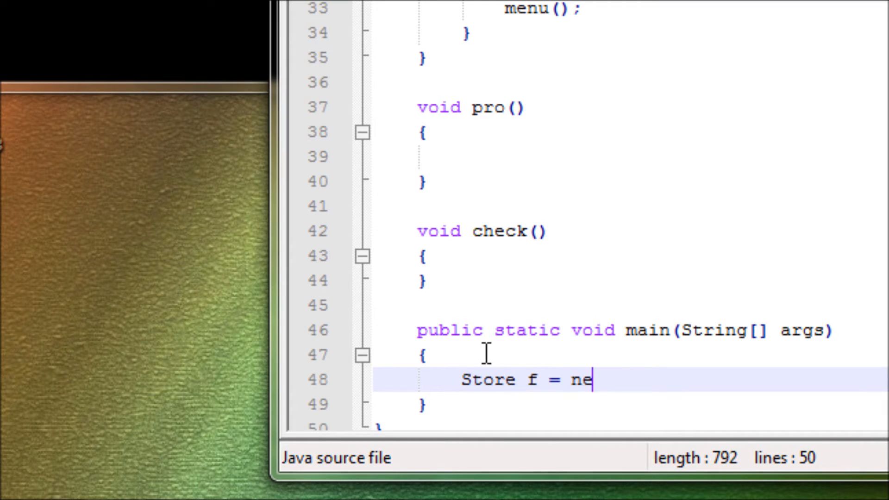
text(w)
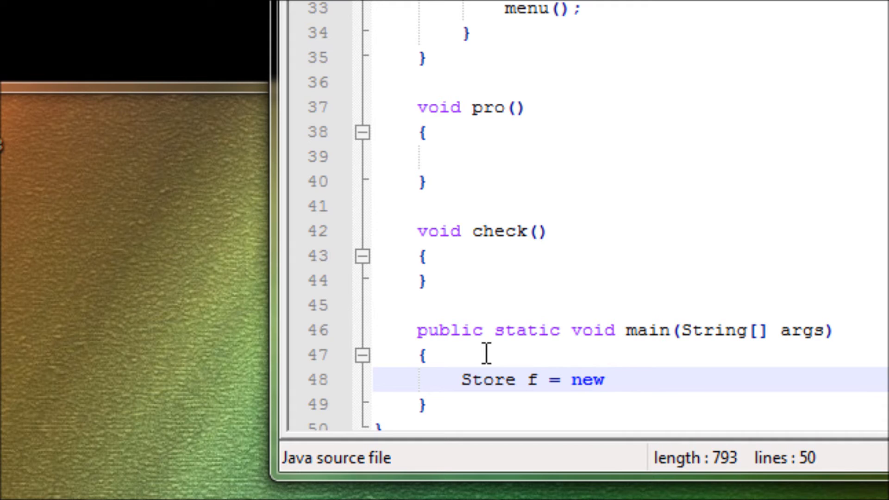
text(Store)
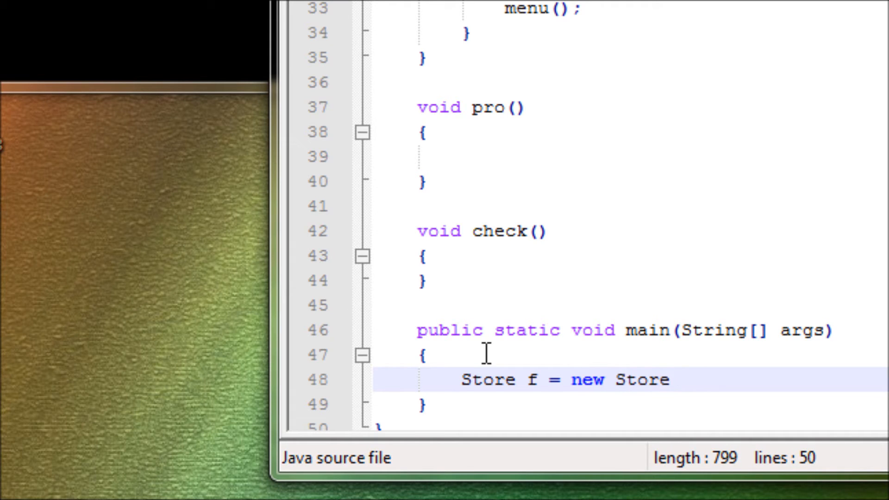
text(();)
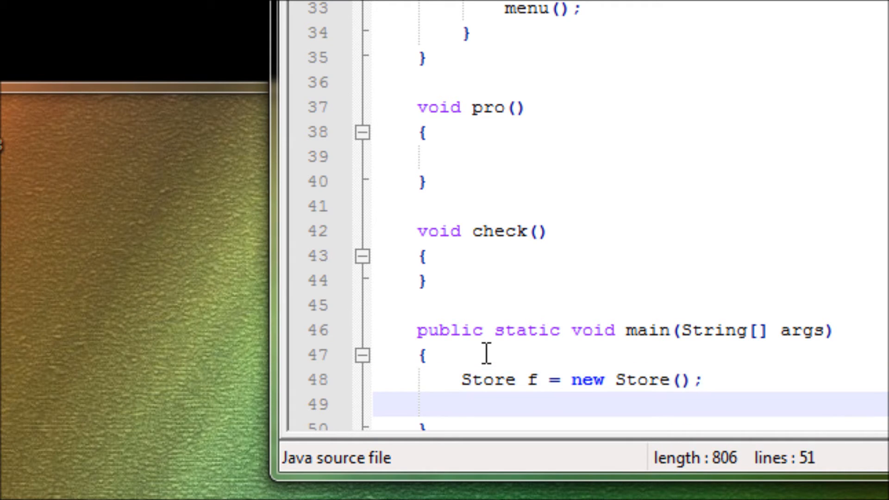
text(f.)
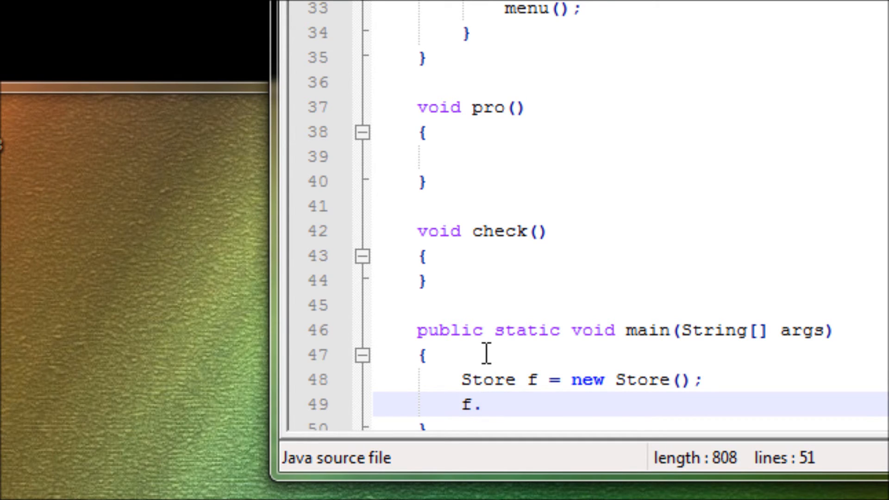
text(menu())
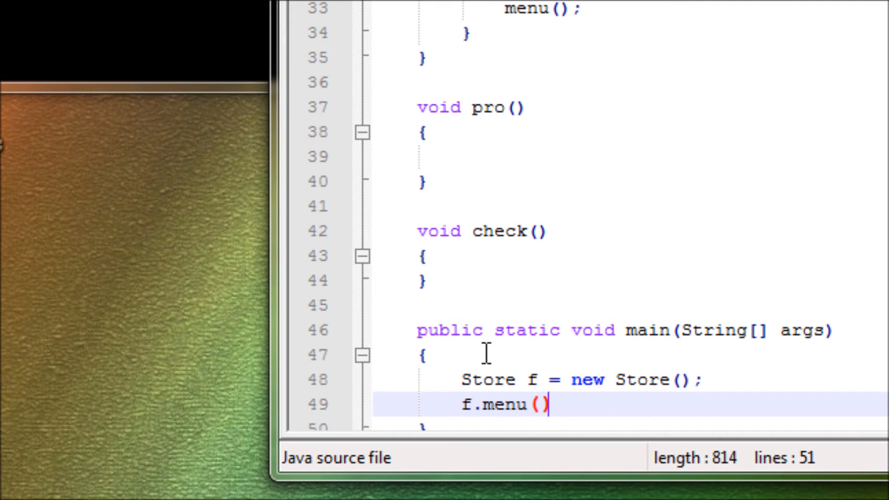
text(;)
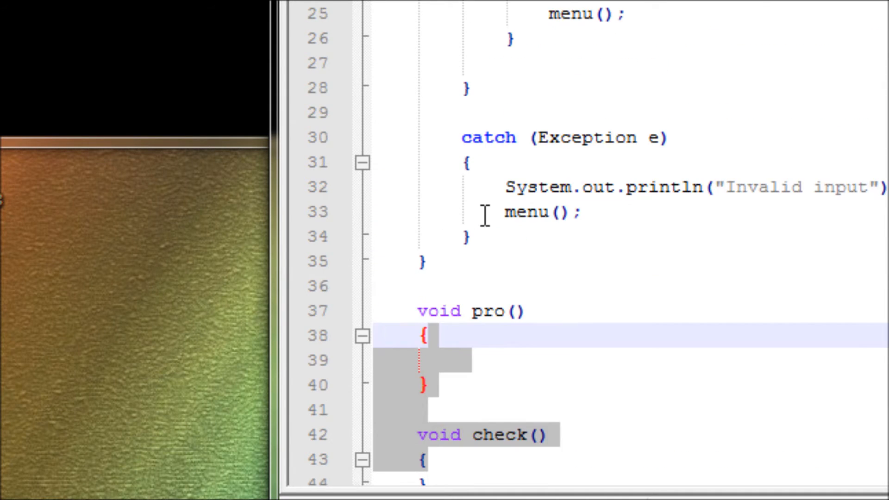
scroll(down, 3)
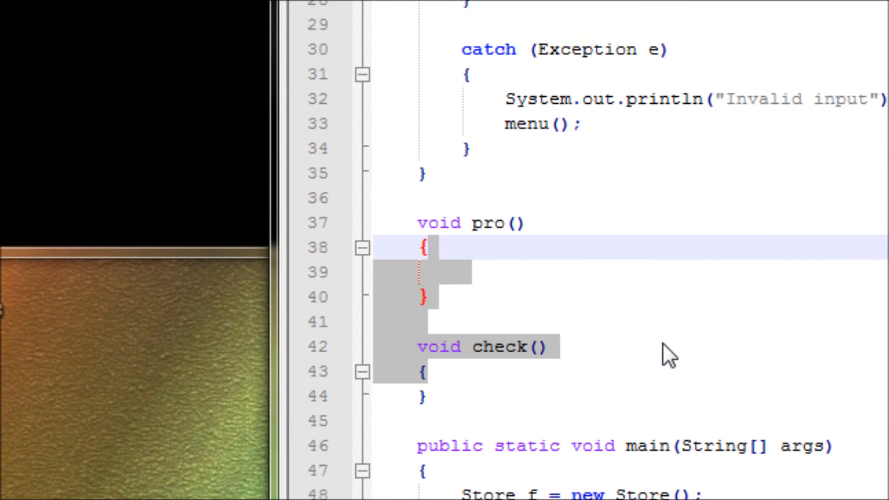
scroll(down, 3)
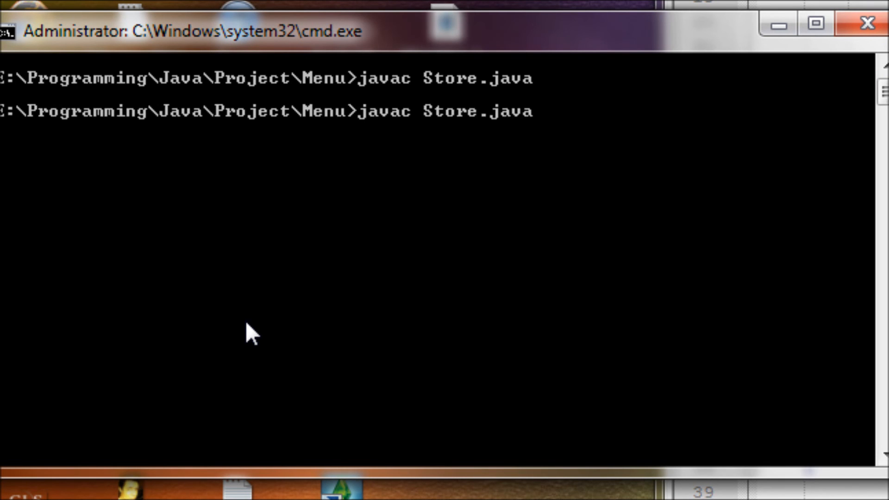
Run java Store and enter e, showing "Invalid input" and the menu again
text(java Store)
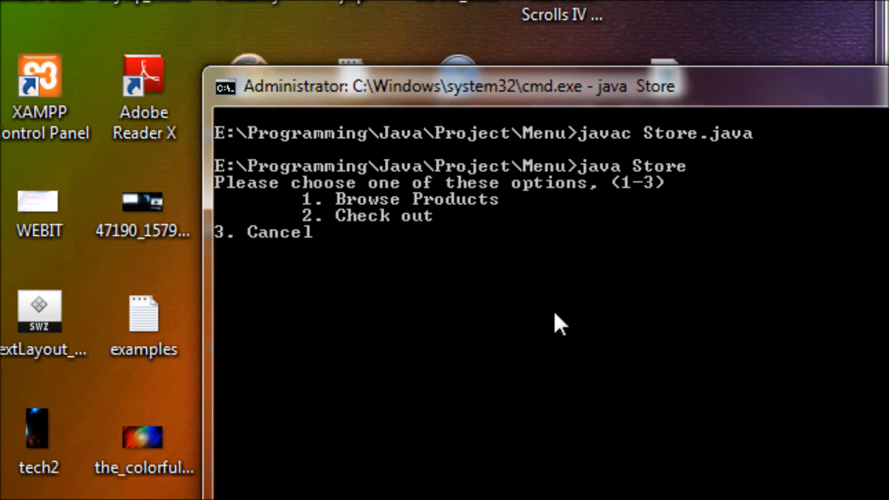
text(e)
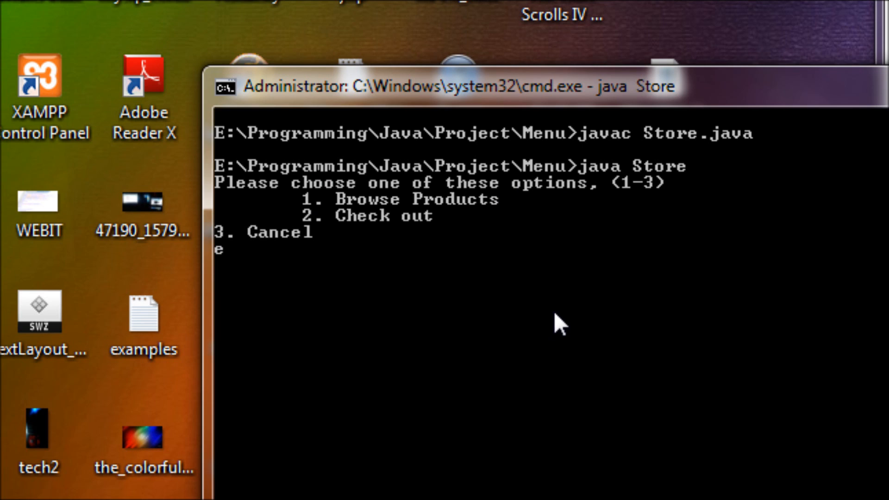
key(enter)
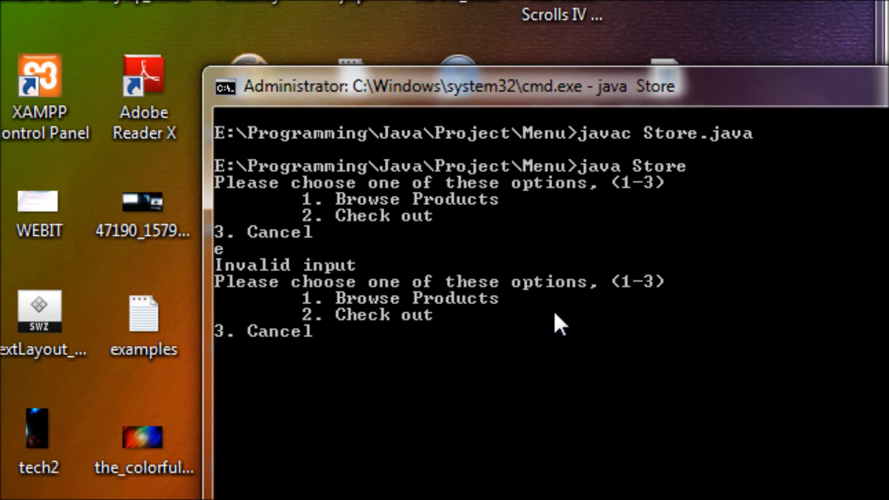